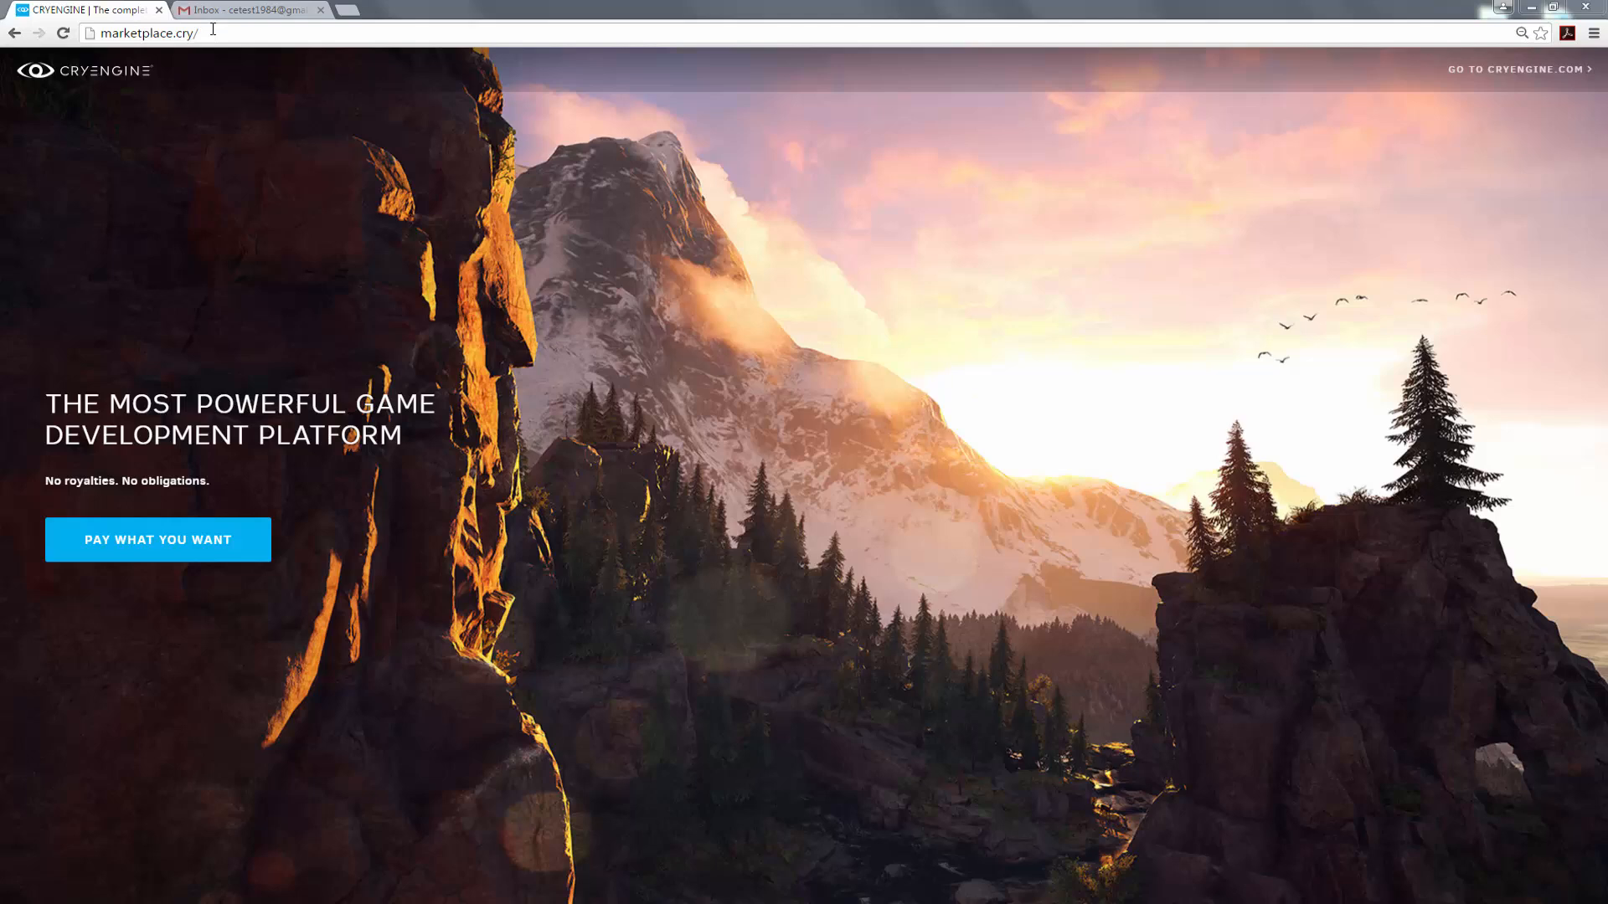
text(www.google.de)
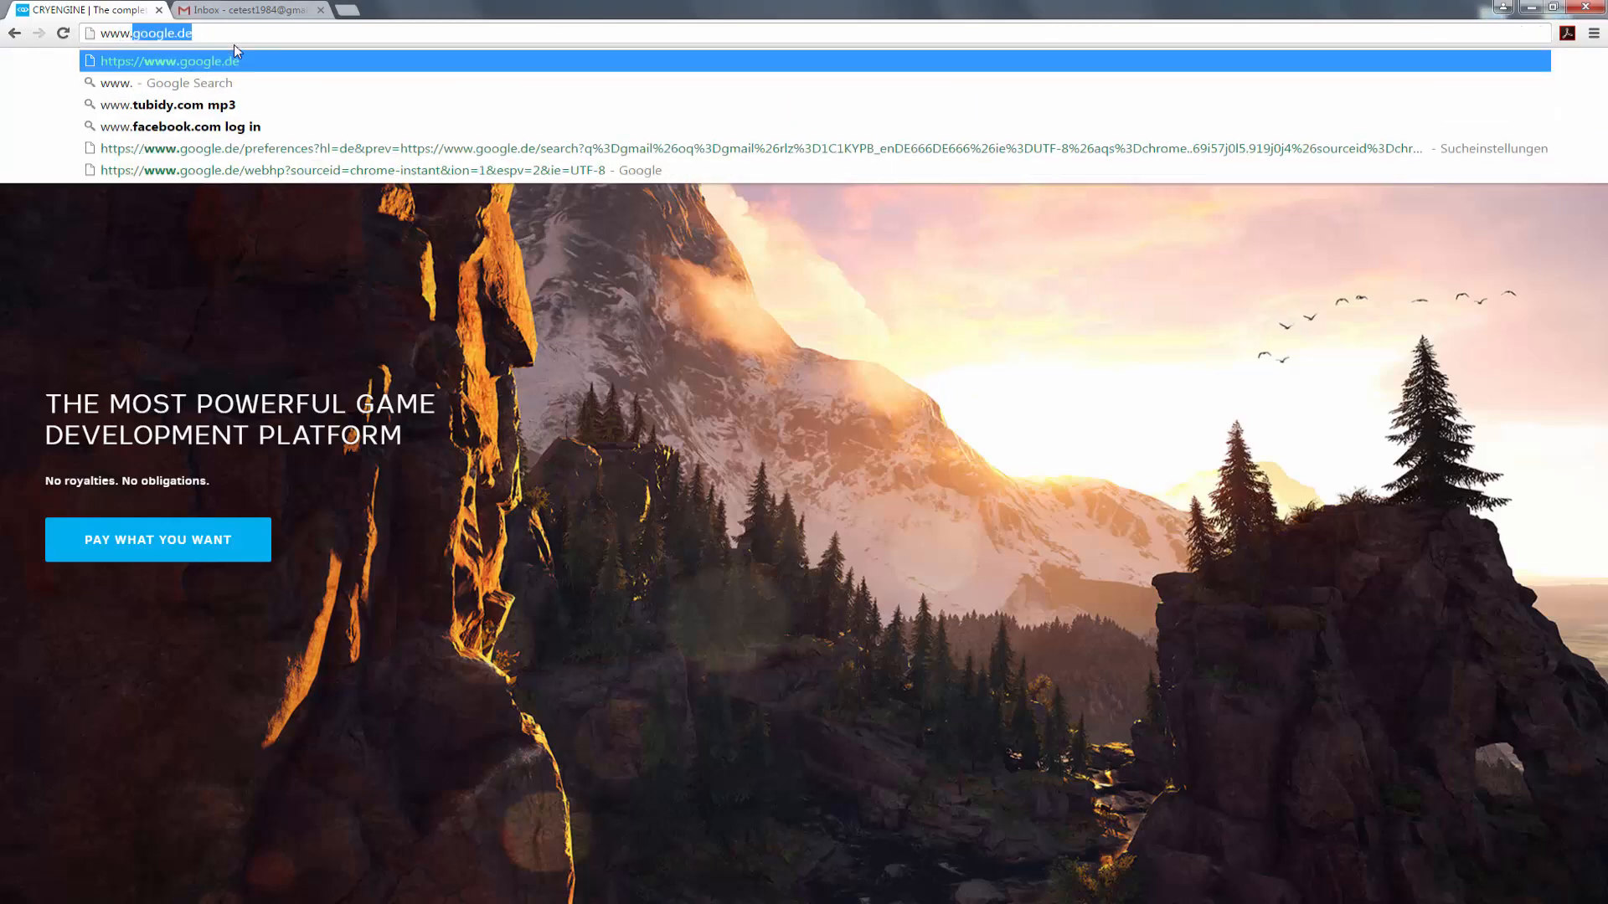
text(www.cryengin)
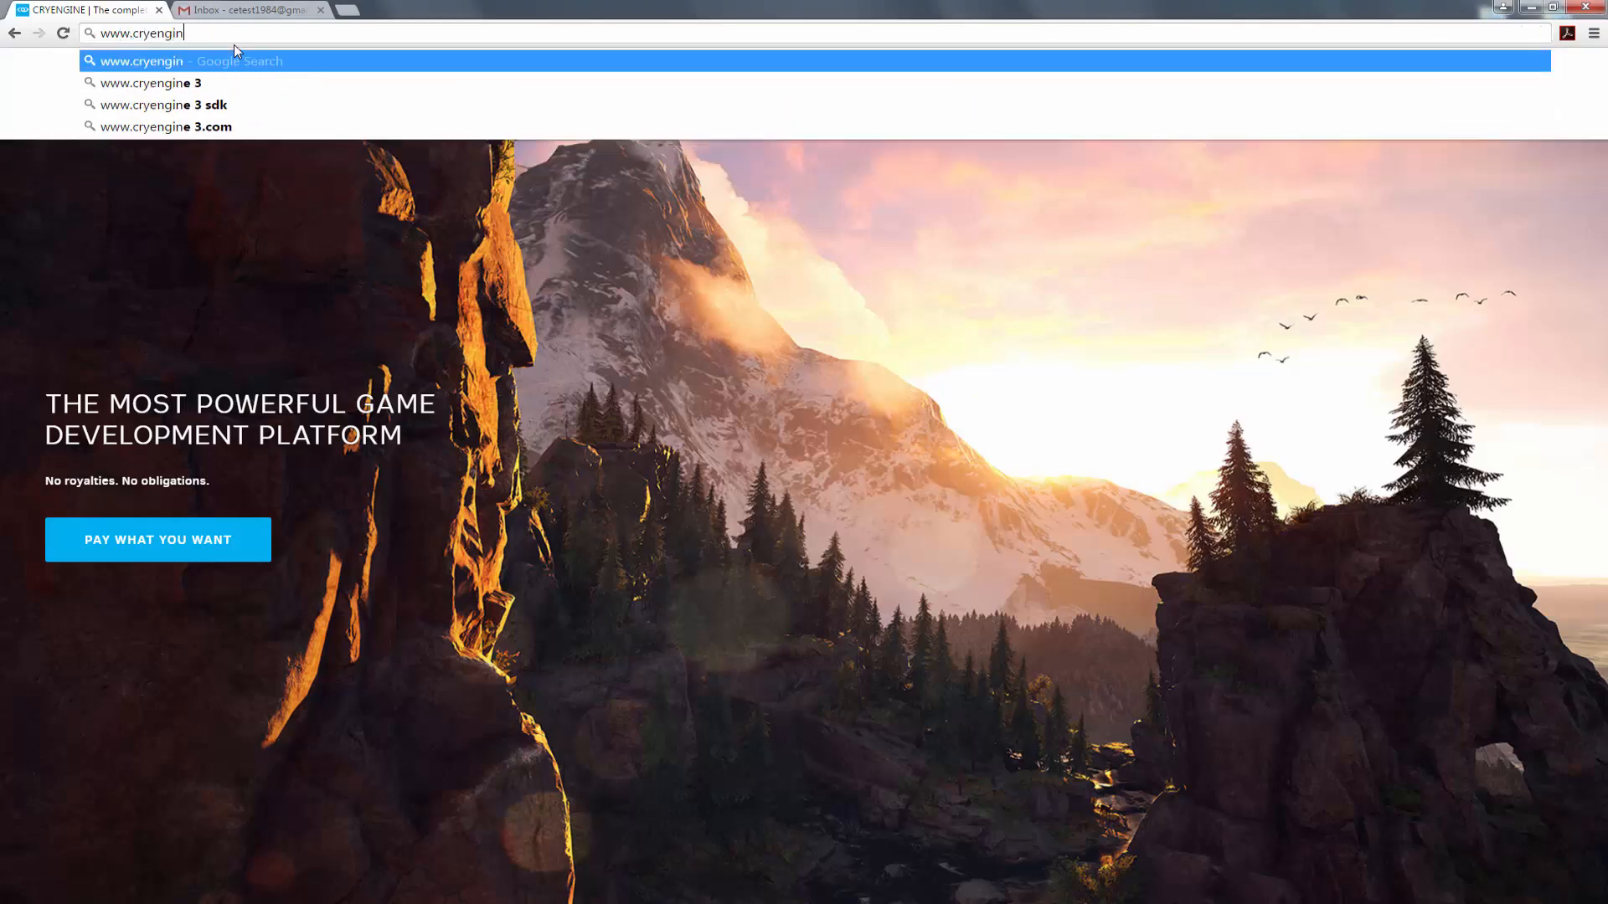
text(e.com)
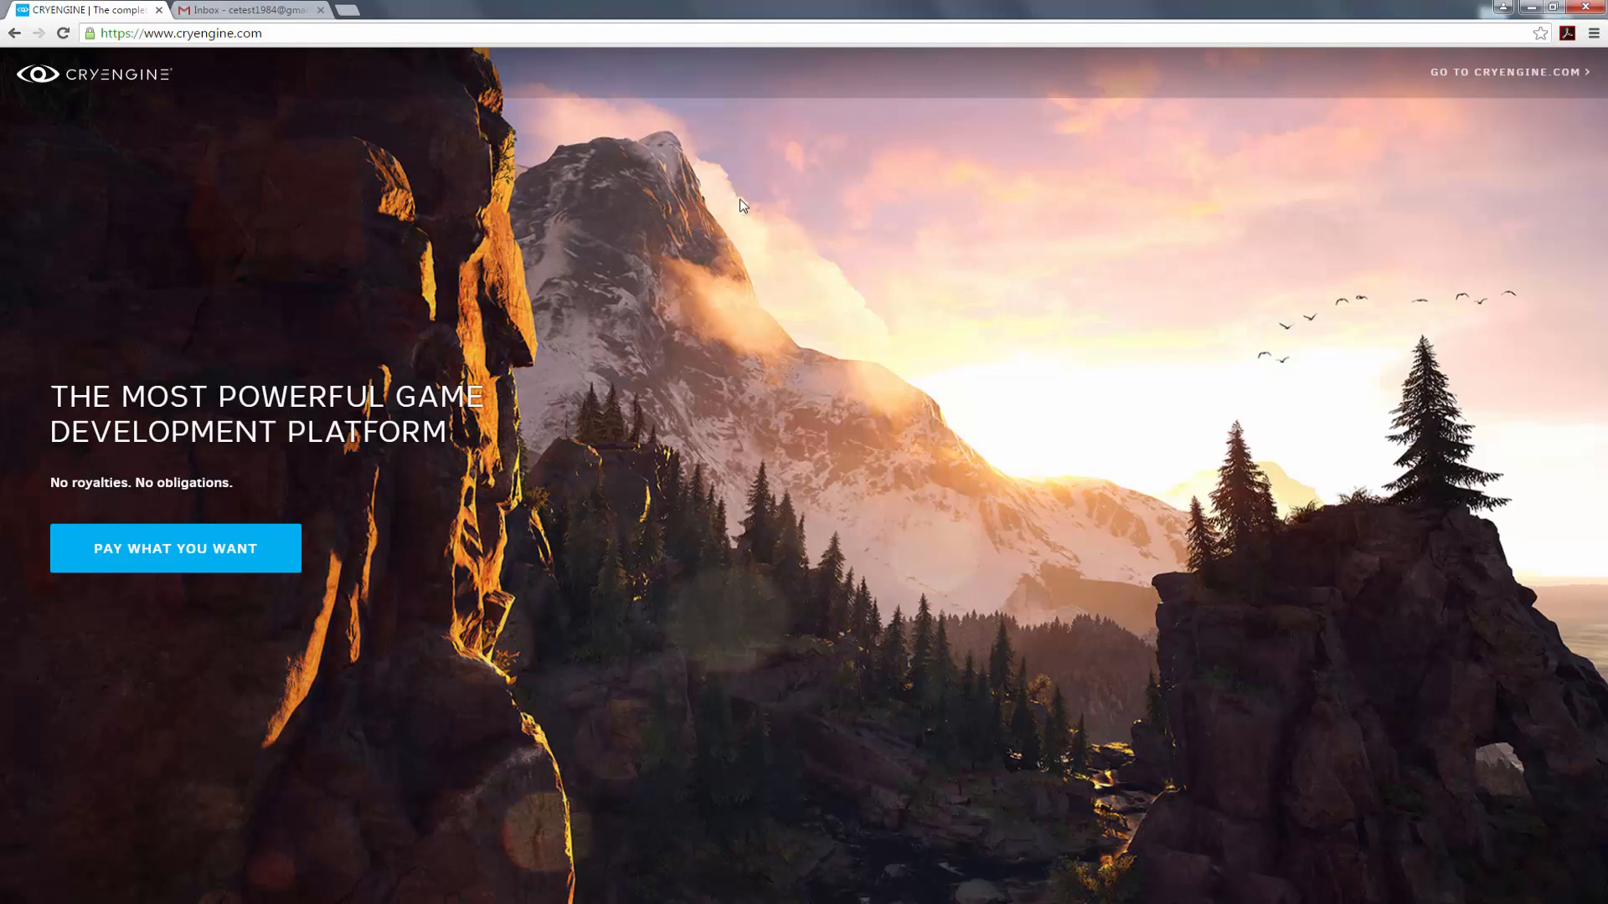
mouse_move(737, 219)
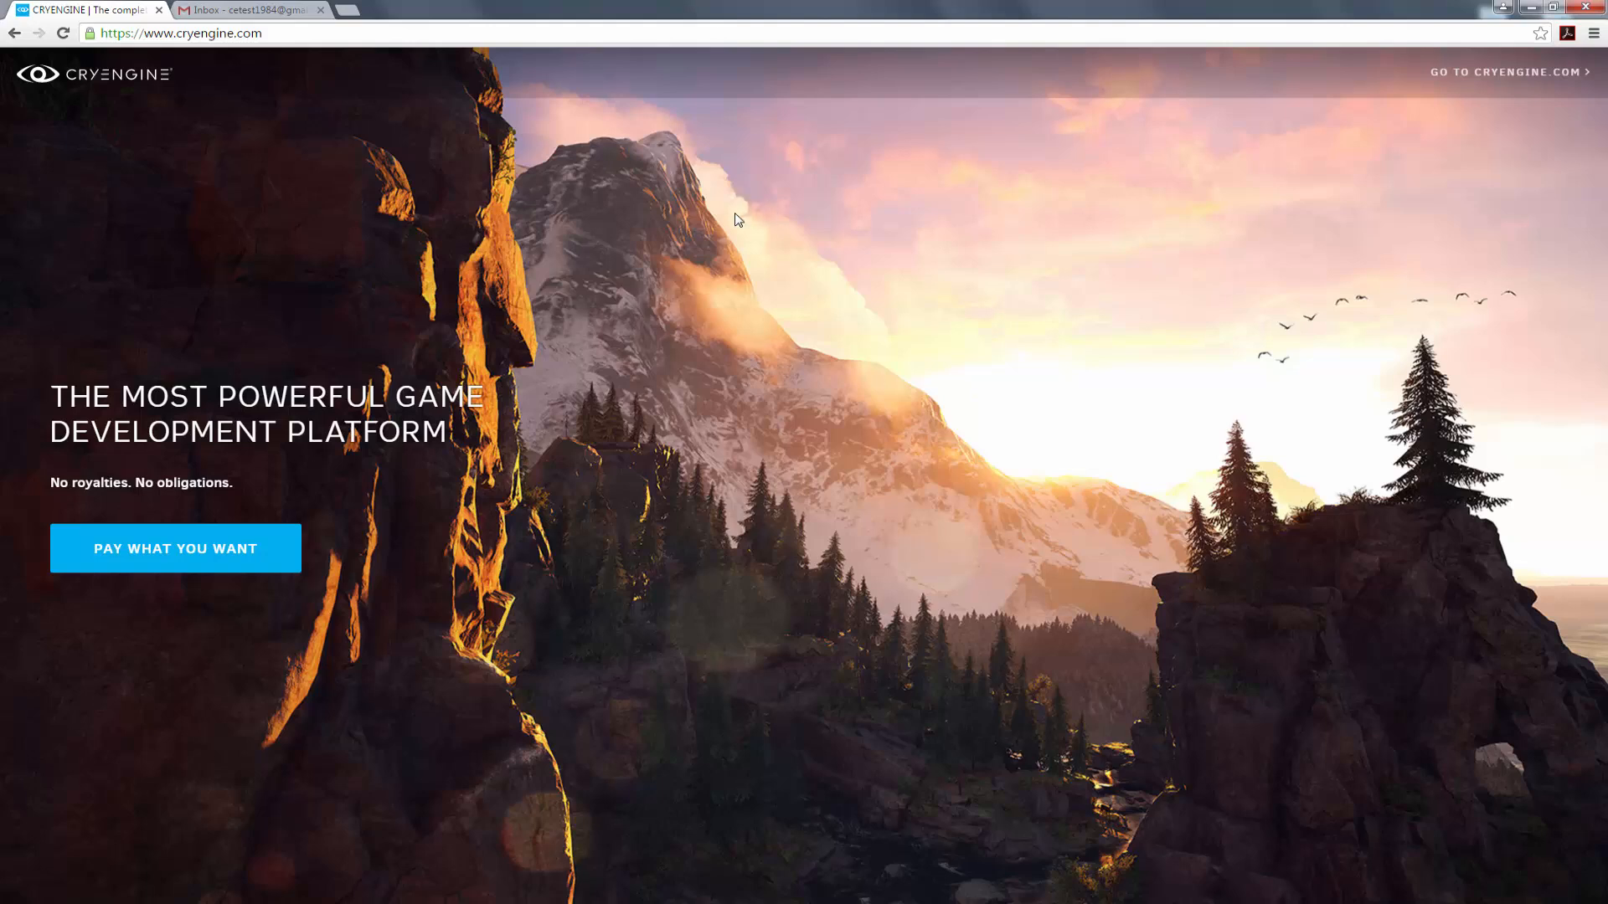
mouse_move(549, 444)
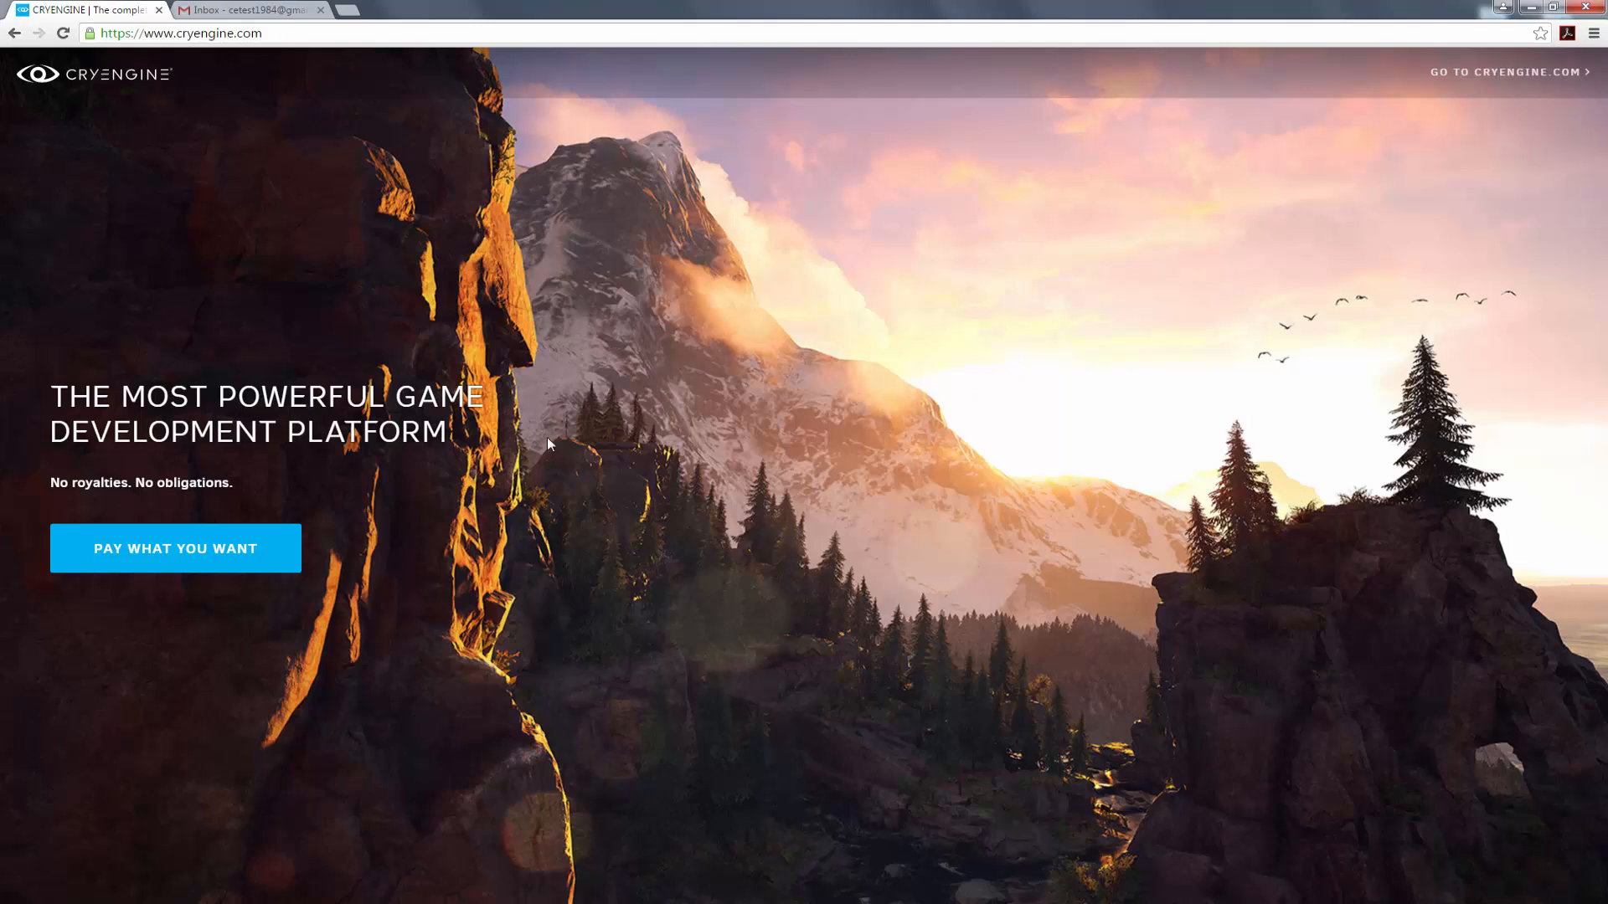
mouse_move(175, 548)
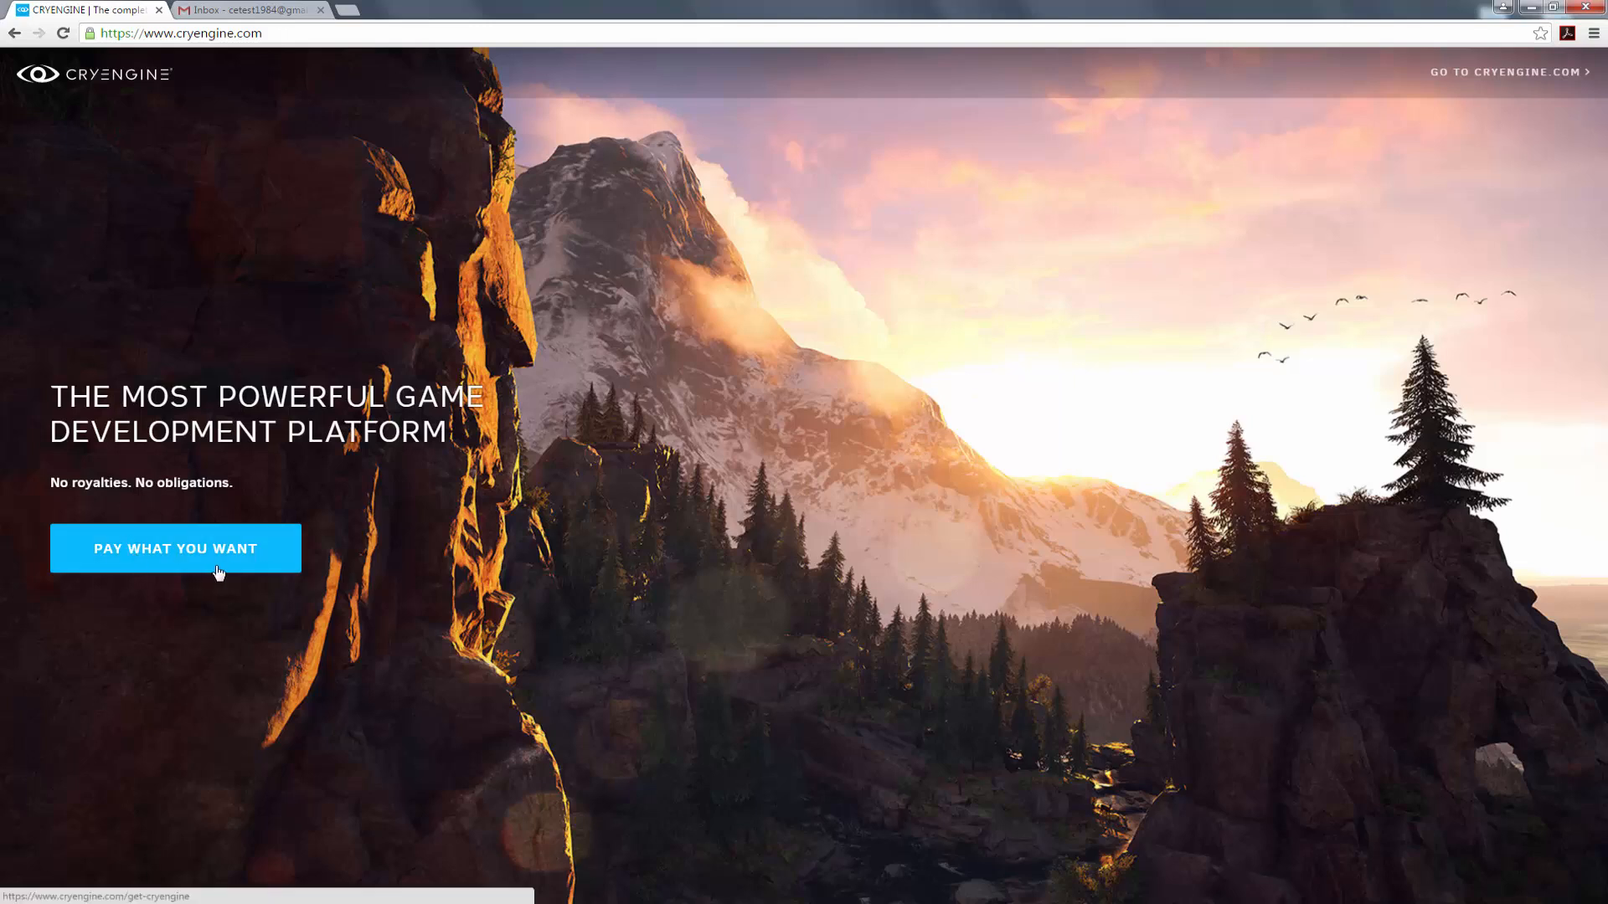
mouse_move(1508, 81)
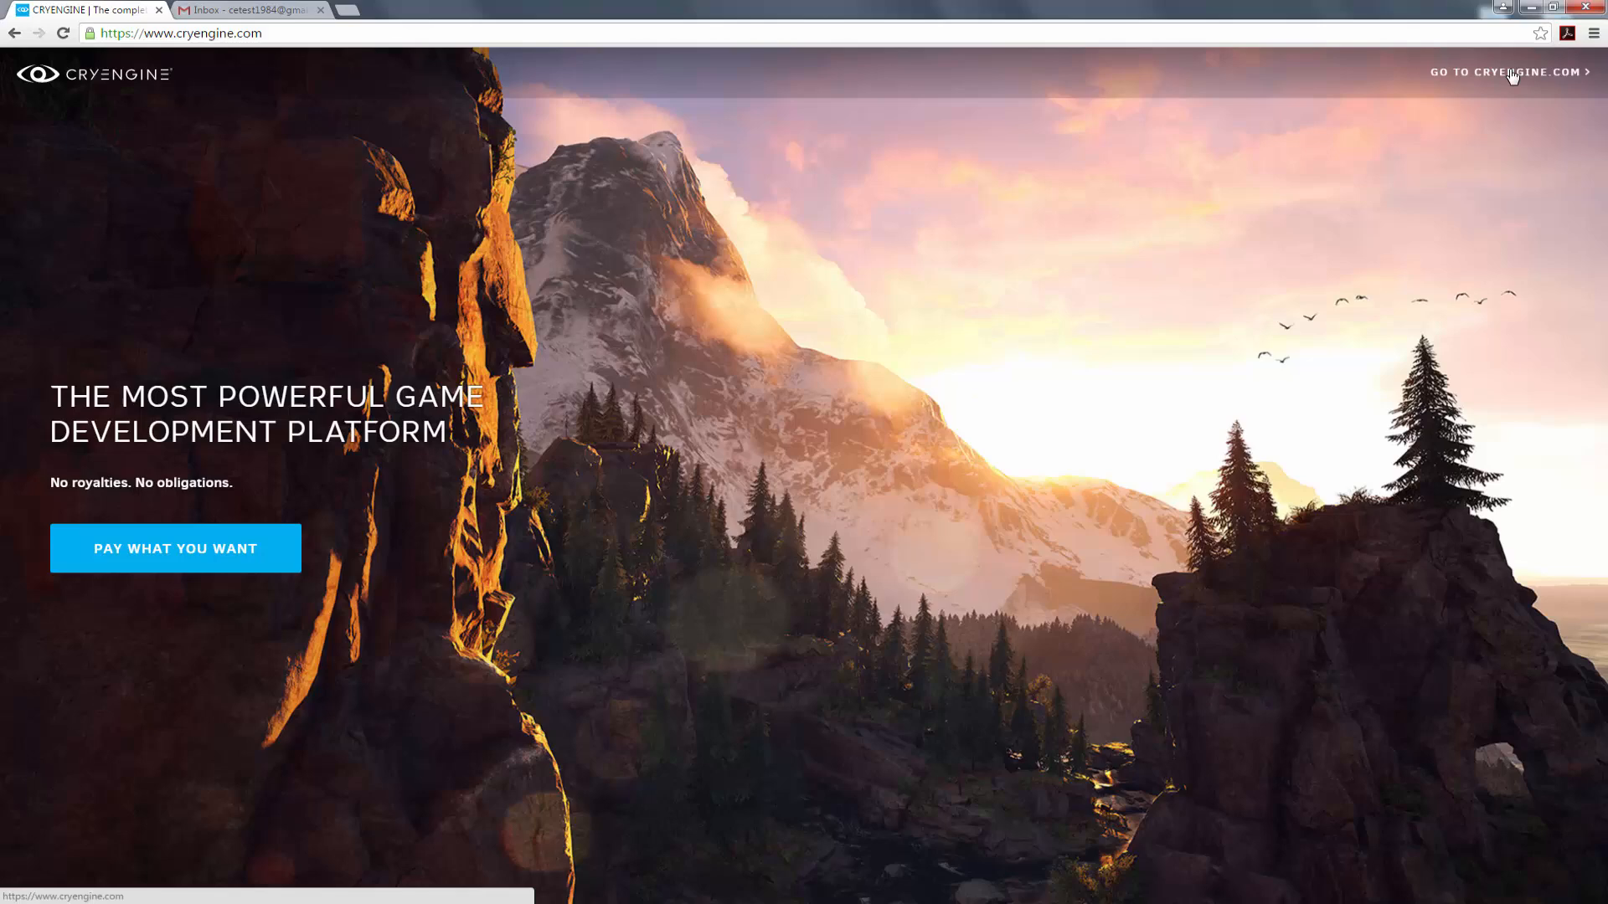
click(1506, 72)
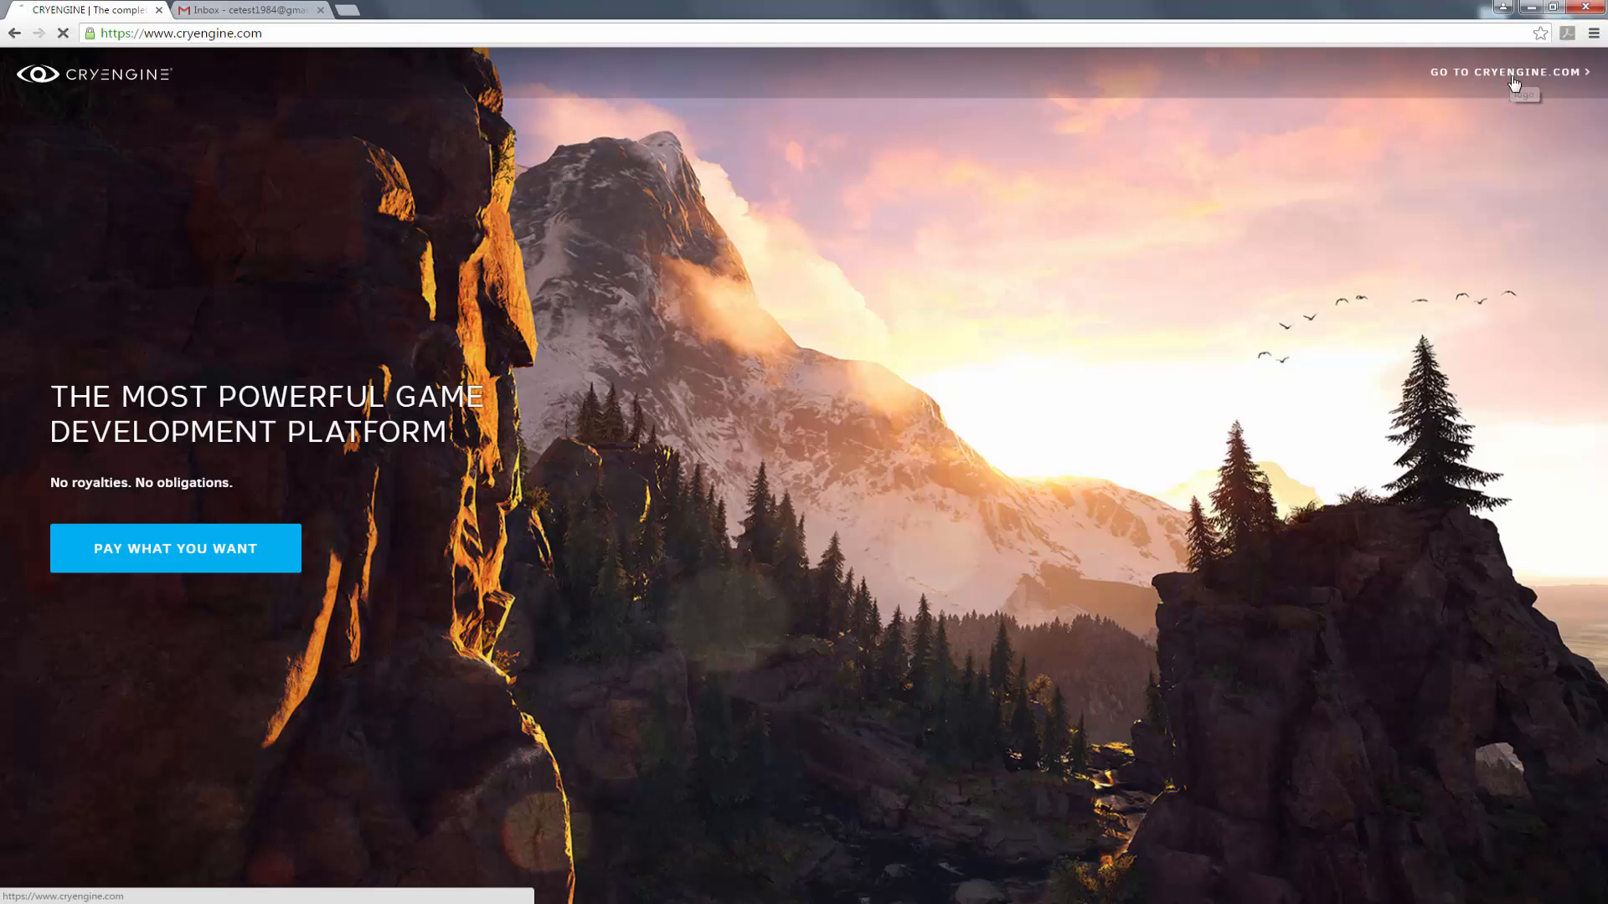
click(1506, 72)
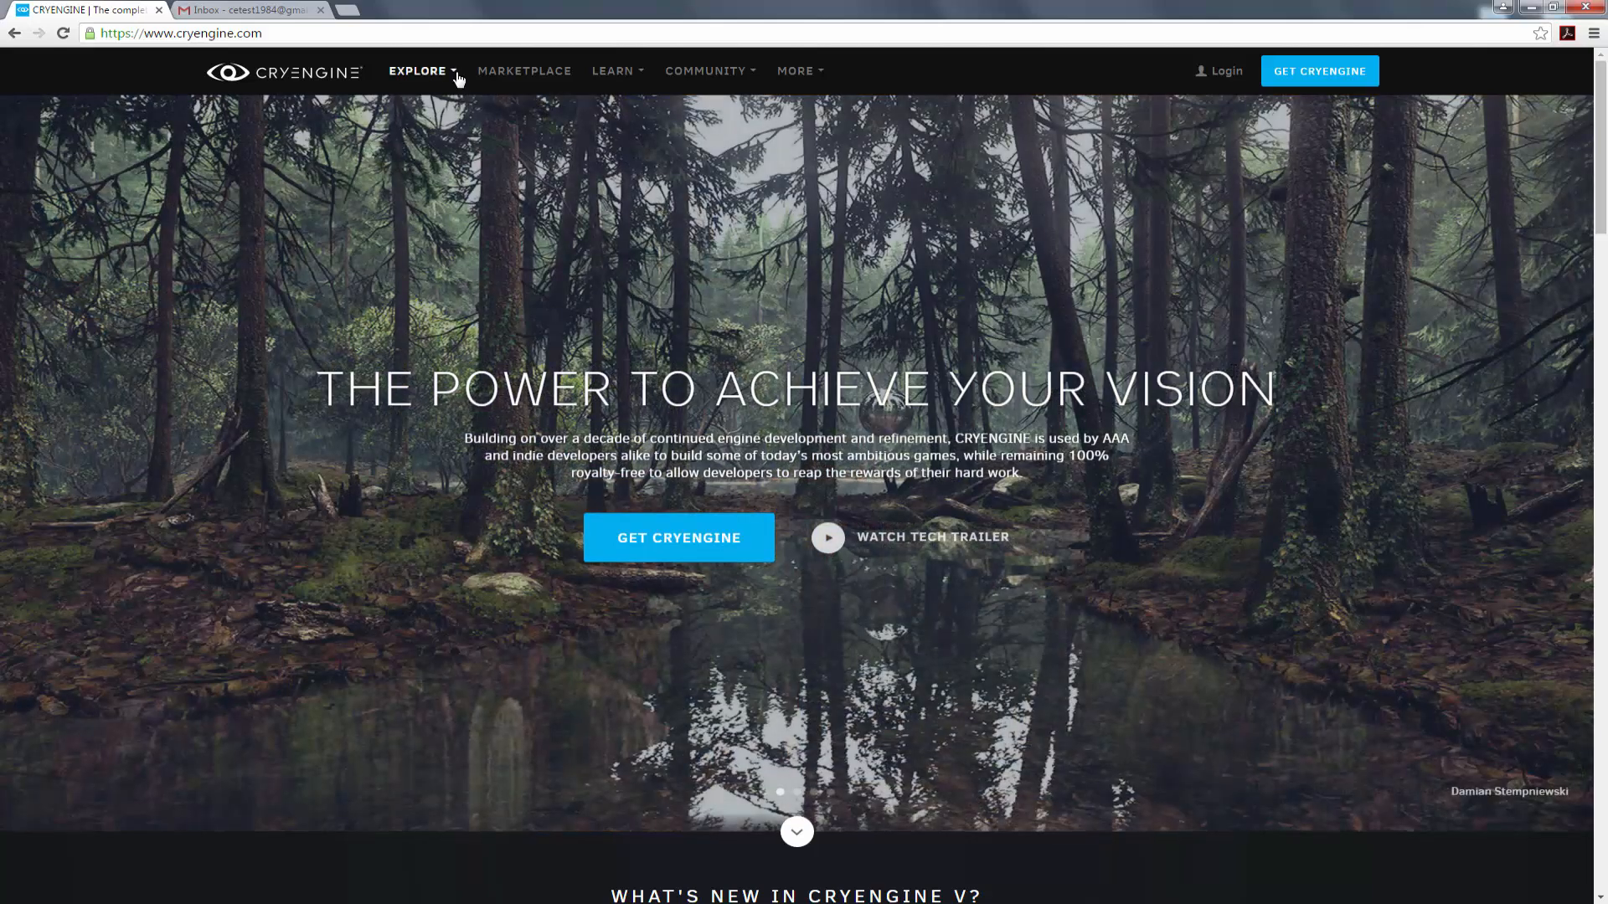
mouse_move(705, 70)
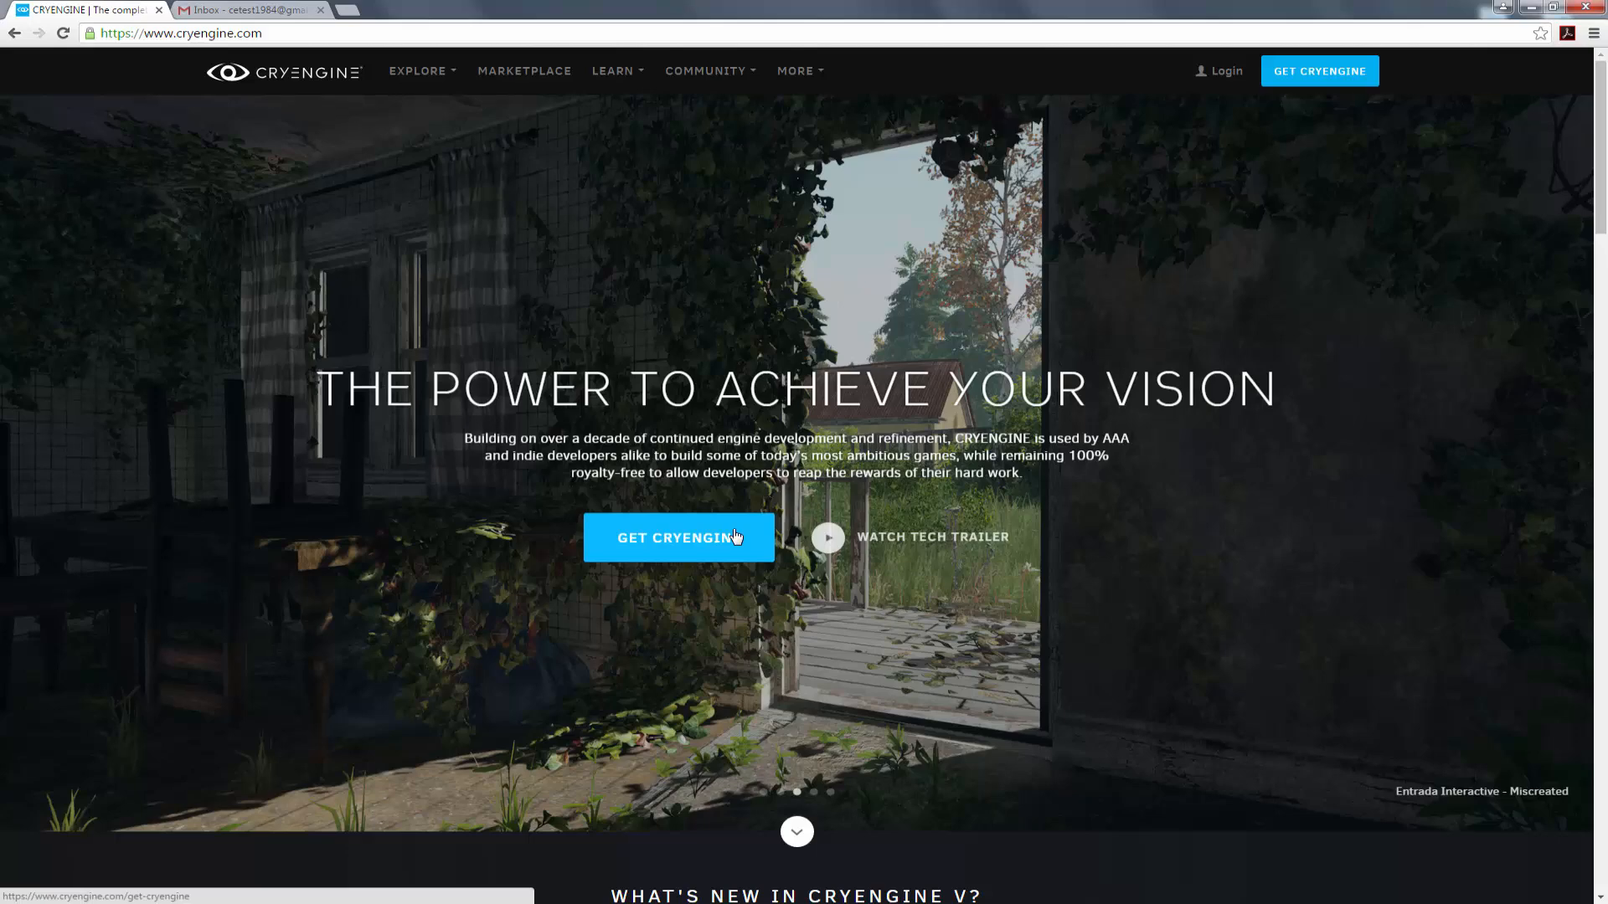
- Choose the €0 price on the Get CRYENGINE page and proceed to the login prompt
click(679, 537)
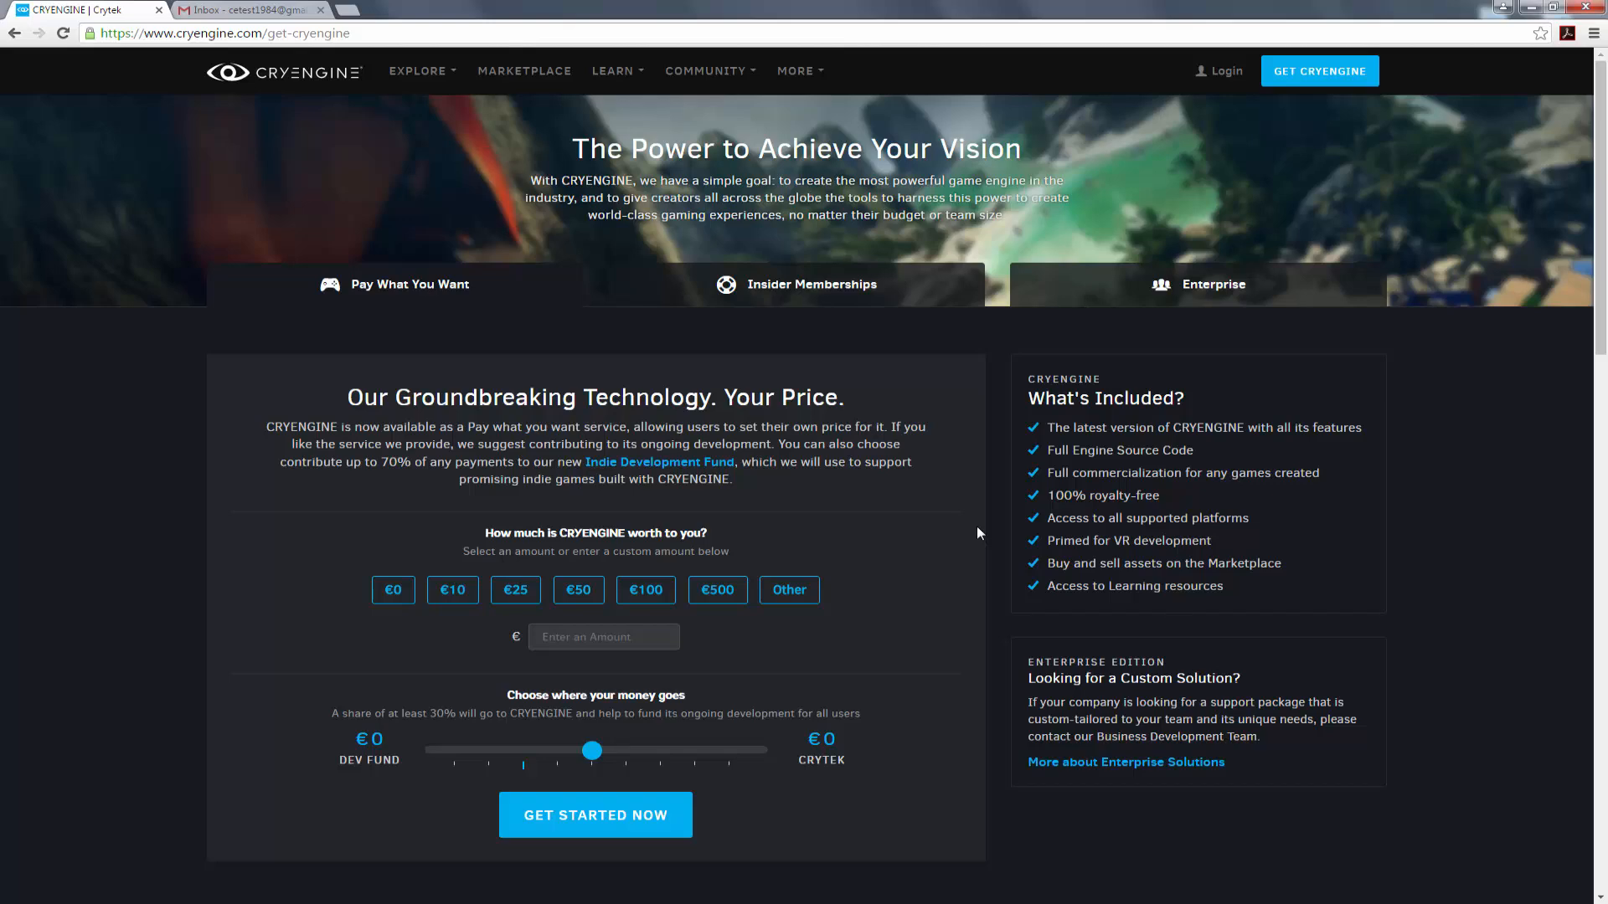
scroll(down, 3)
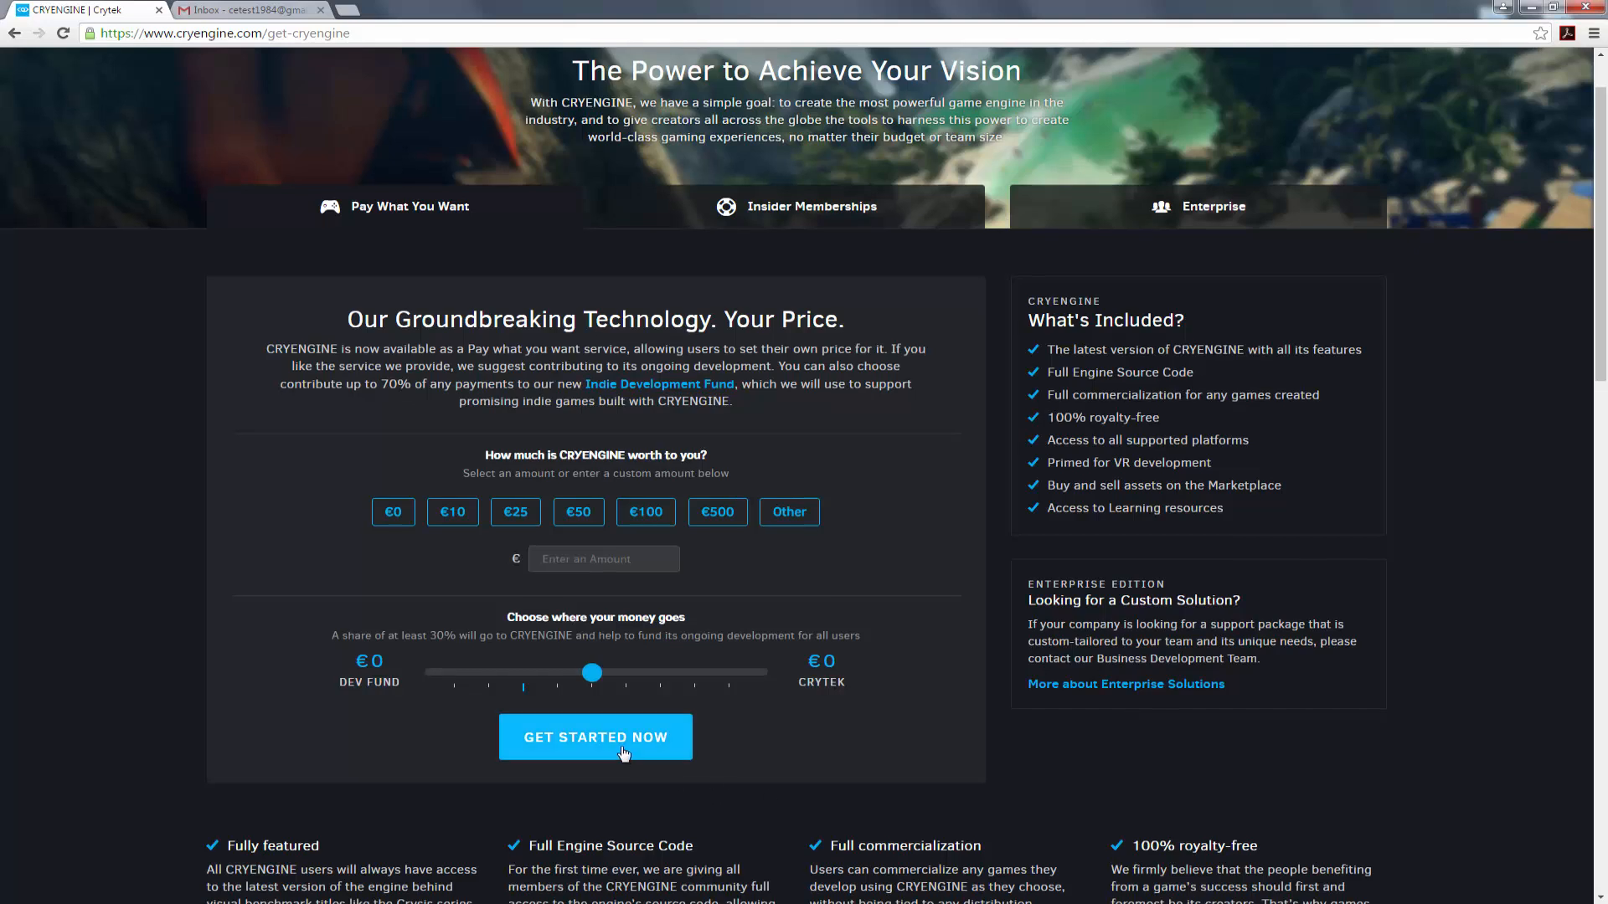
click(393, 512)
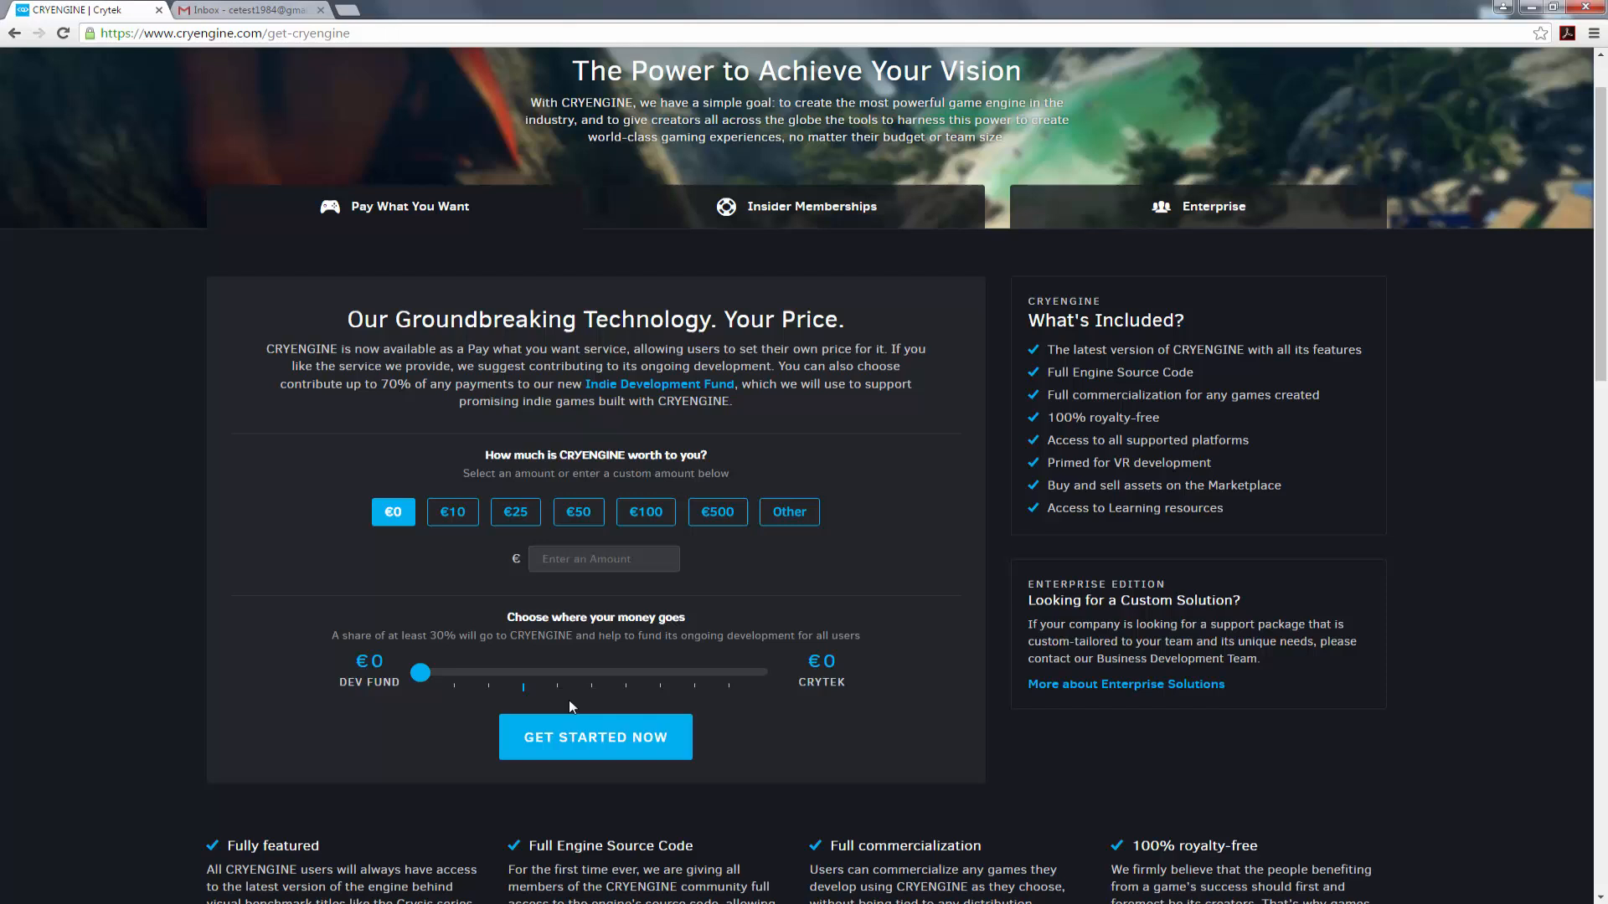
mouse_move(715, 680)
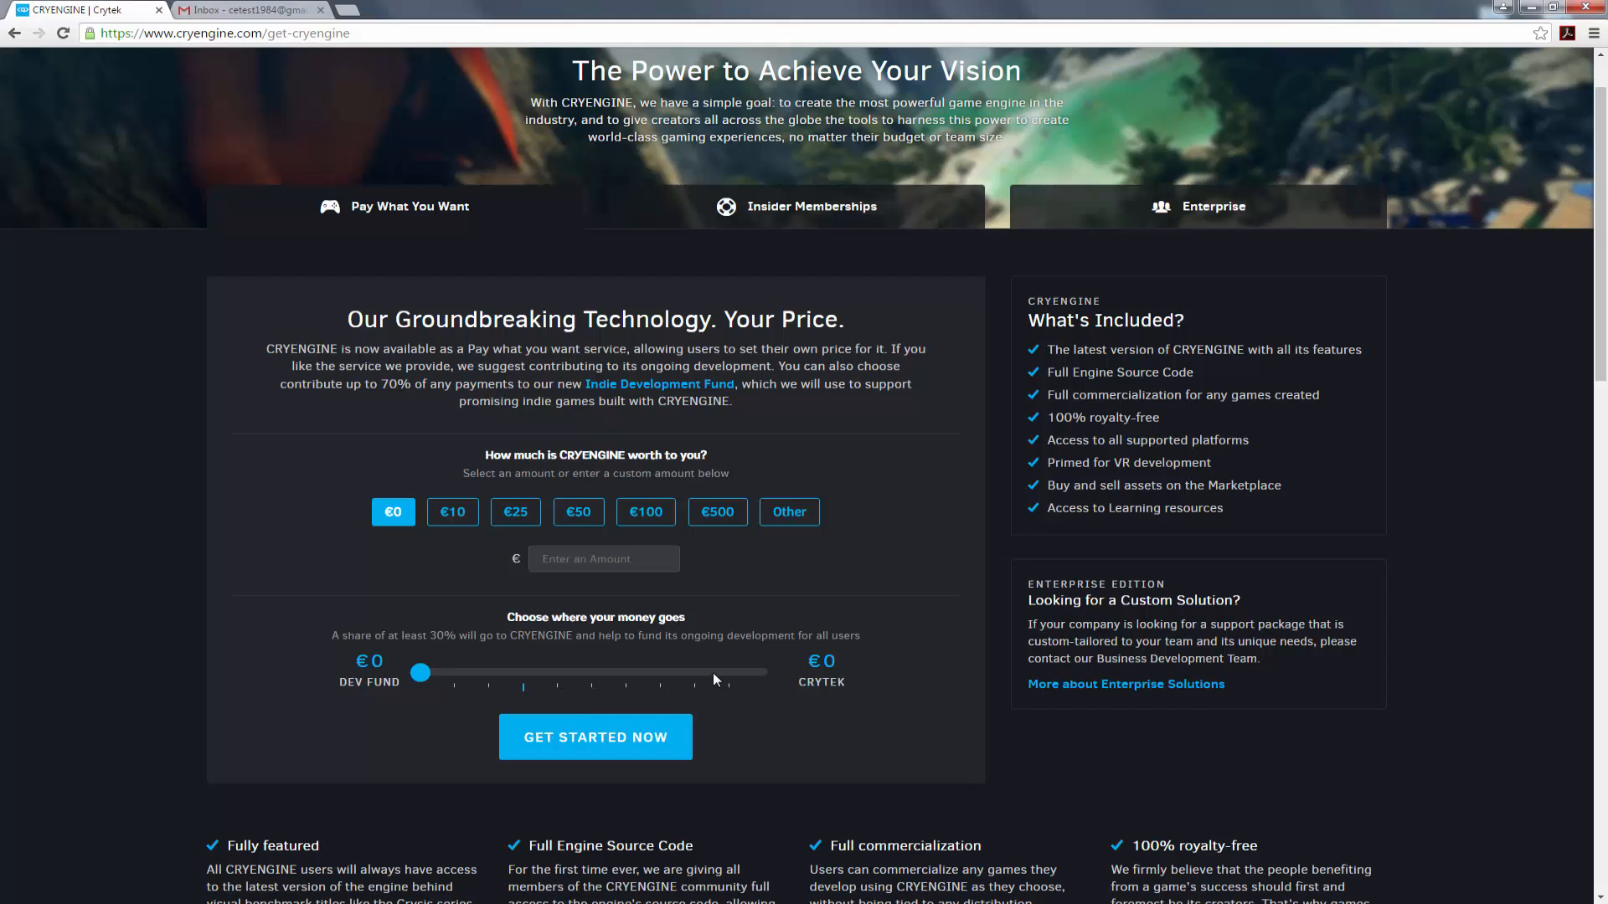
mouse_move(682, 759)
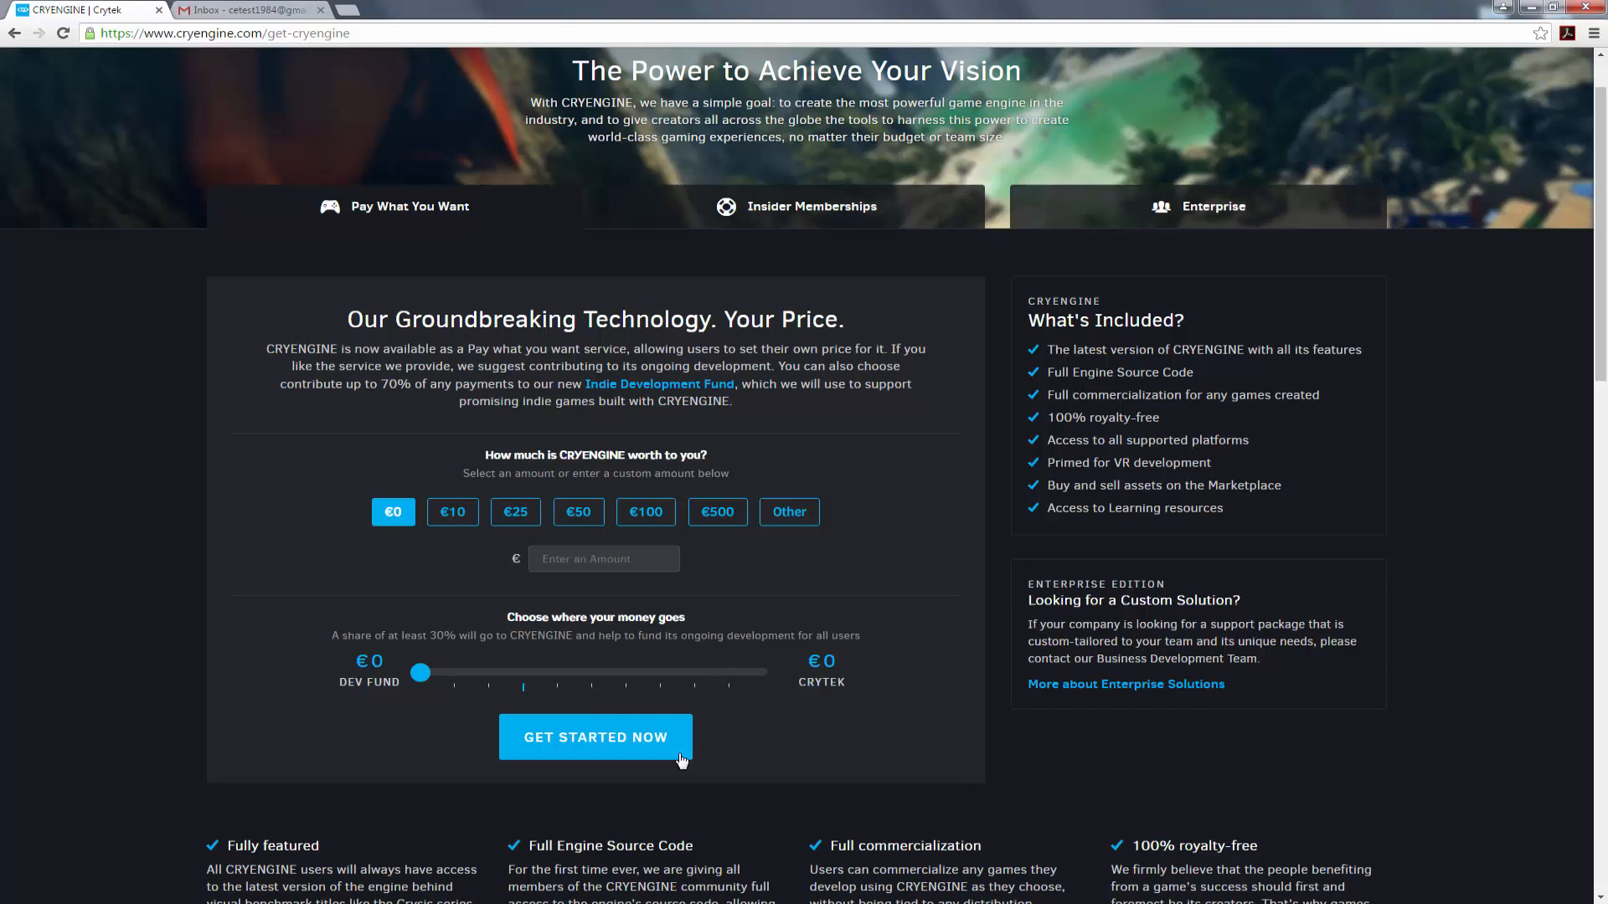
click(596, 737)
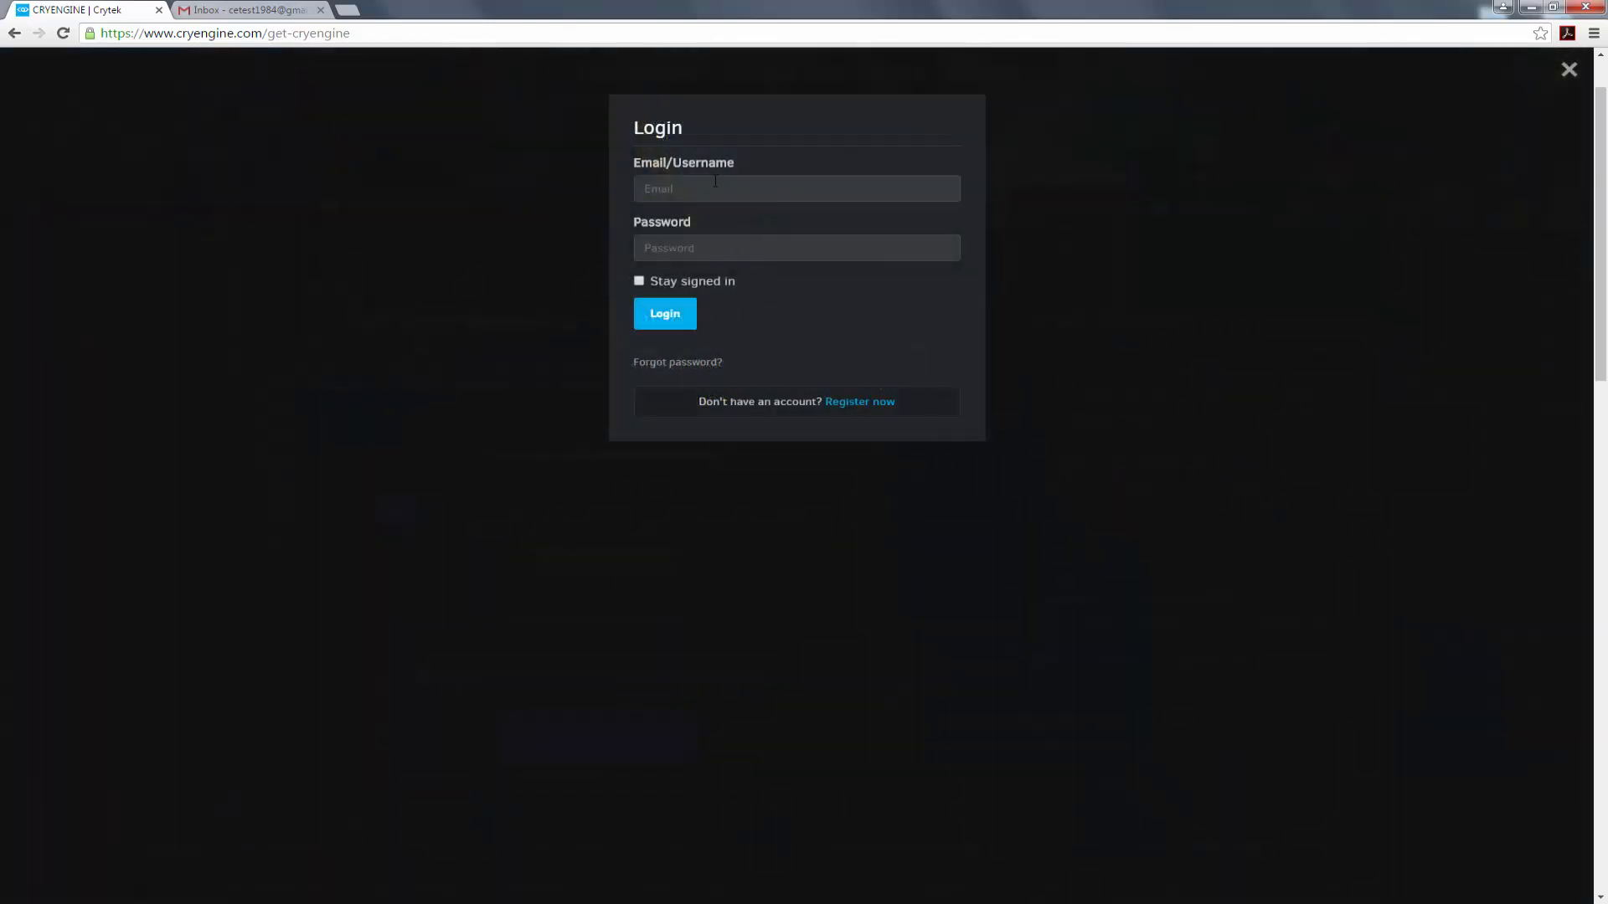
mouse_move(863, 422)
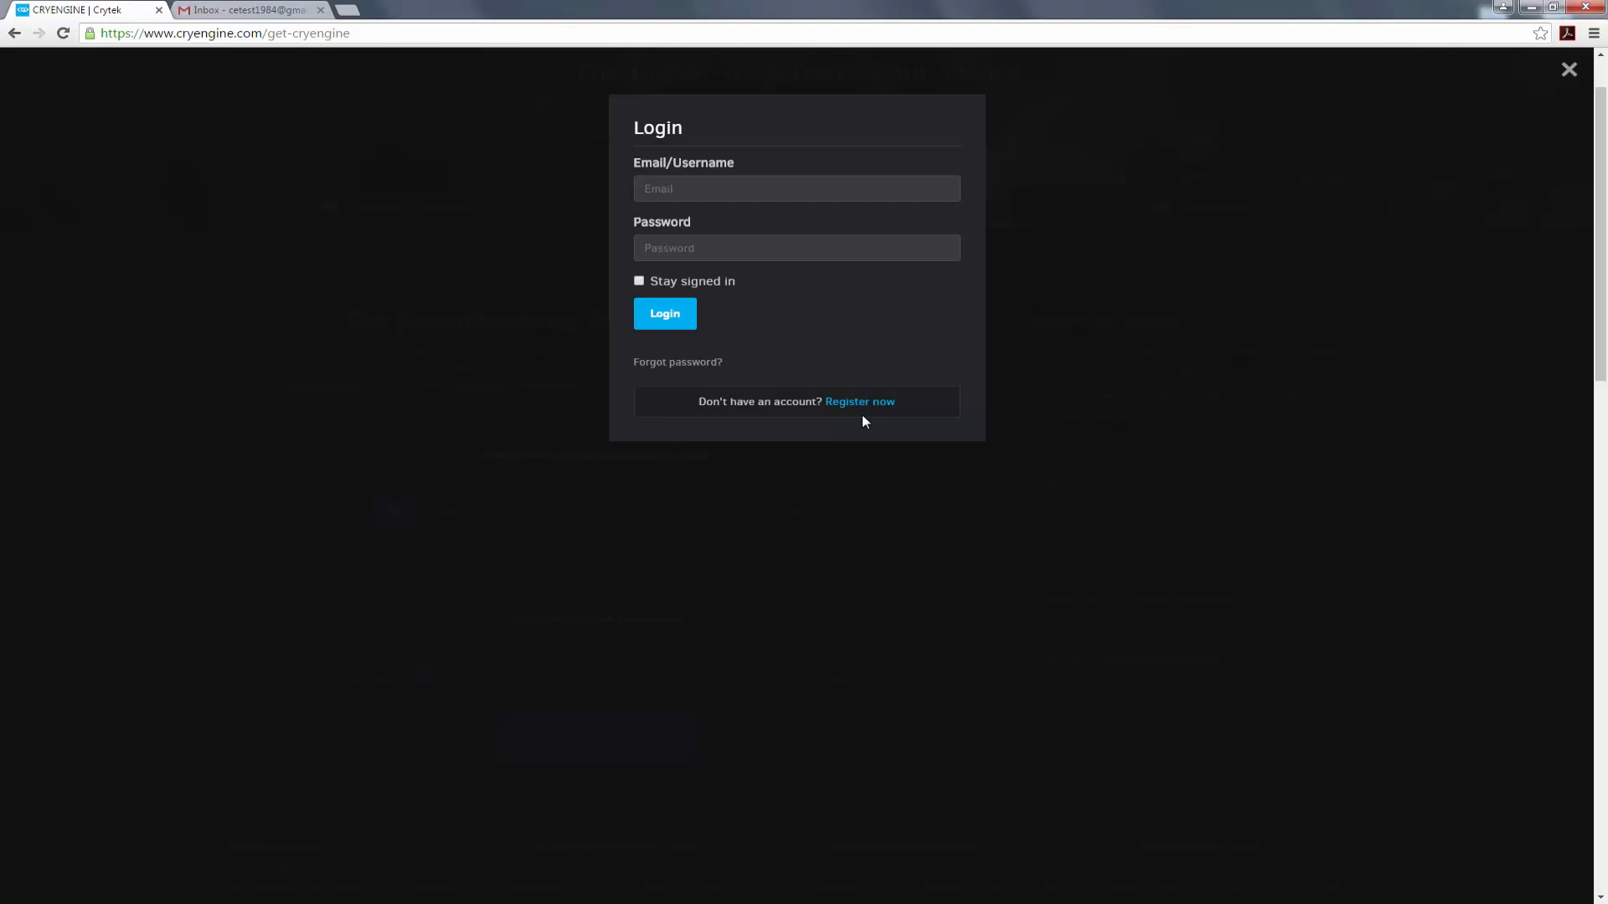
mouse_move(860, 402)
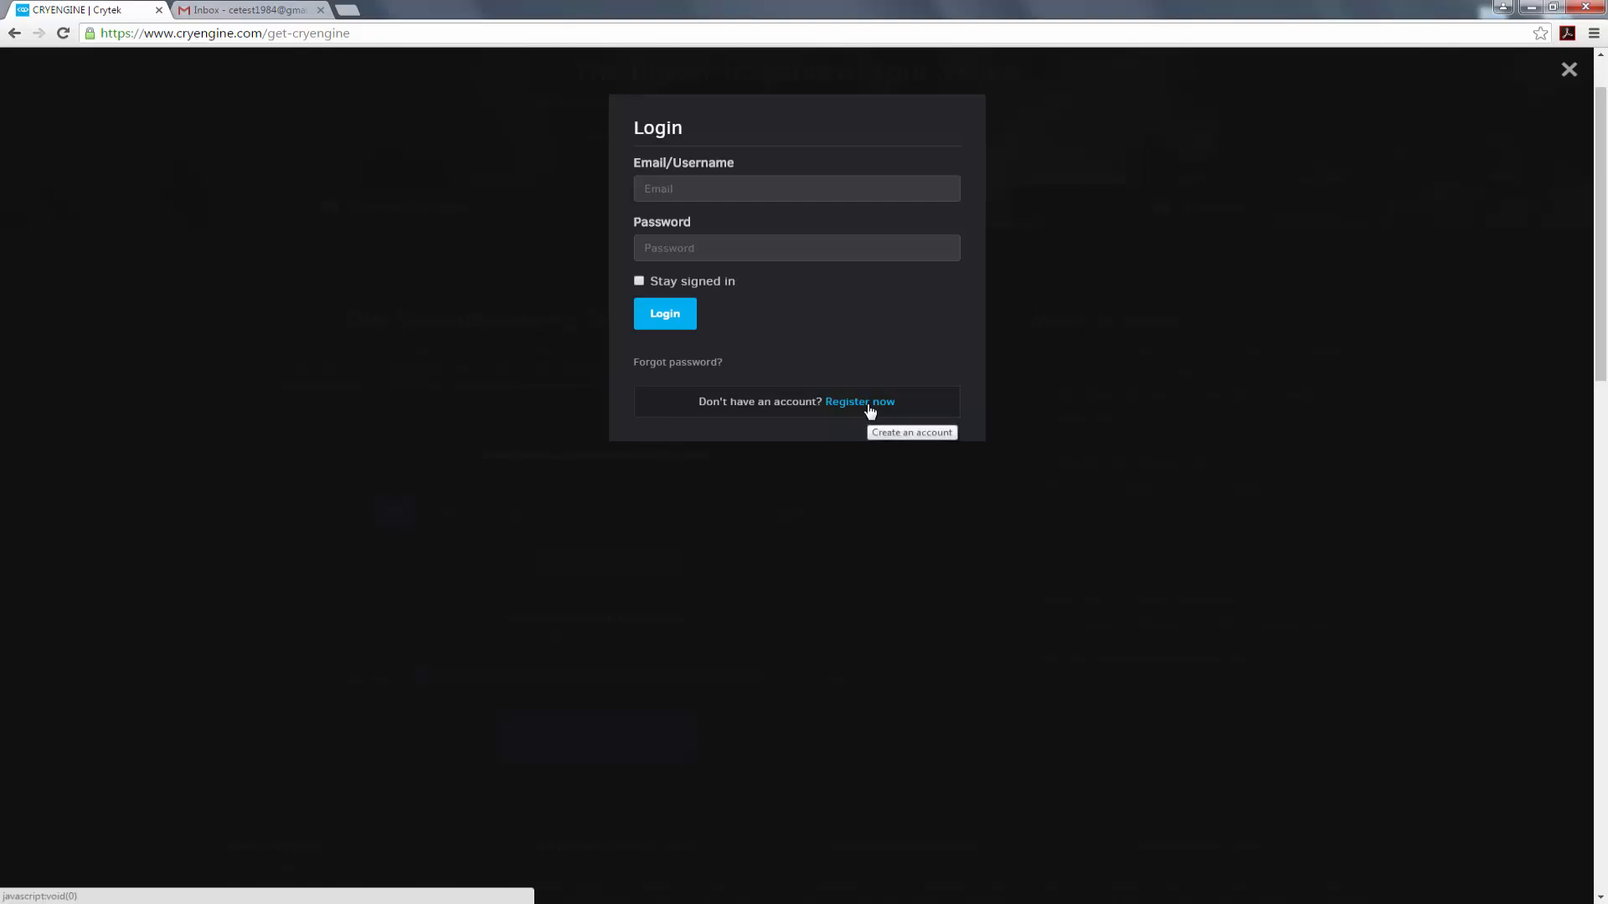
click(860, 401)
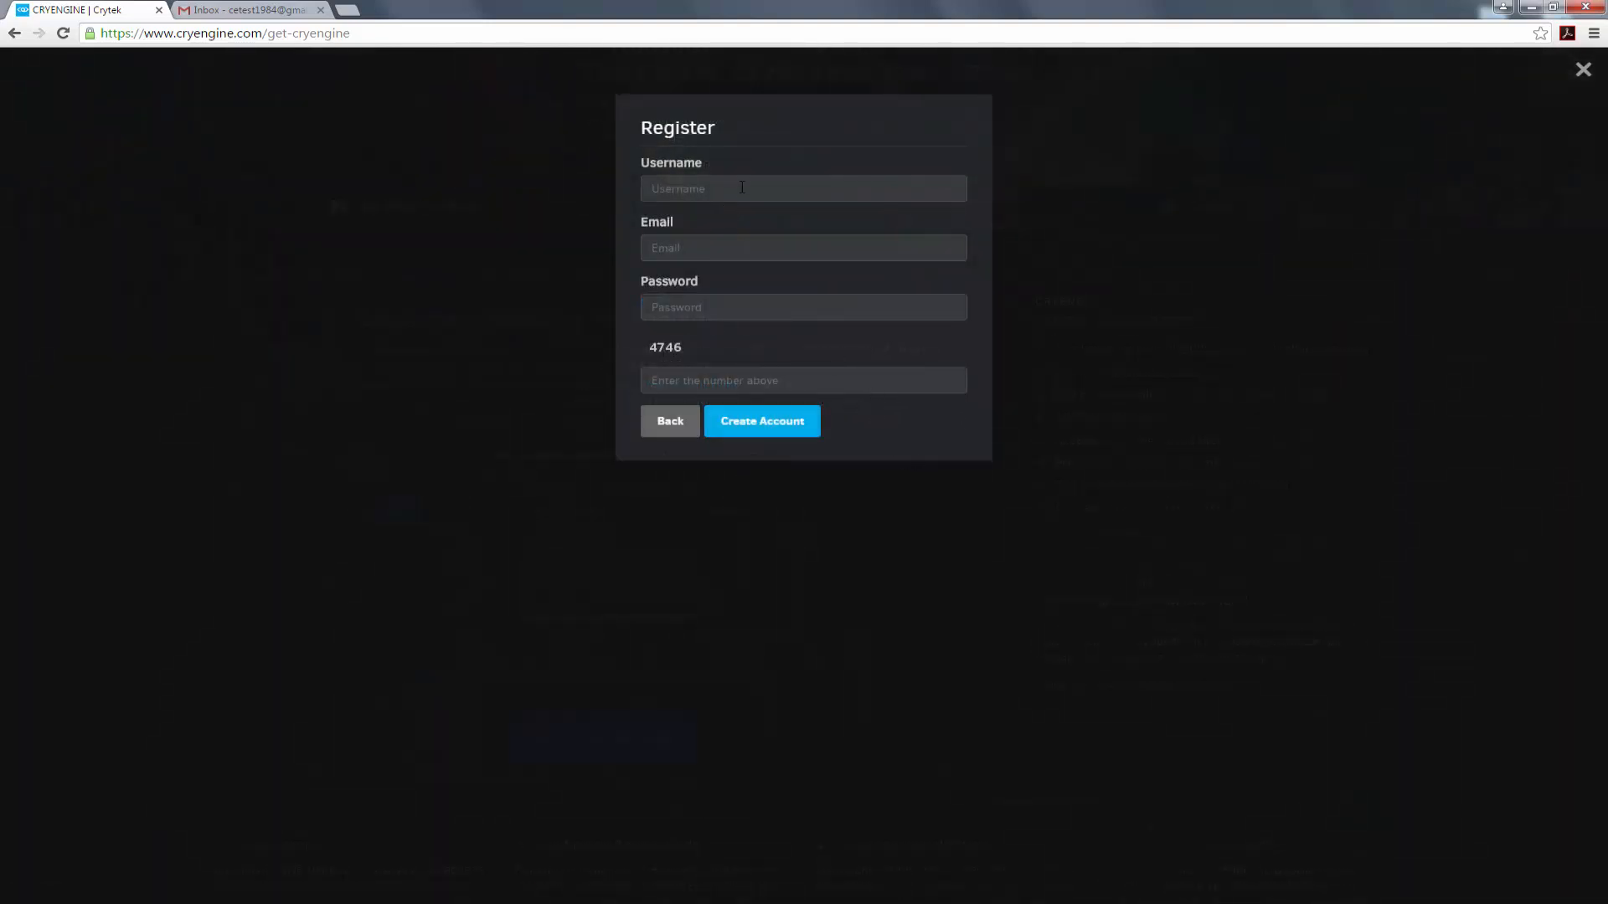
text(c)
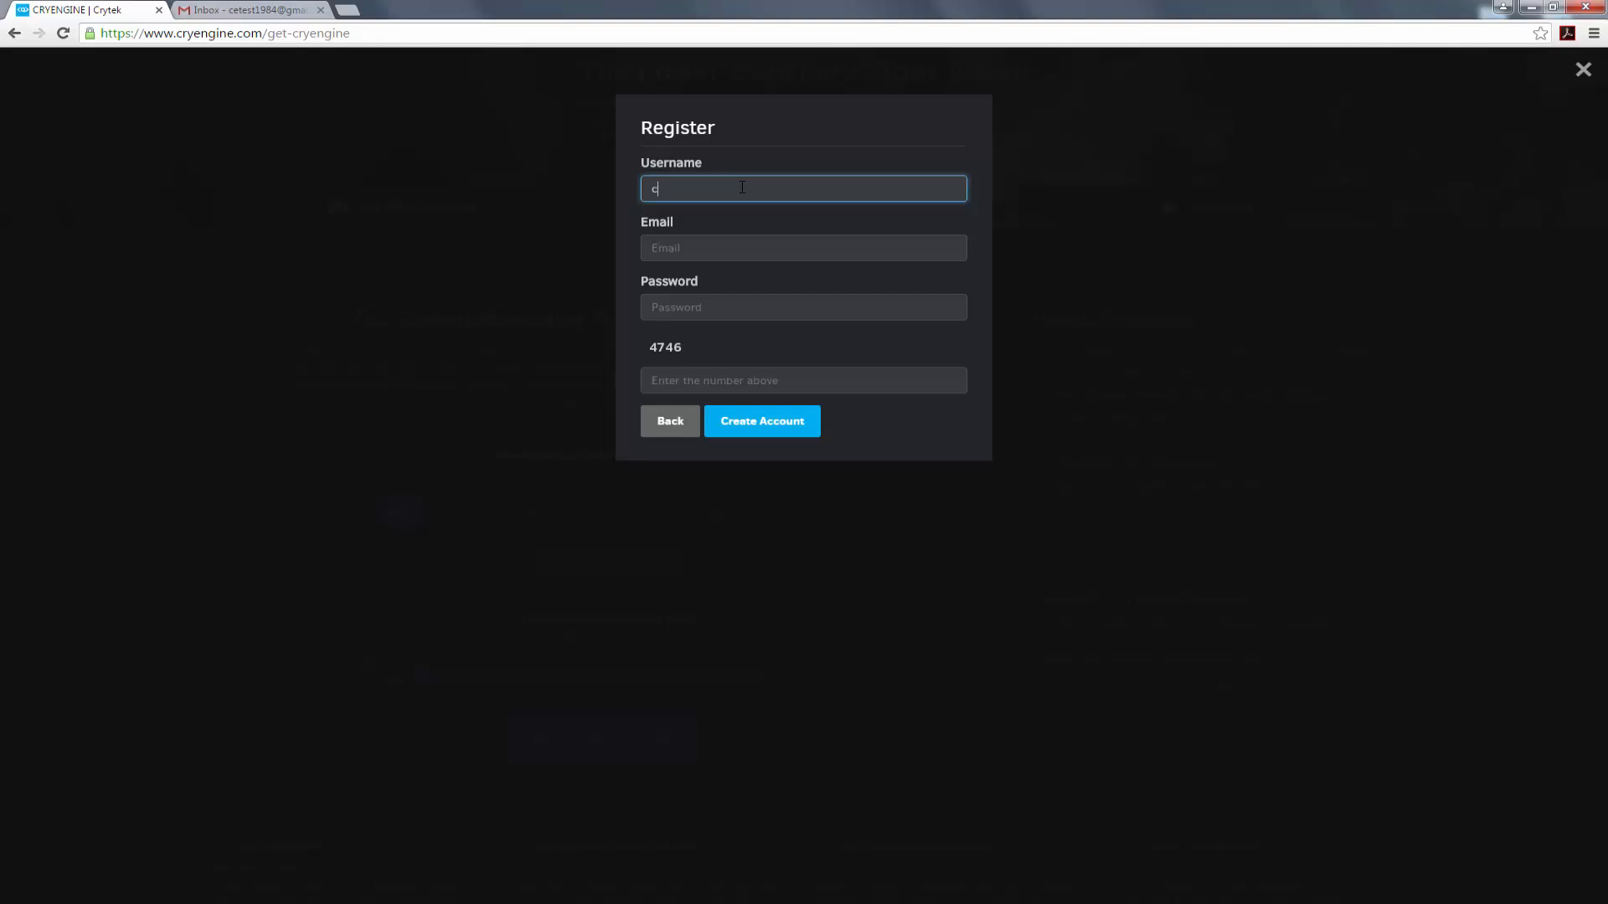
text(eText)
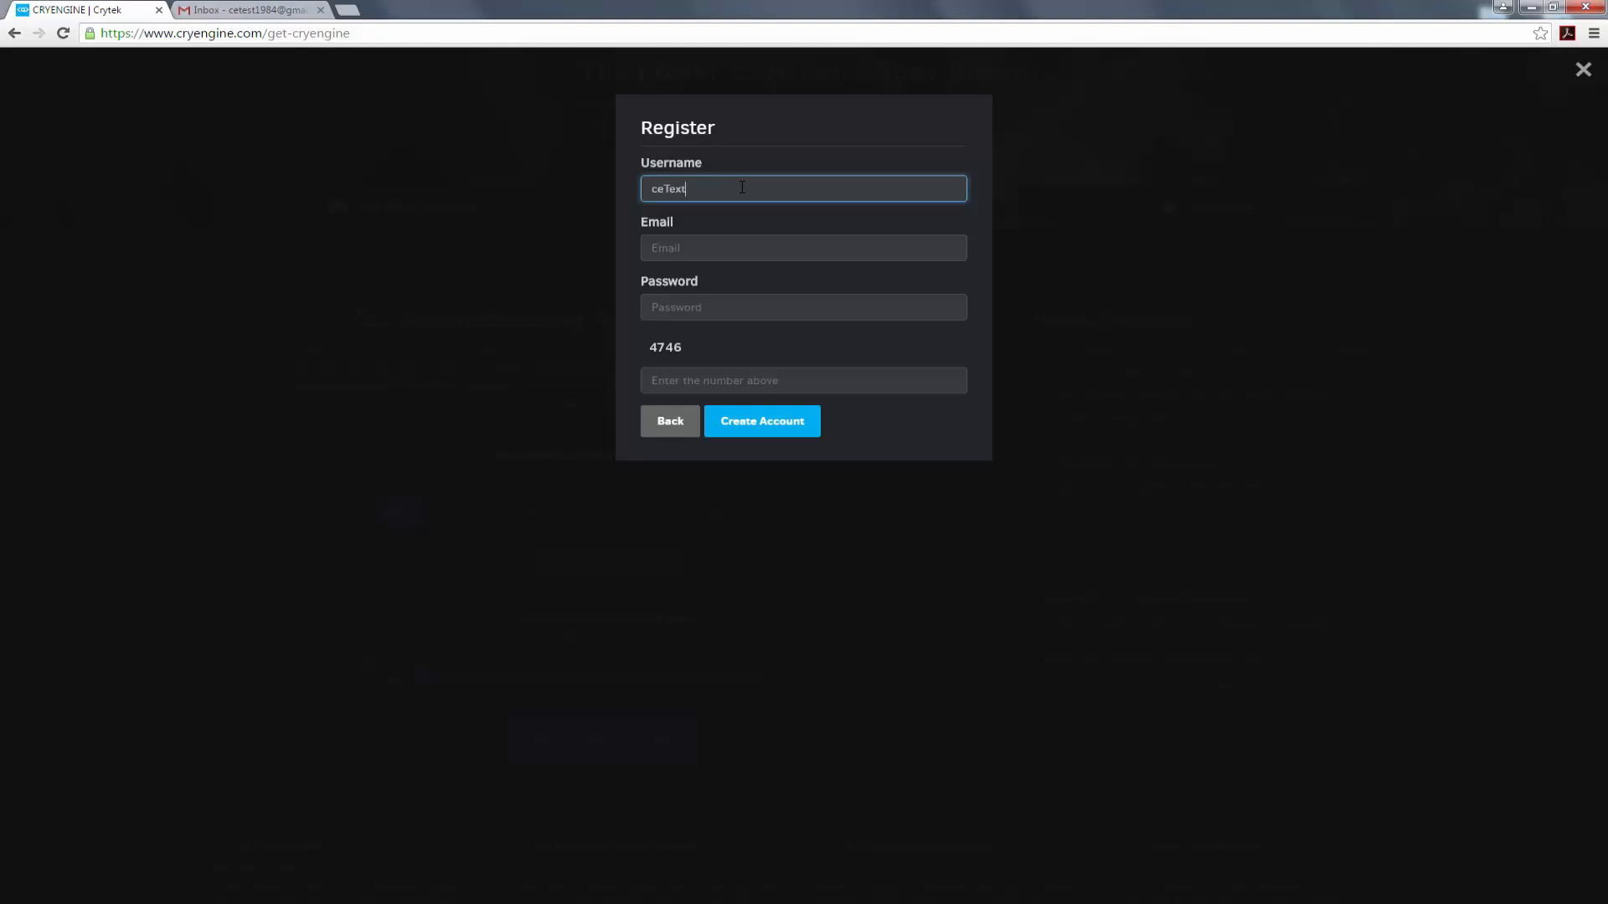
text(1984)
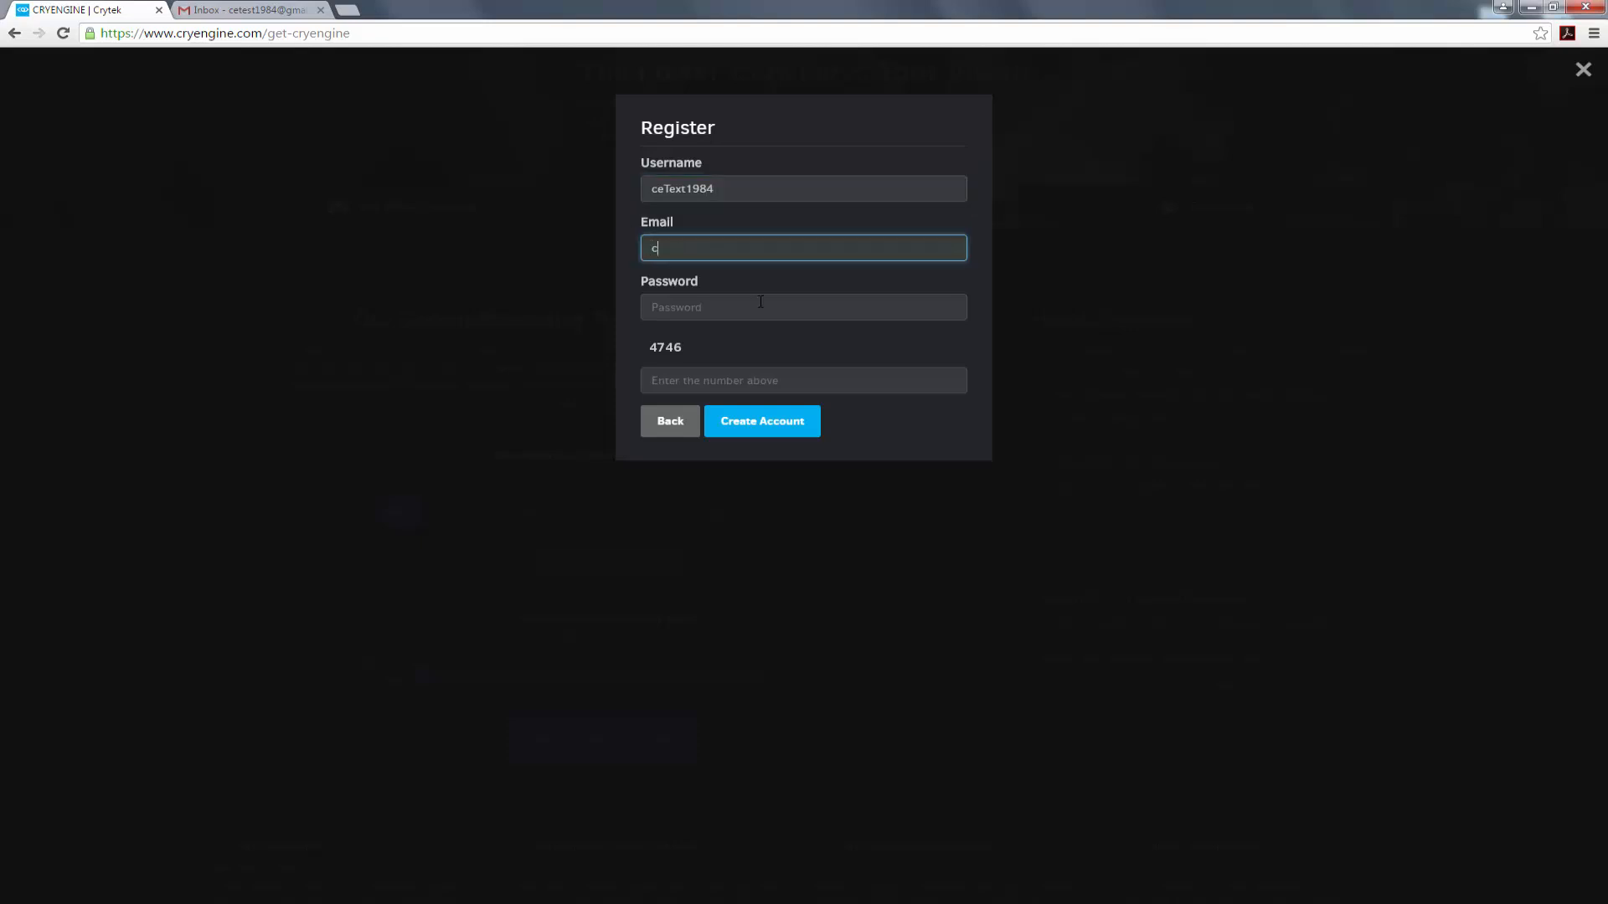
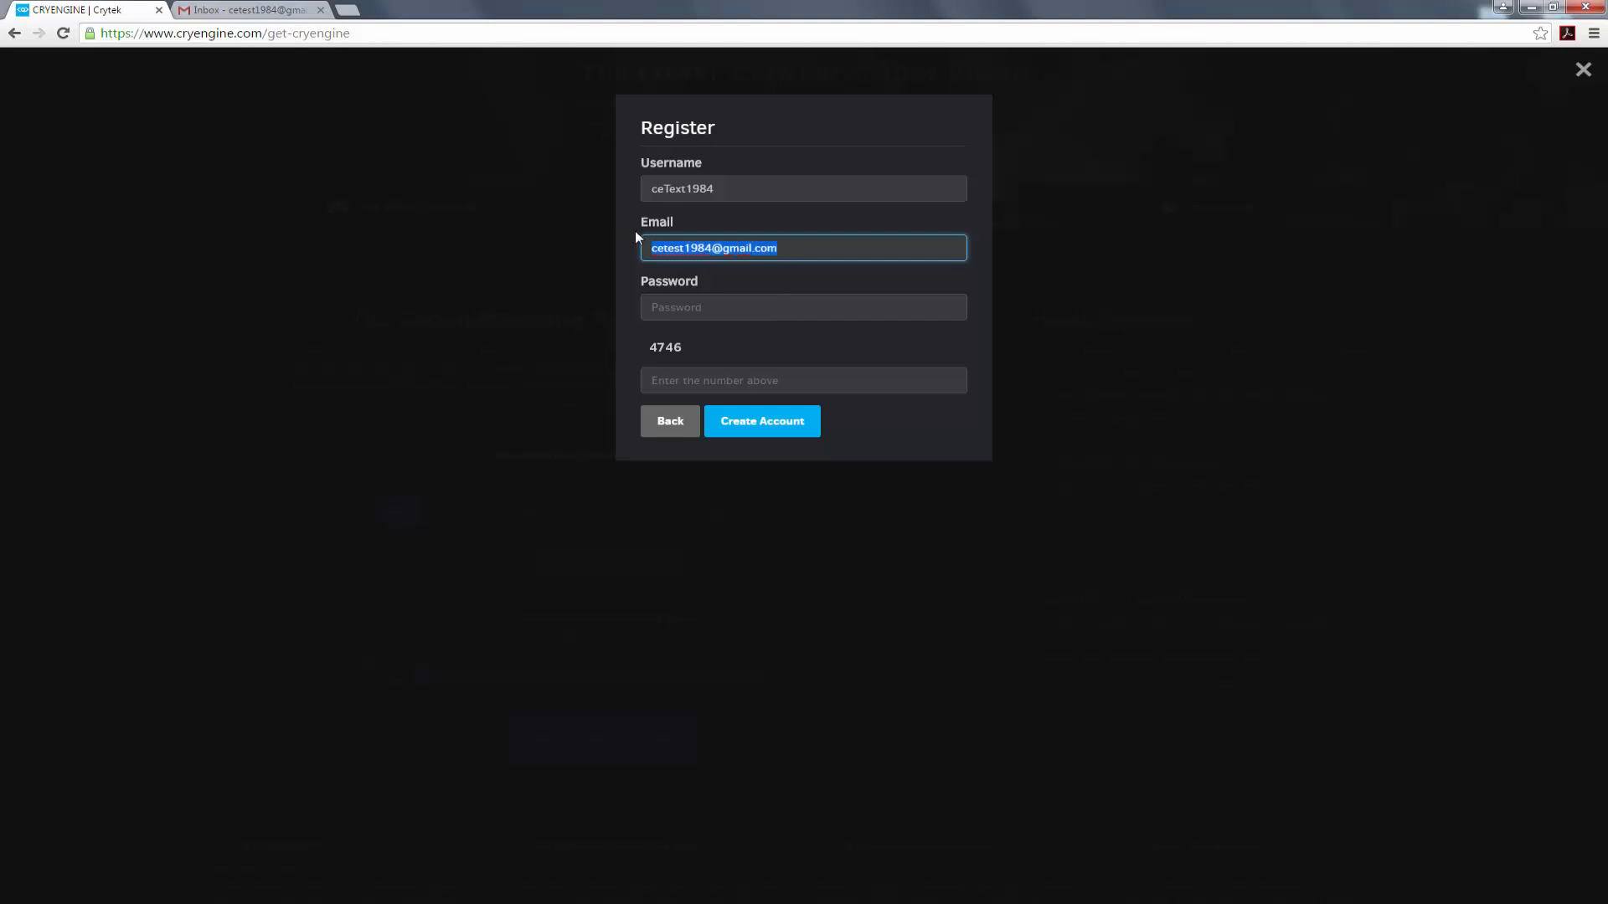
click(803, 306)
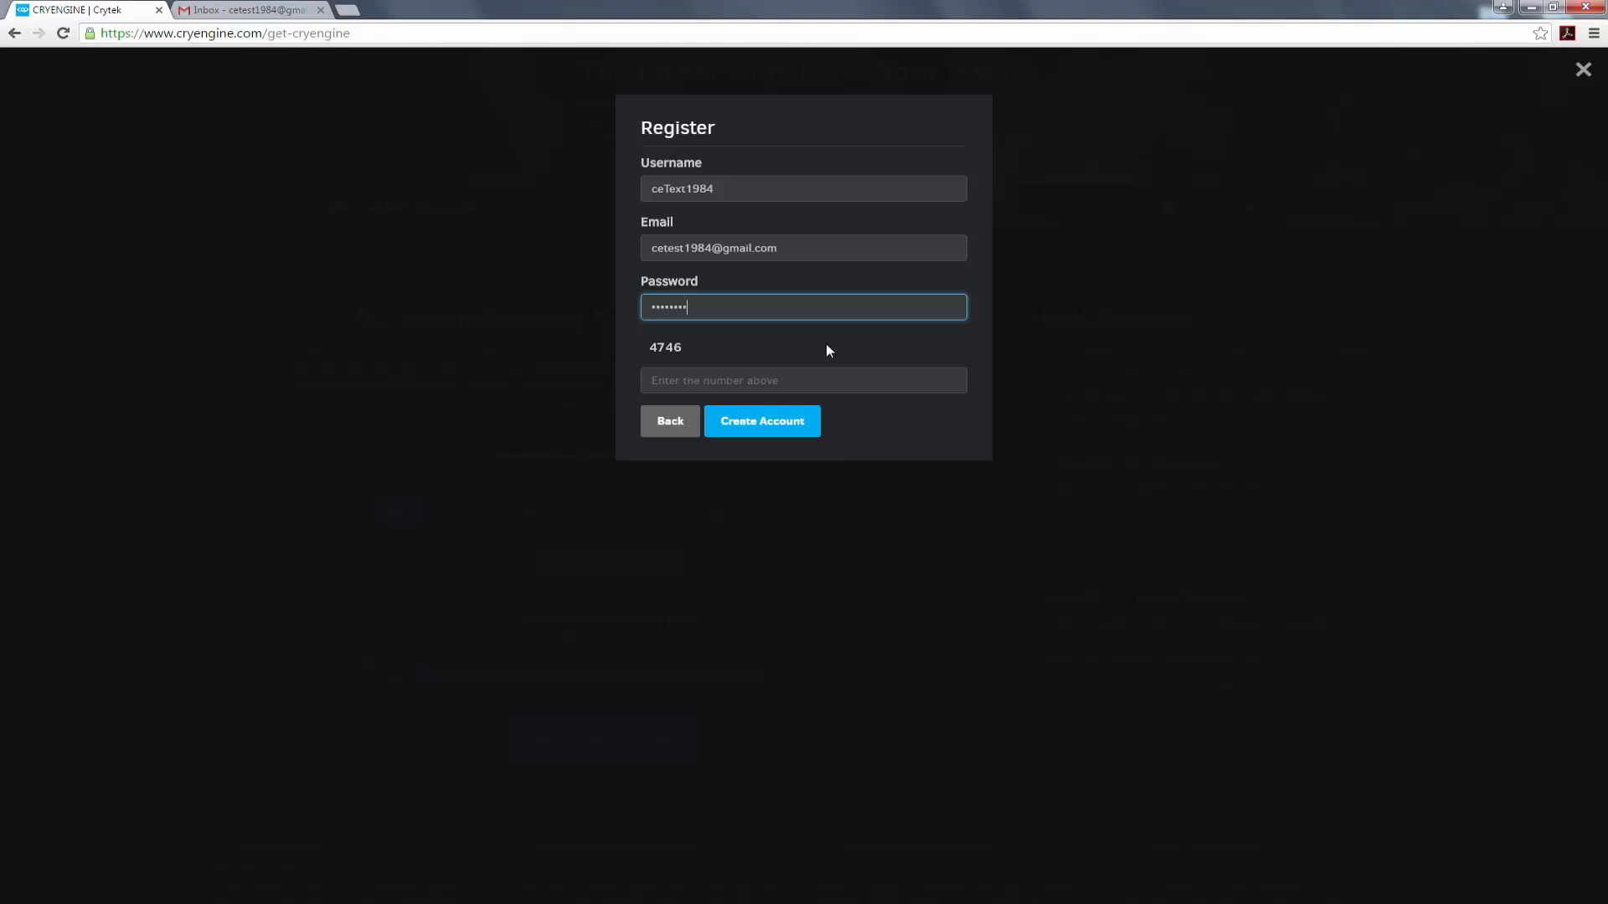
click(803, 380)
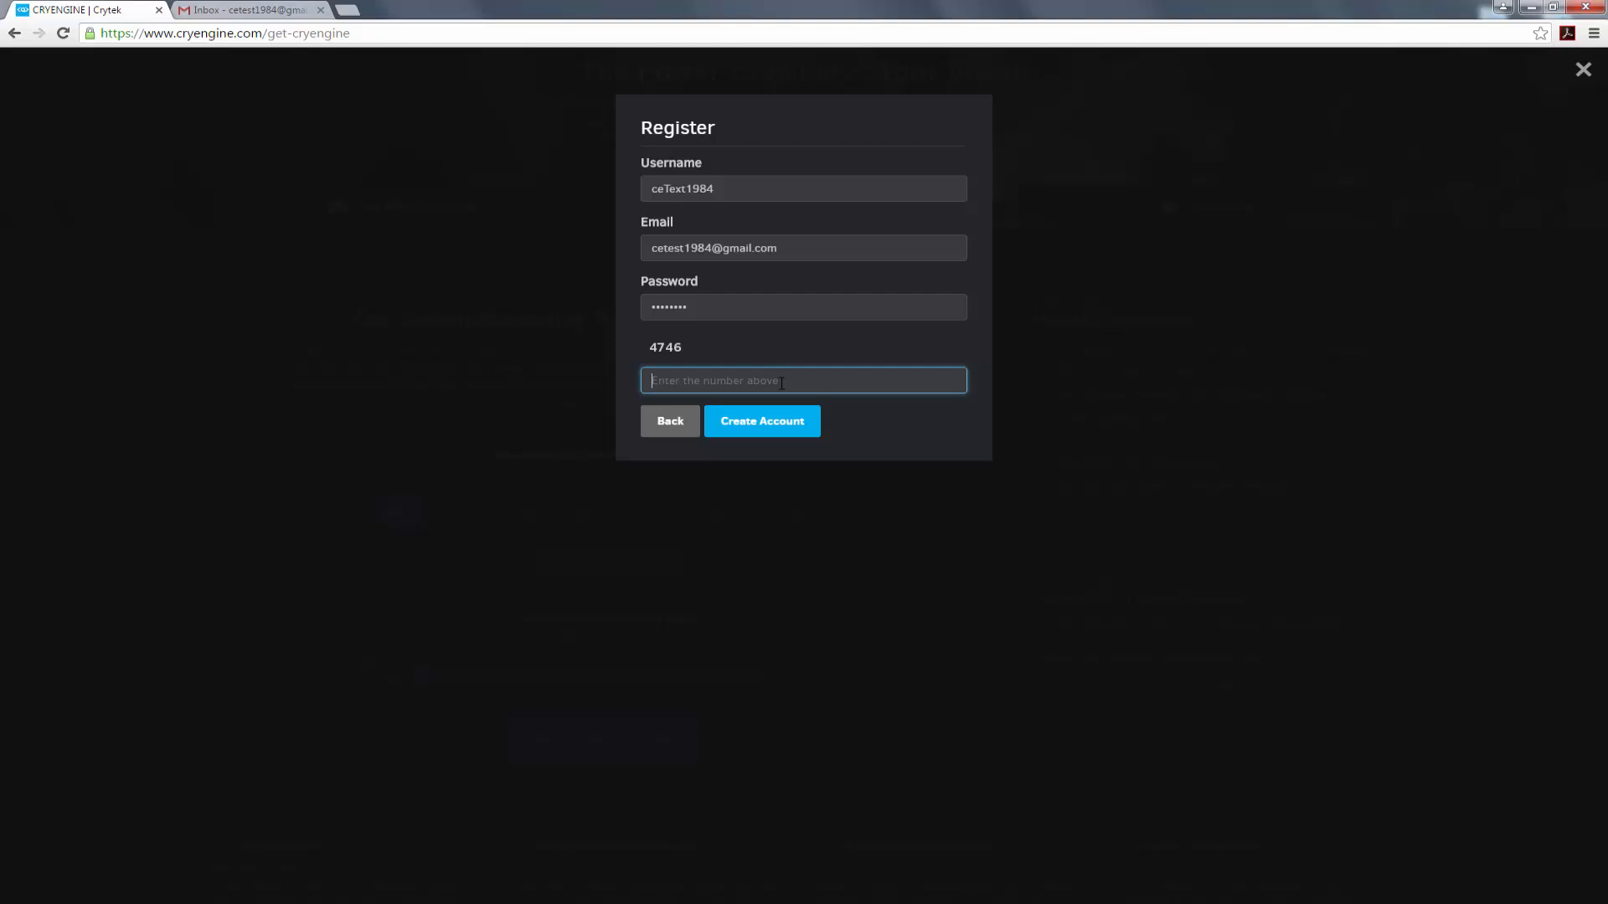
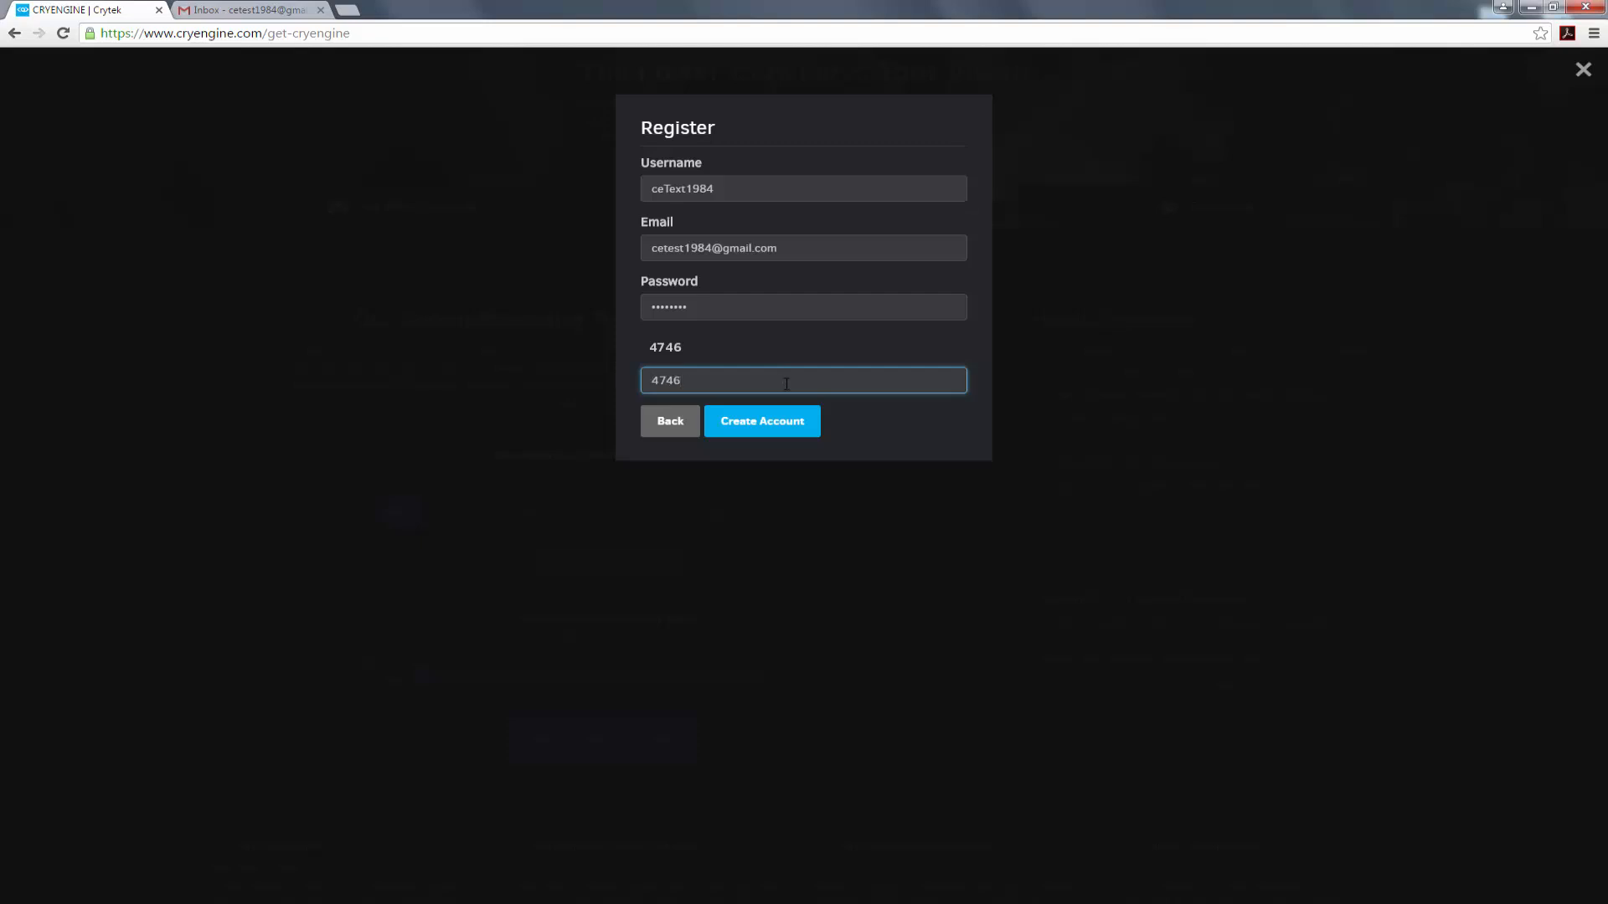
click(762, 420)
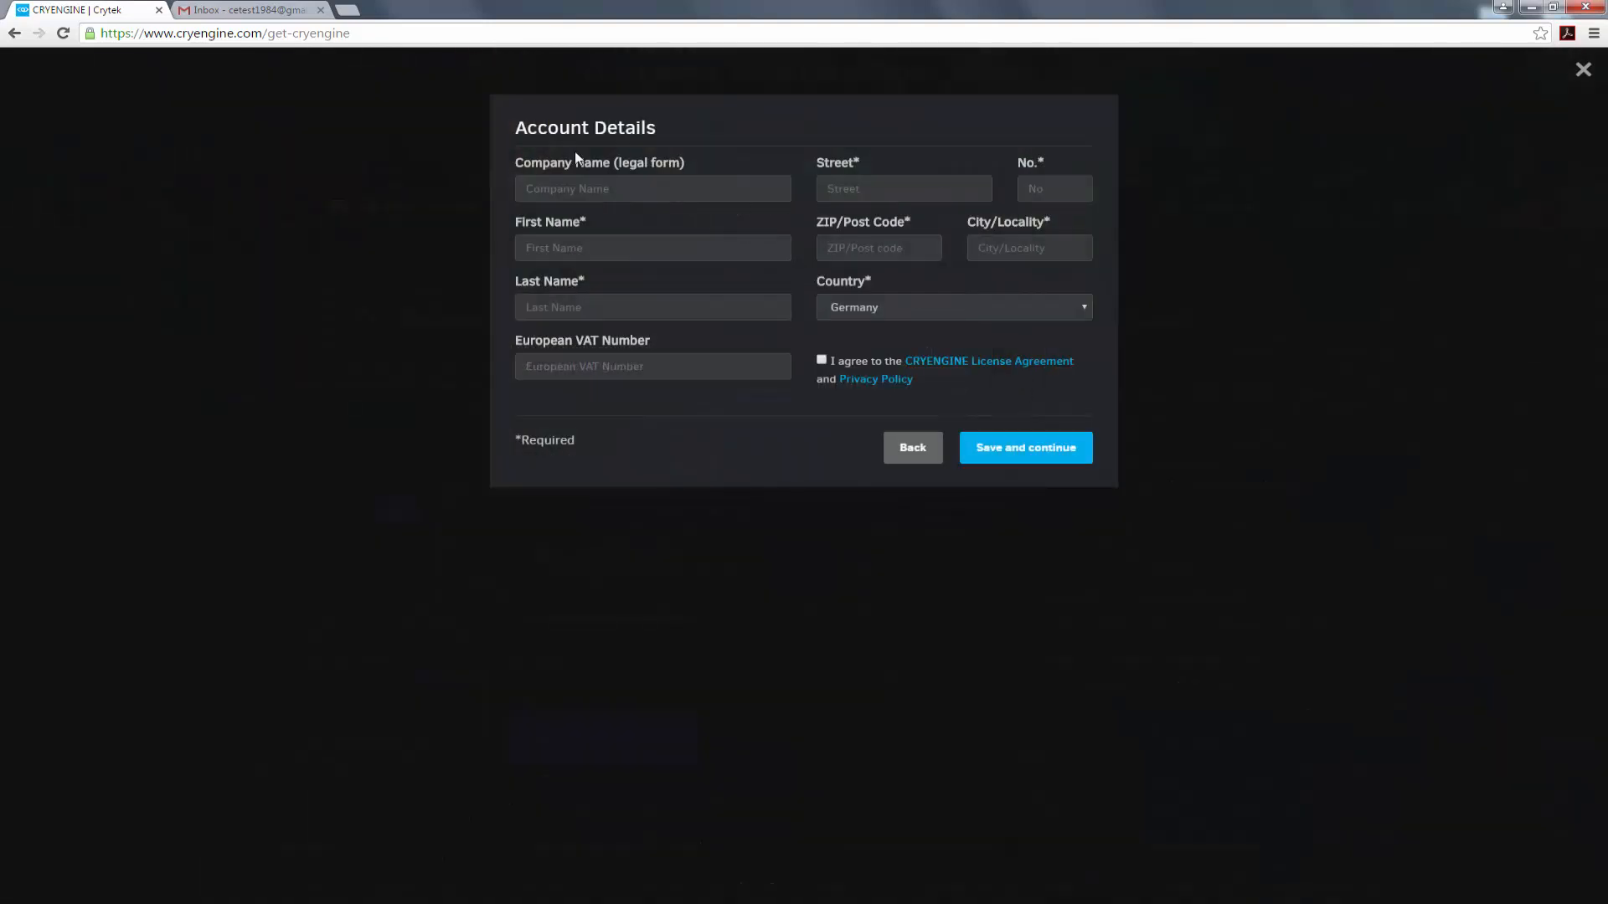
- Enter company Crytek, street address 111 A 11 and ZIP code 40004
click(652, 188)
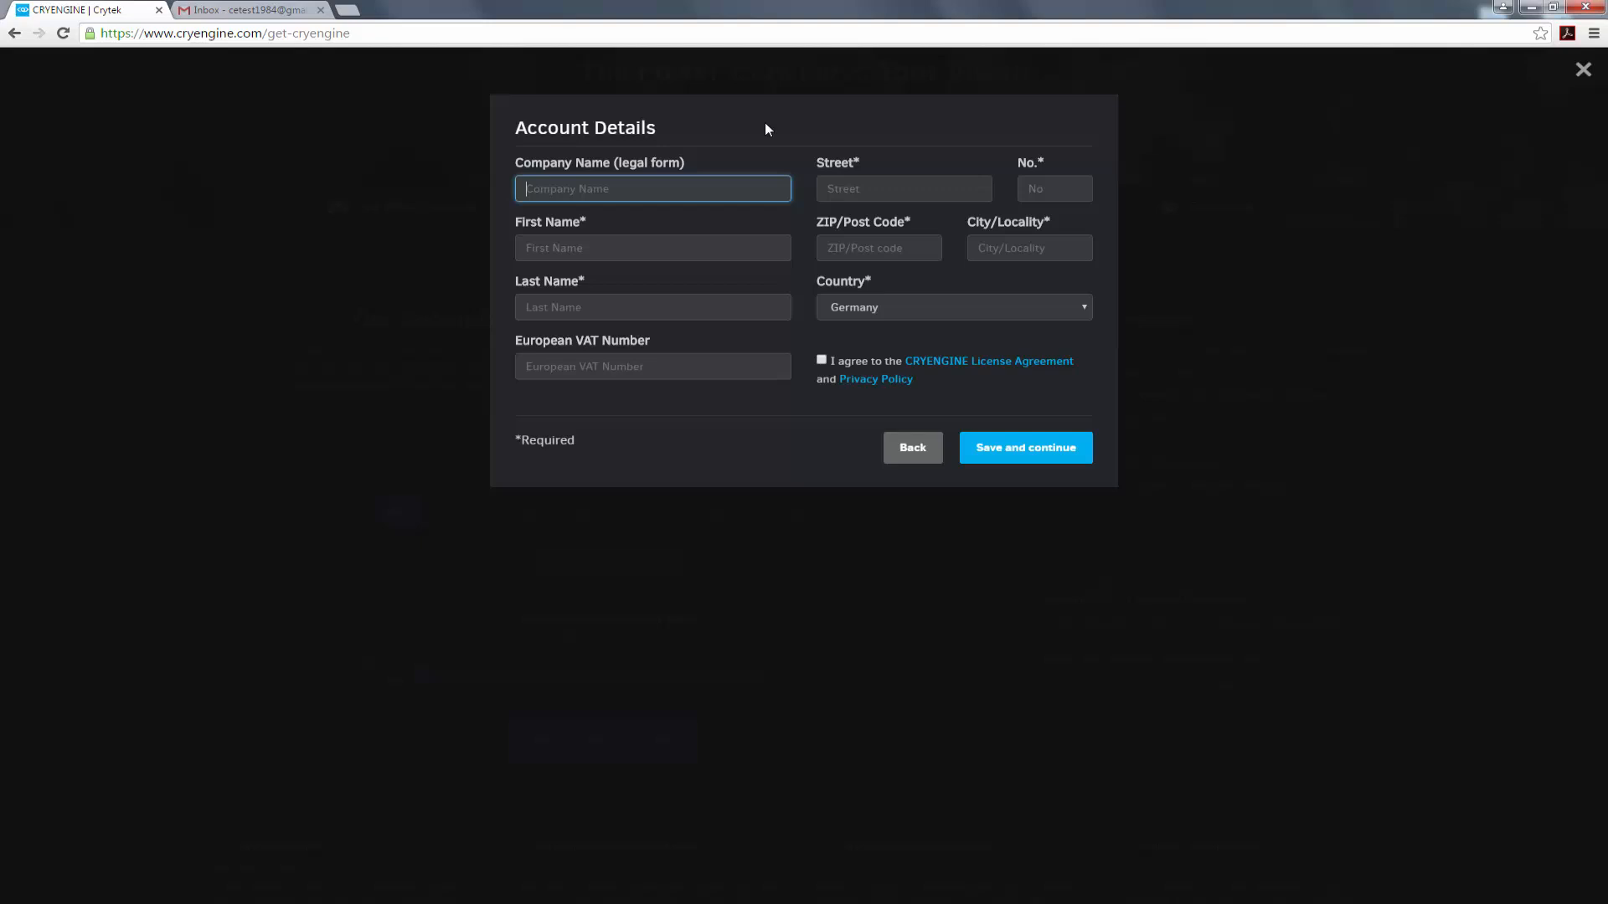
mouse_move(704, 193)
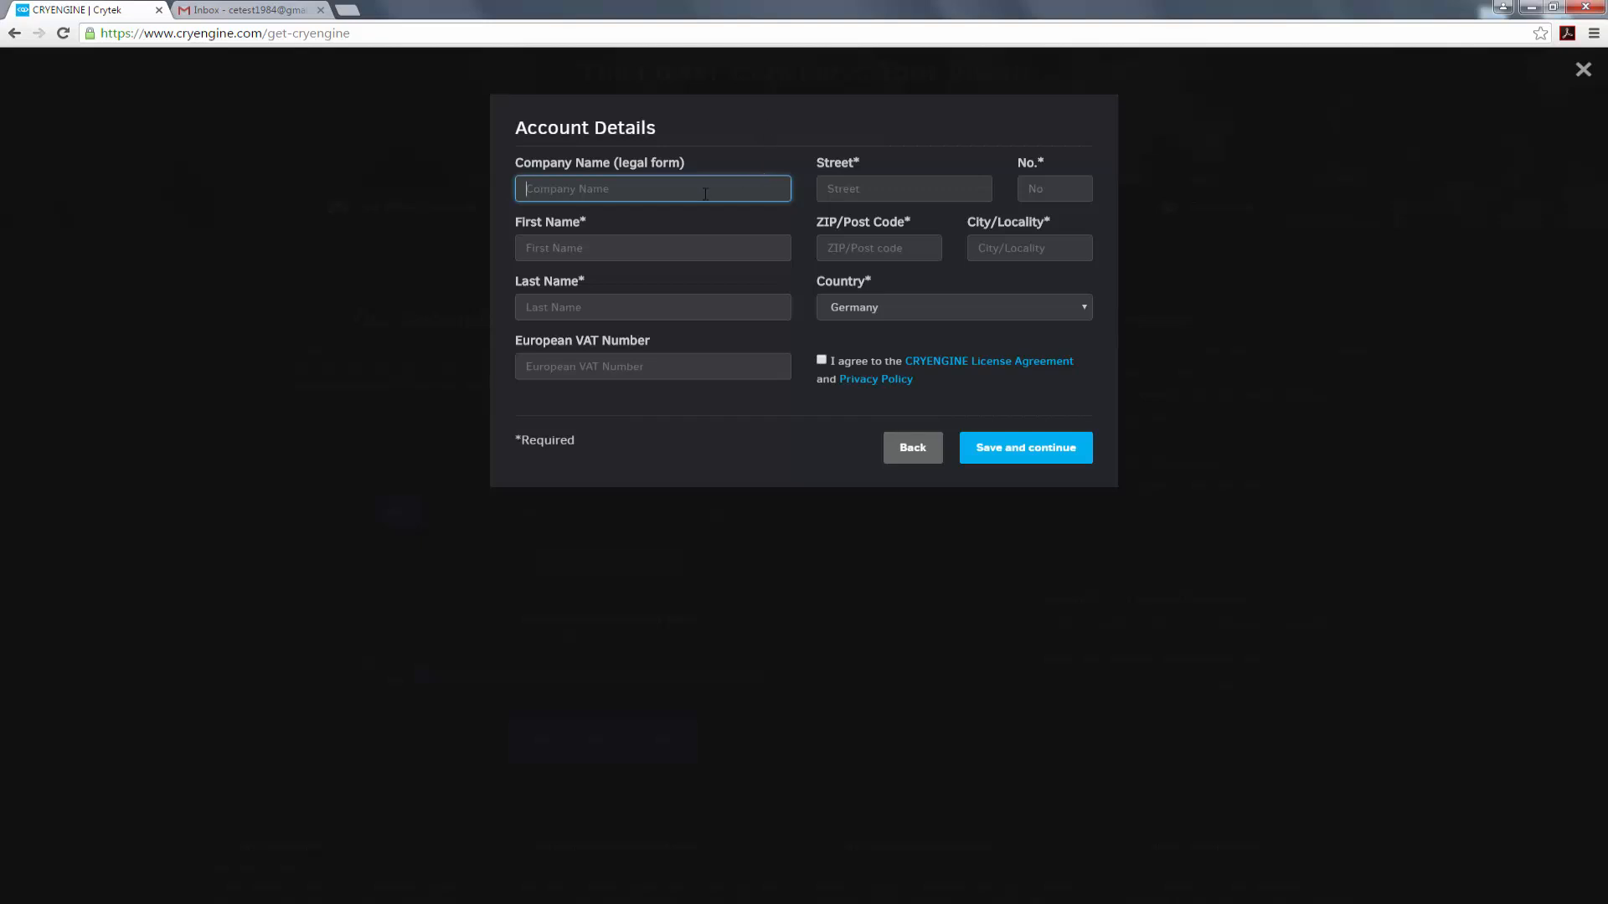
text(Crytek)
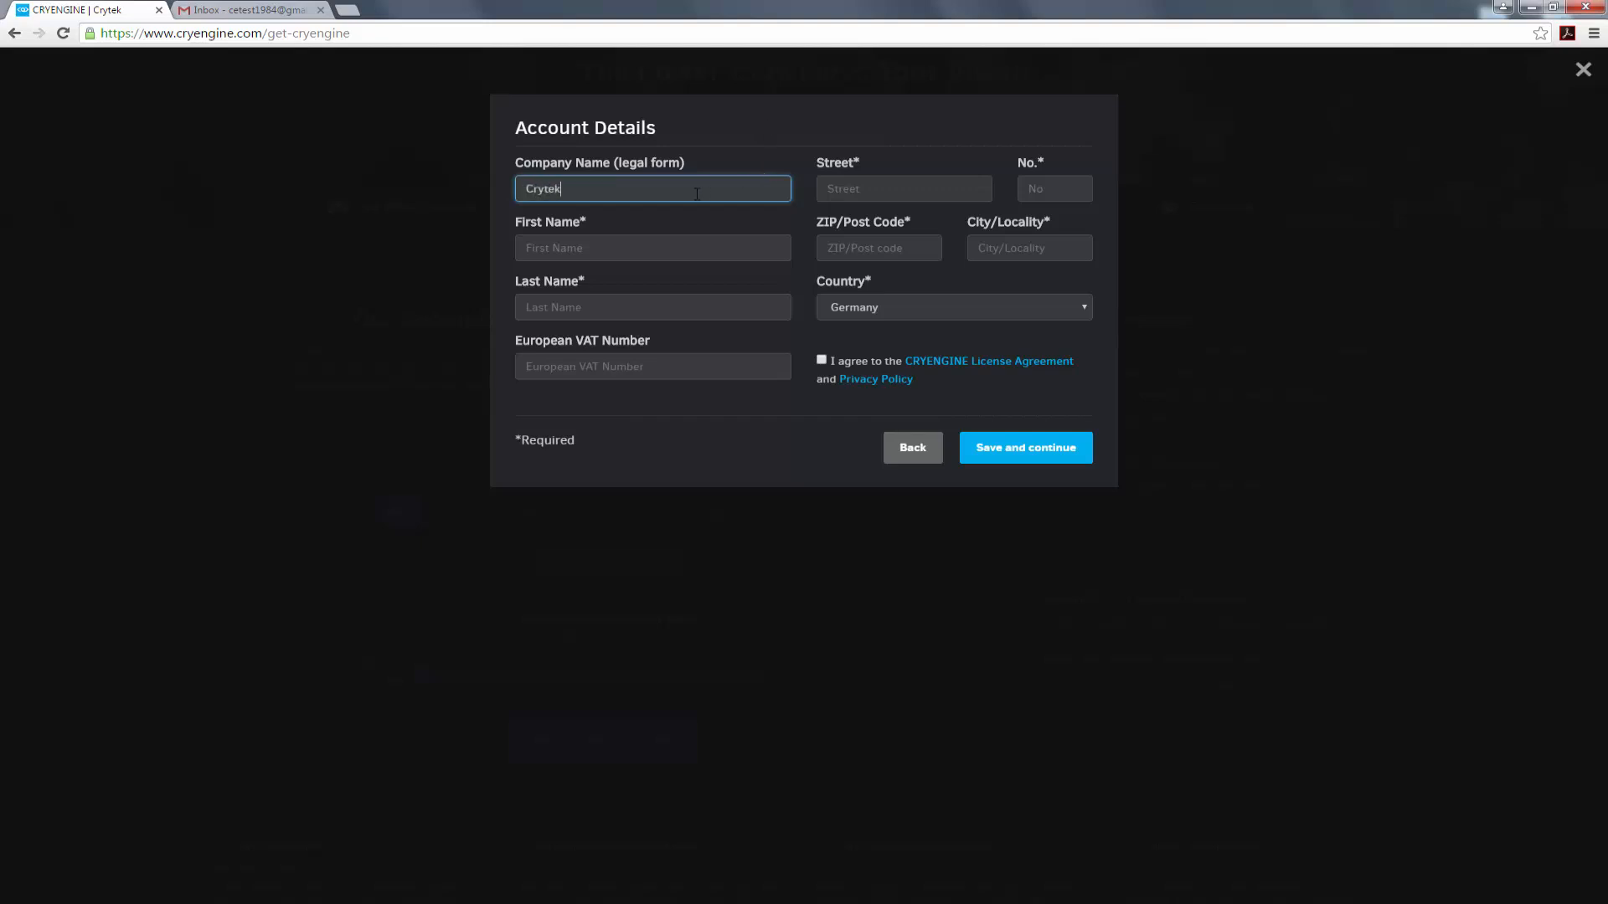
click(903, 188)
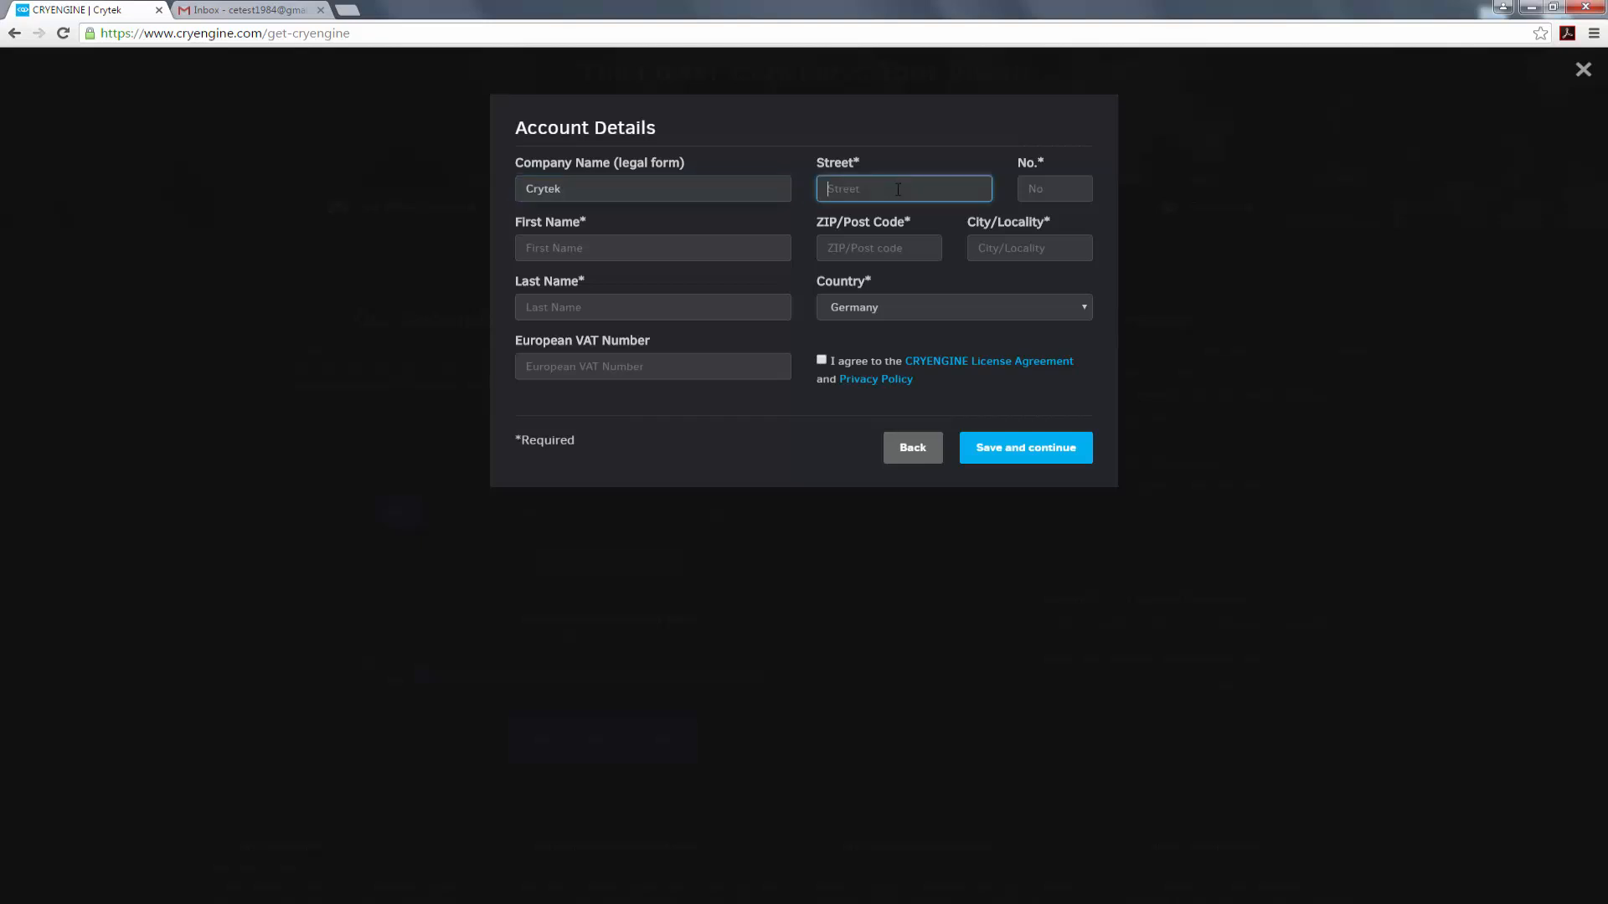
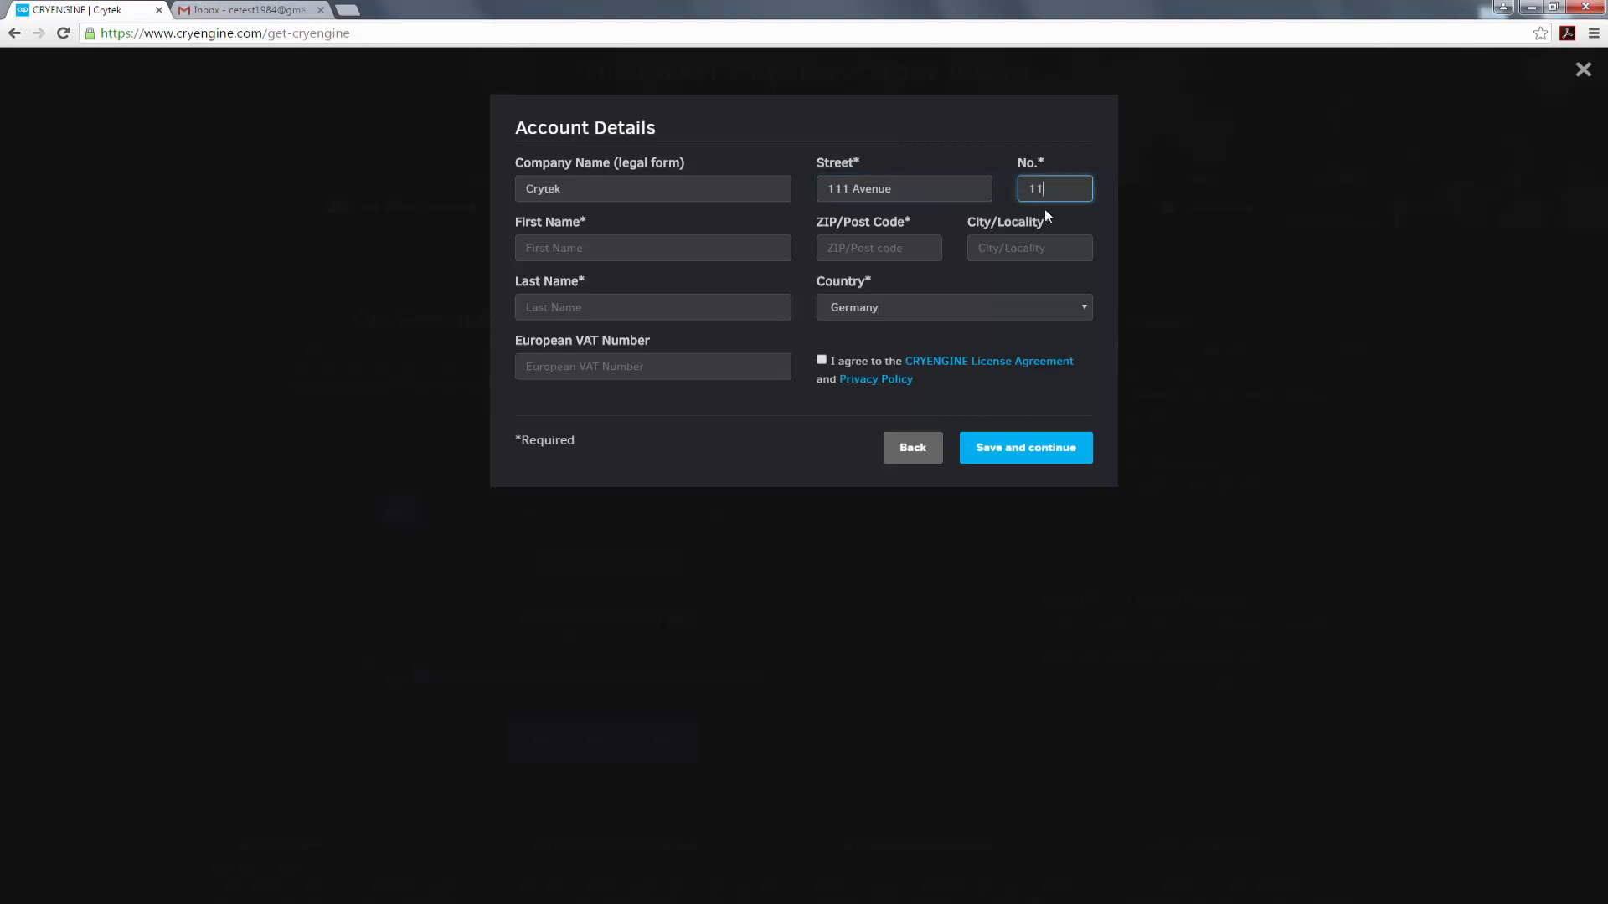
click(877, 247)
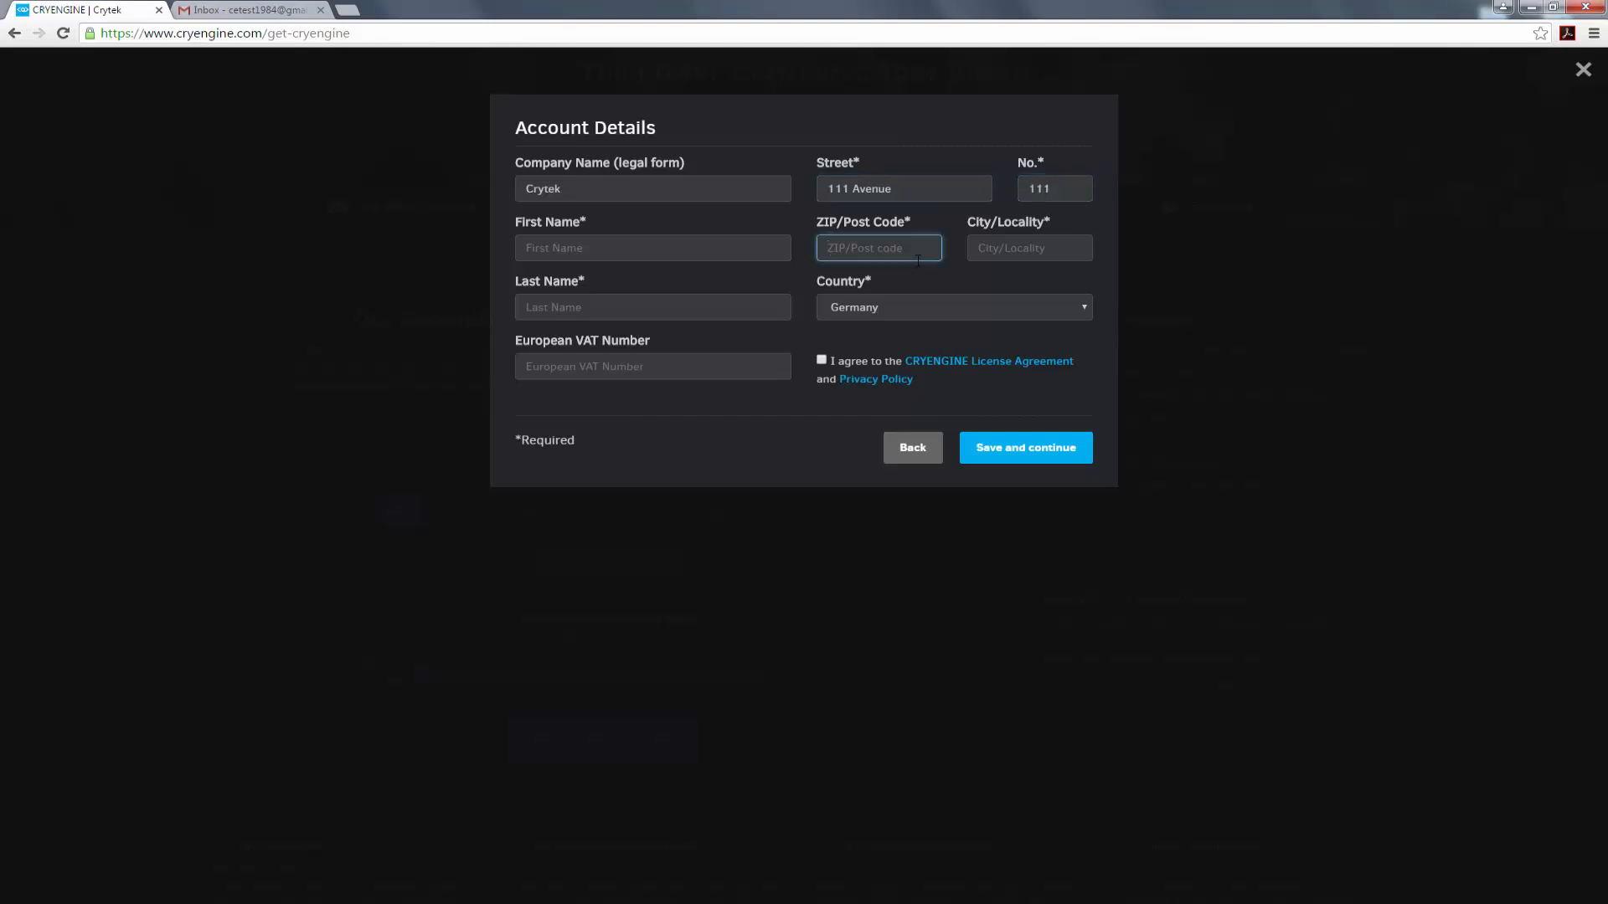
text(40004)
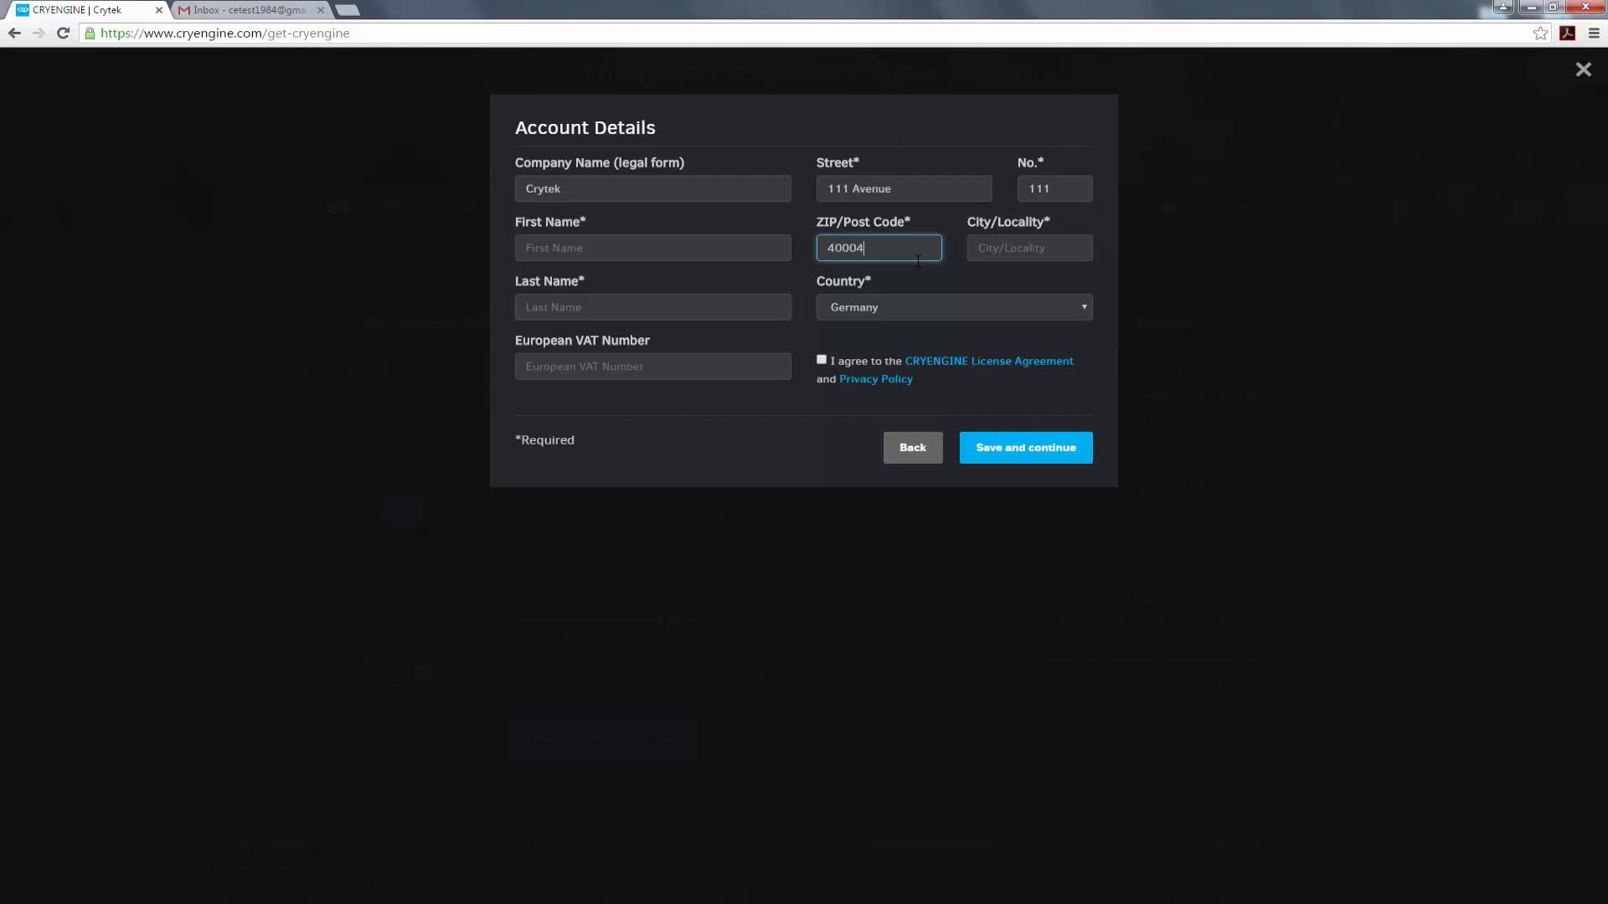
text(Bardstwon)
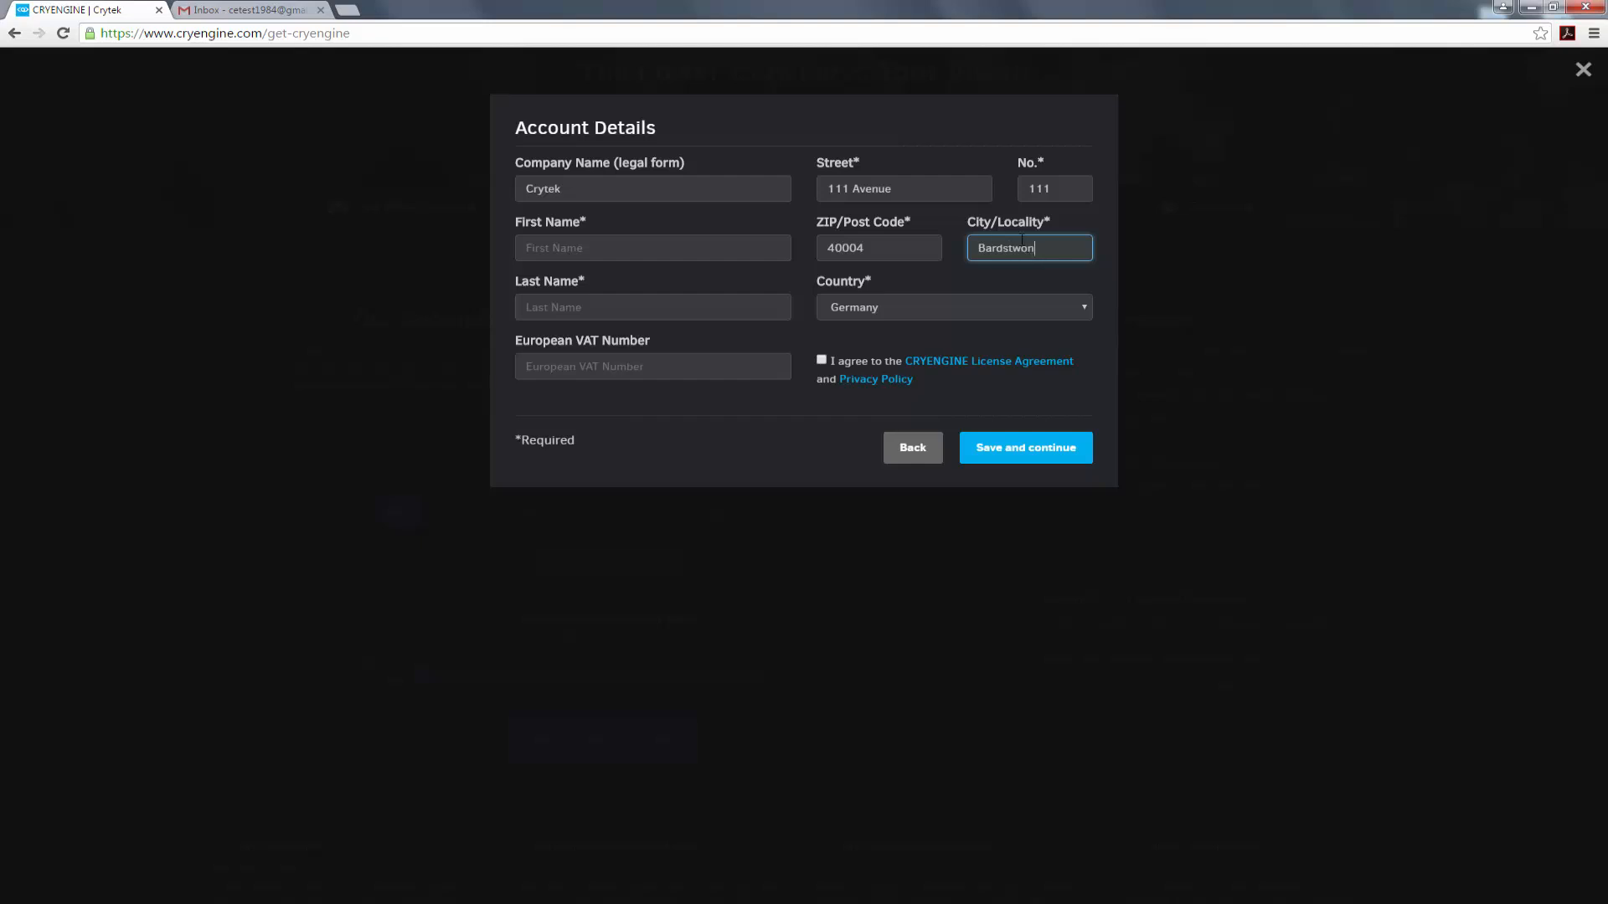
key(BackSpace)
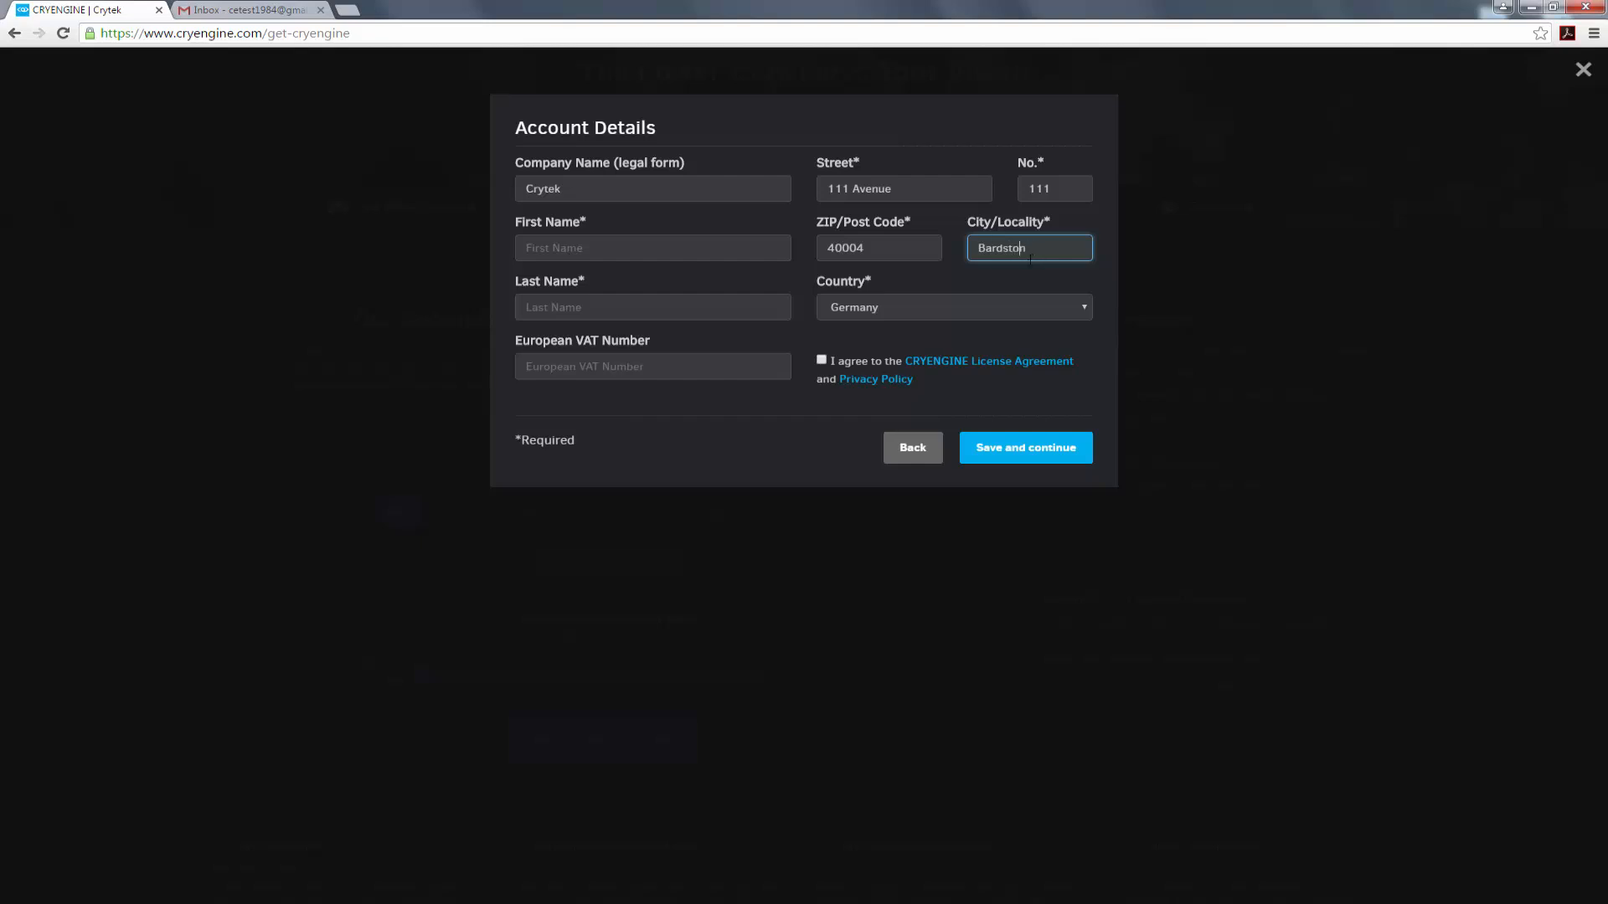
- Select United States, enter city Bishop, accept the licence and save the details
click(951, 306)
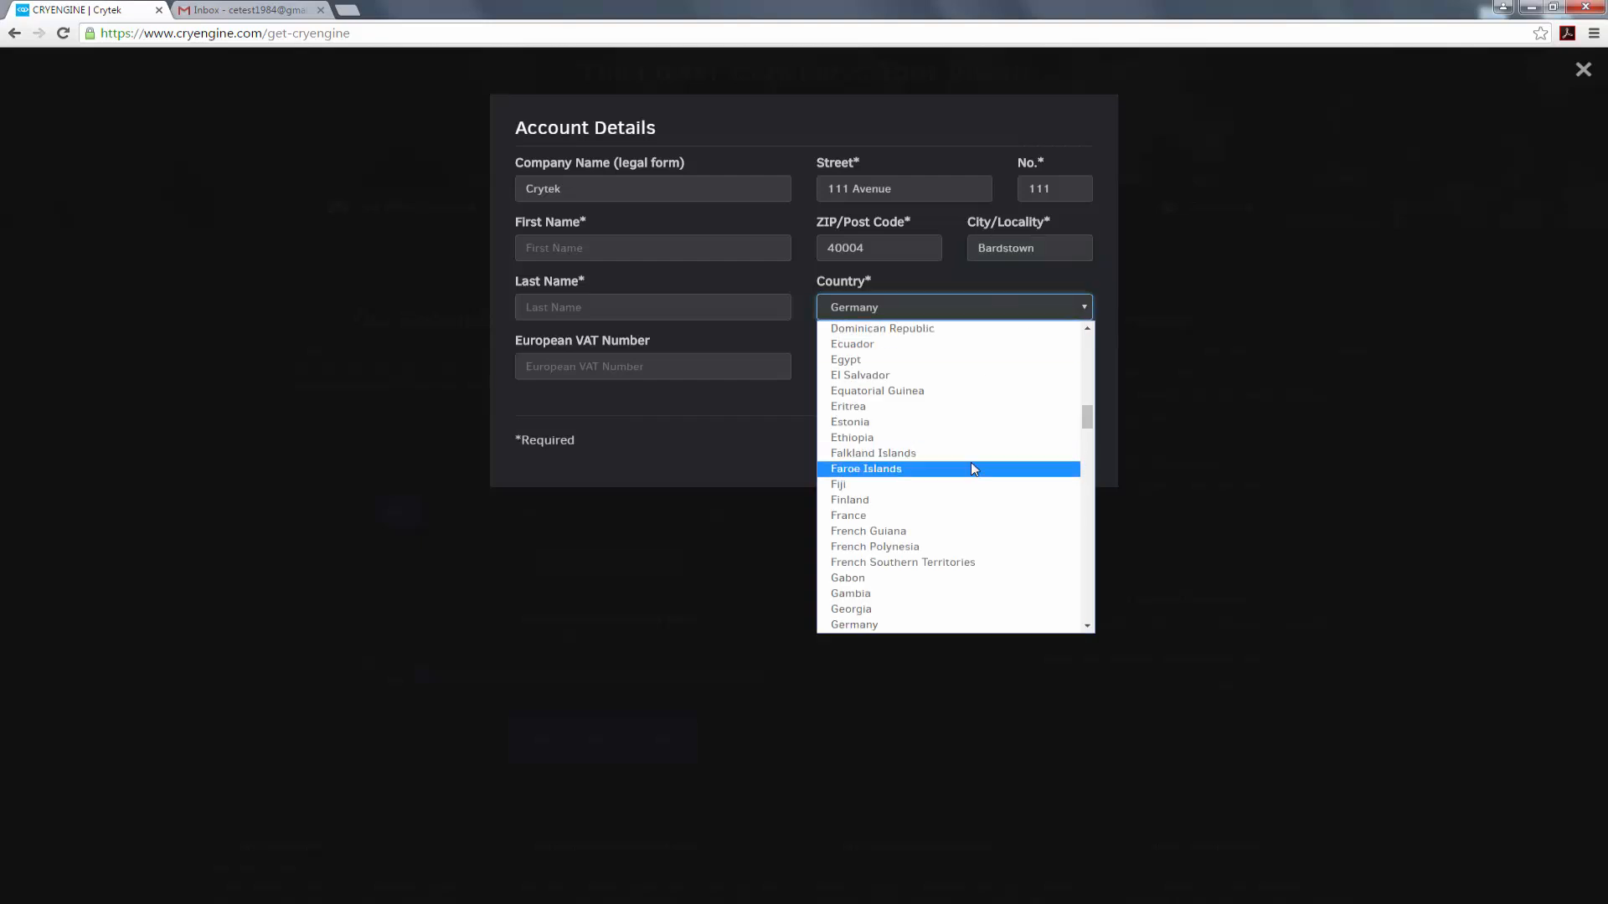
scroll(down, 3)
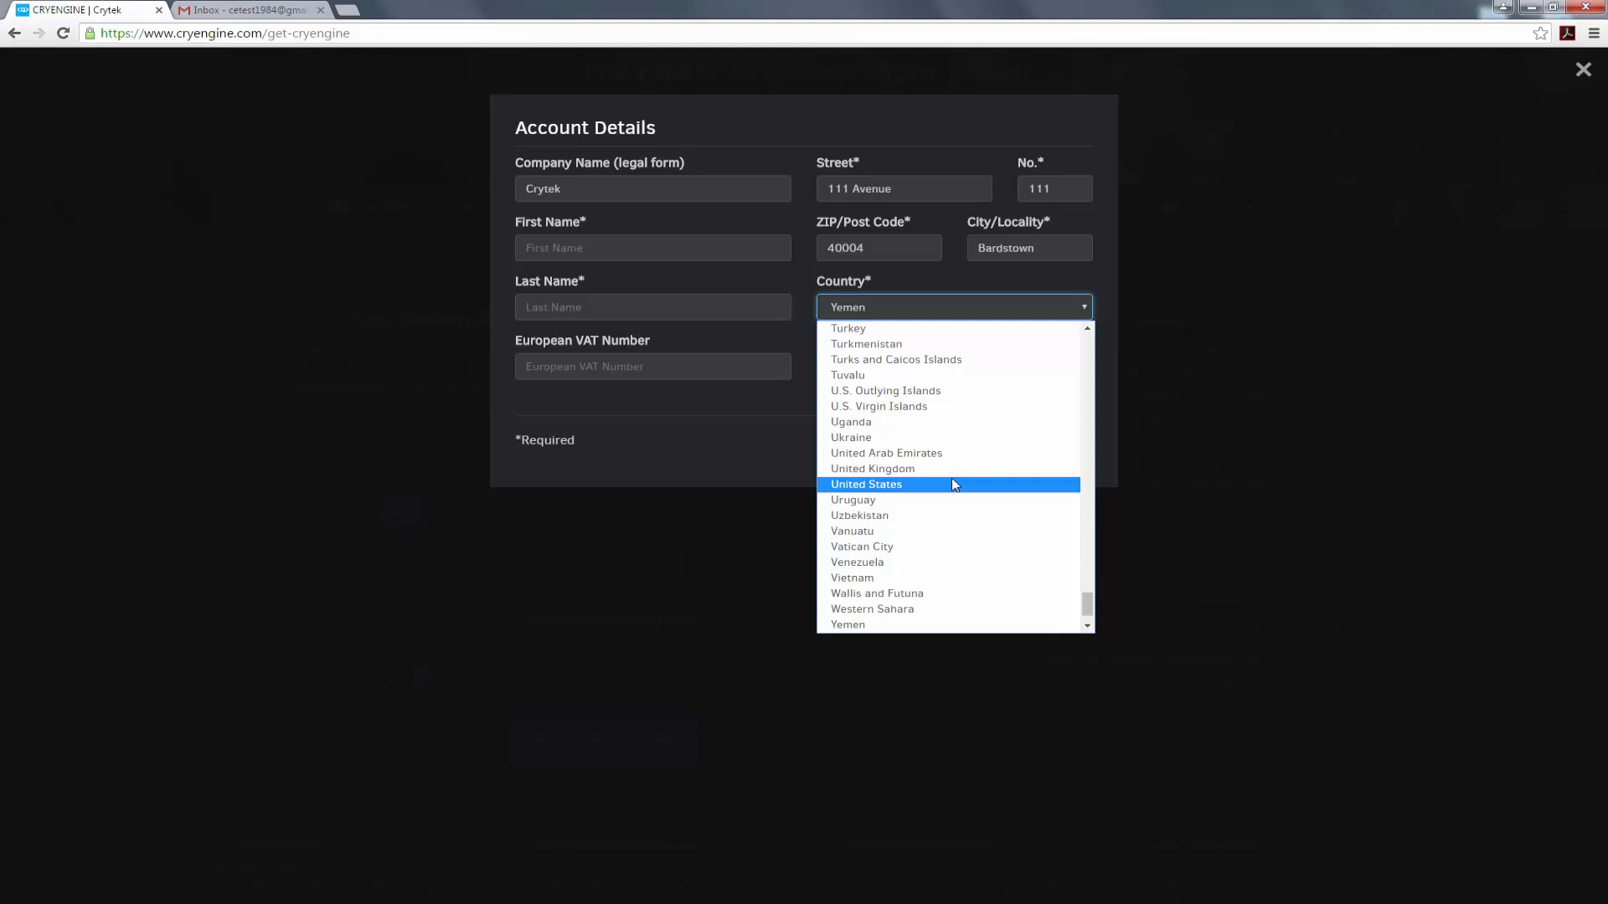
click(865, 484)
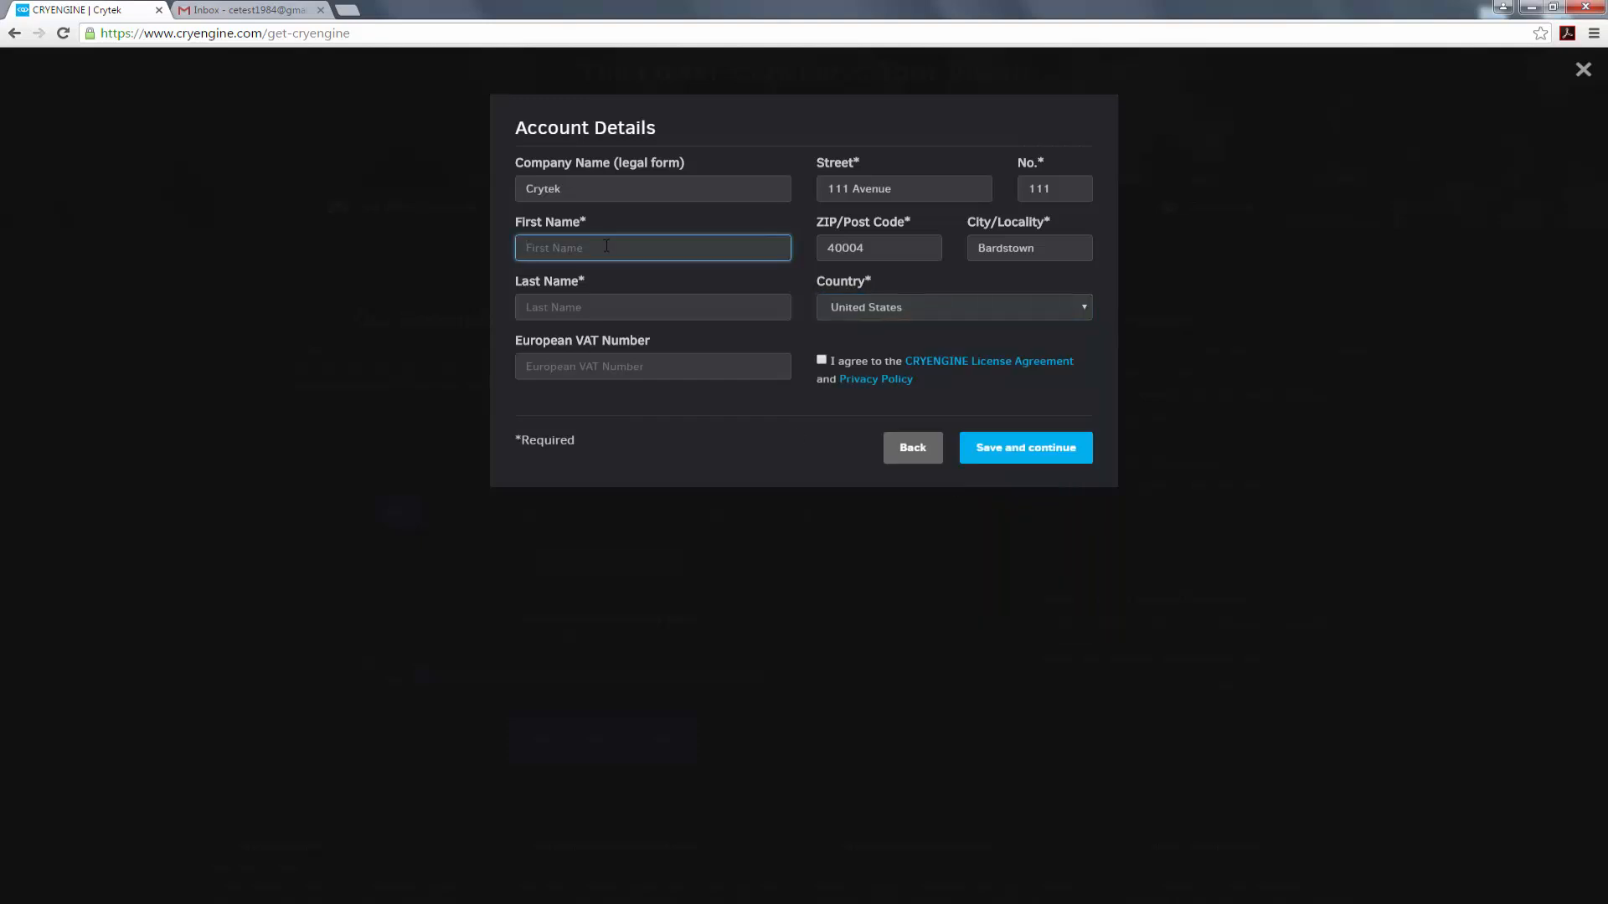
text(B)
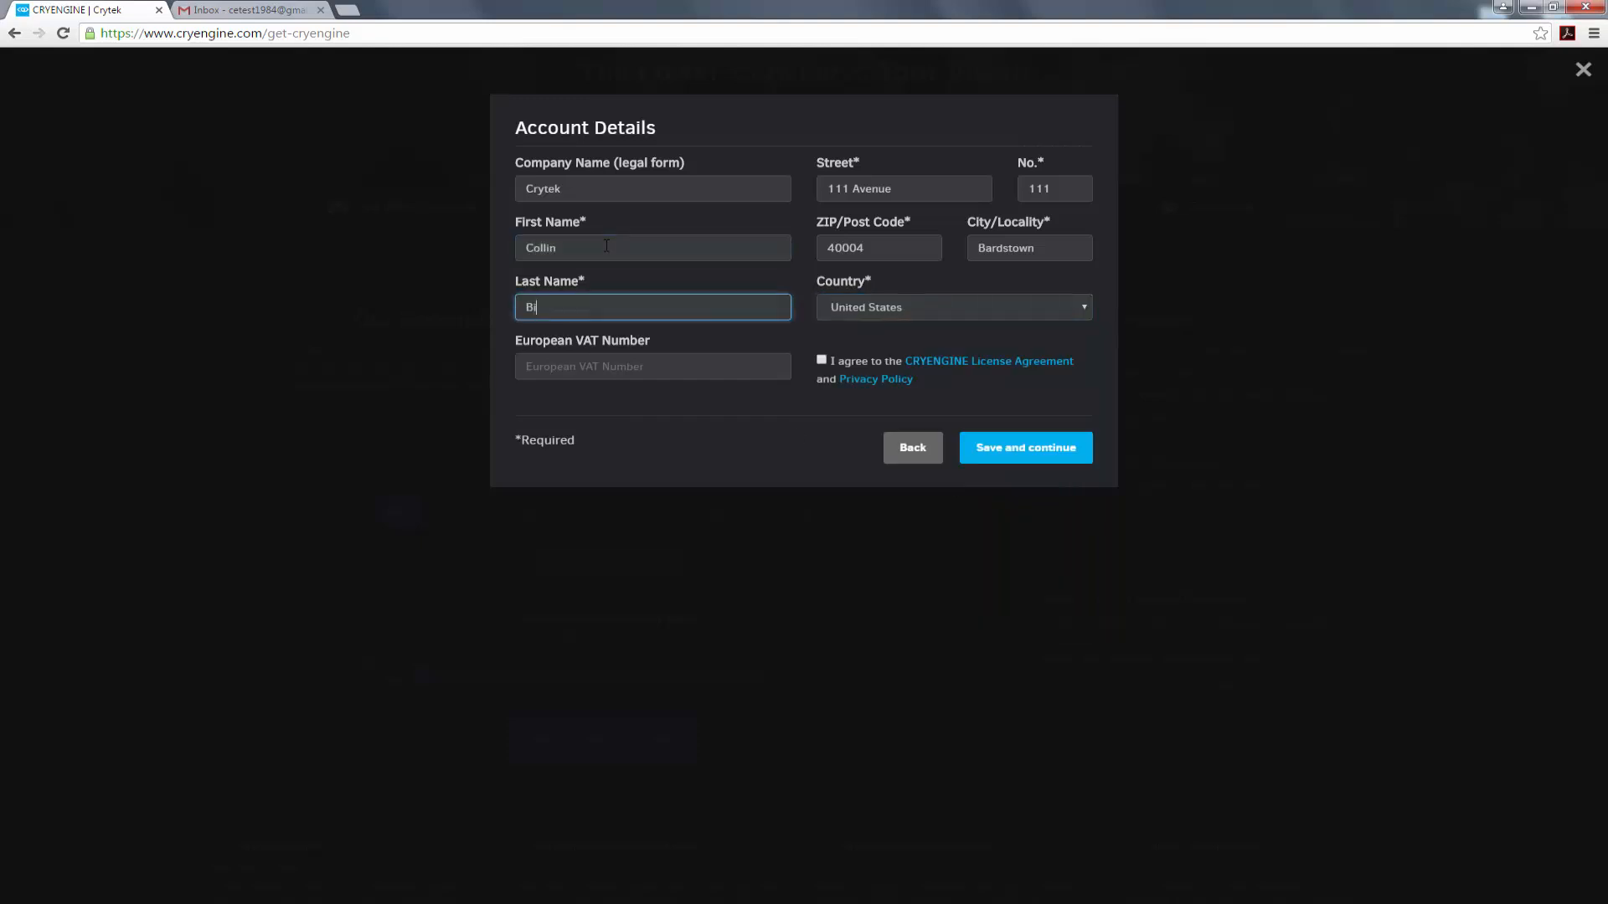
text(ishop)
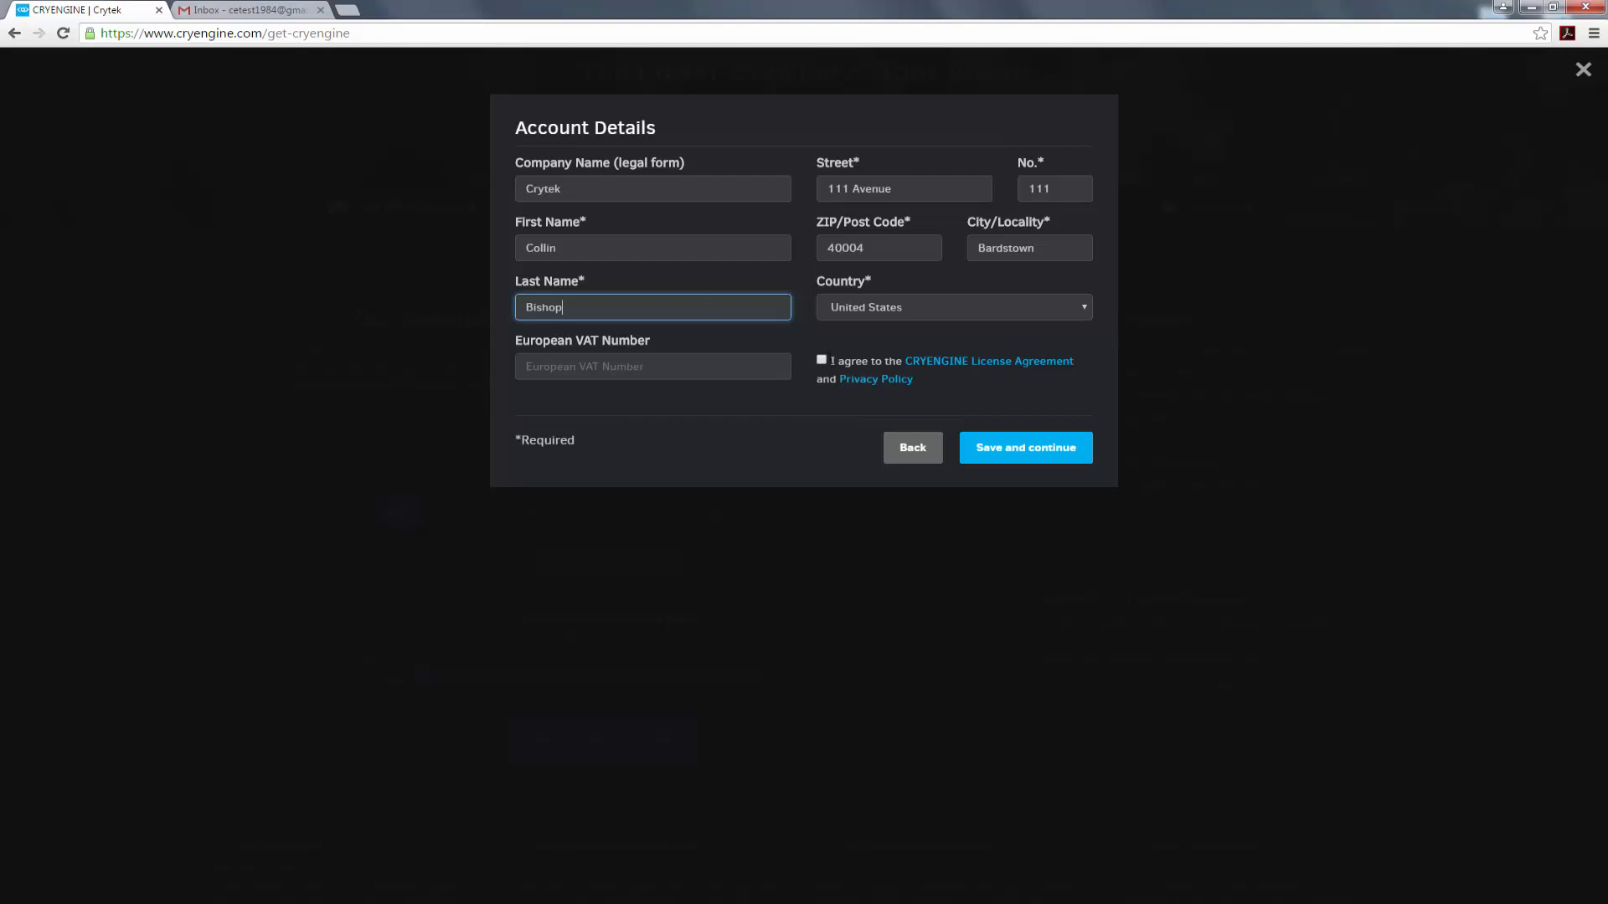
click(820, 360)
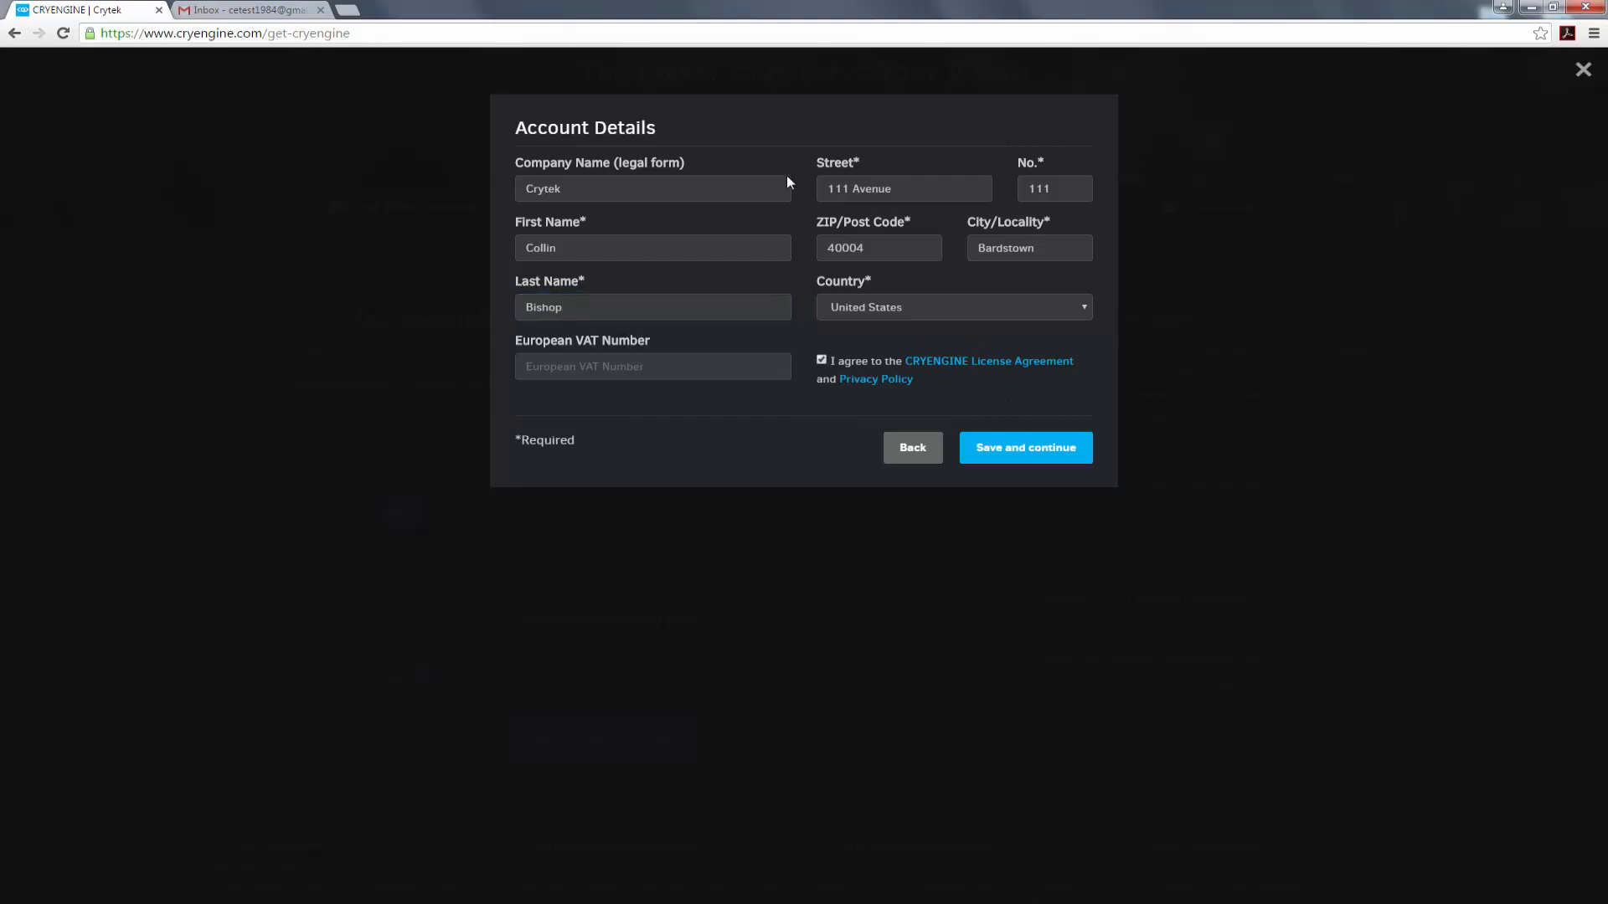
click(903, 188)
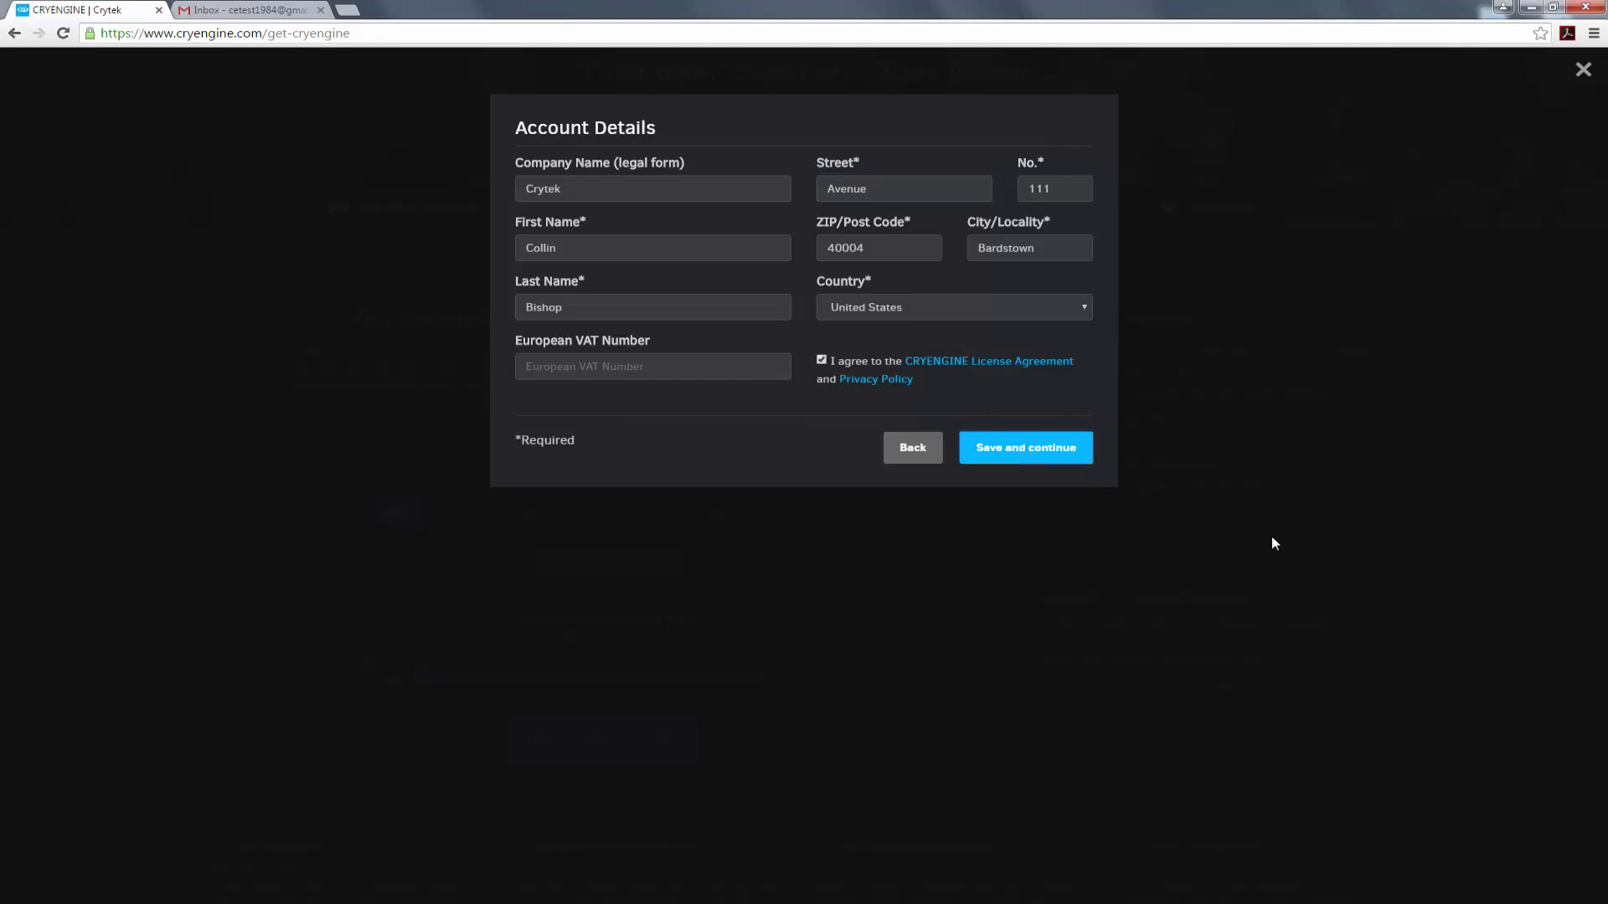
click(1024, 447)
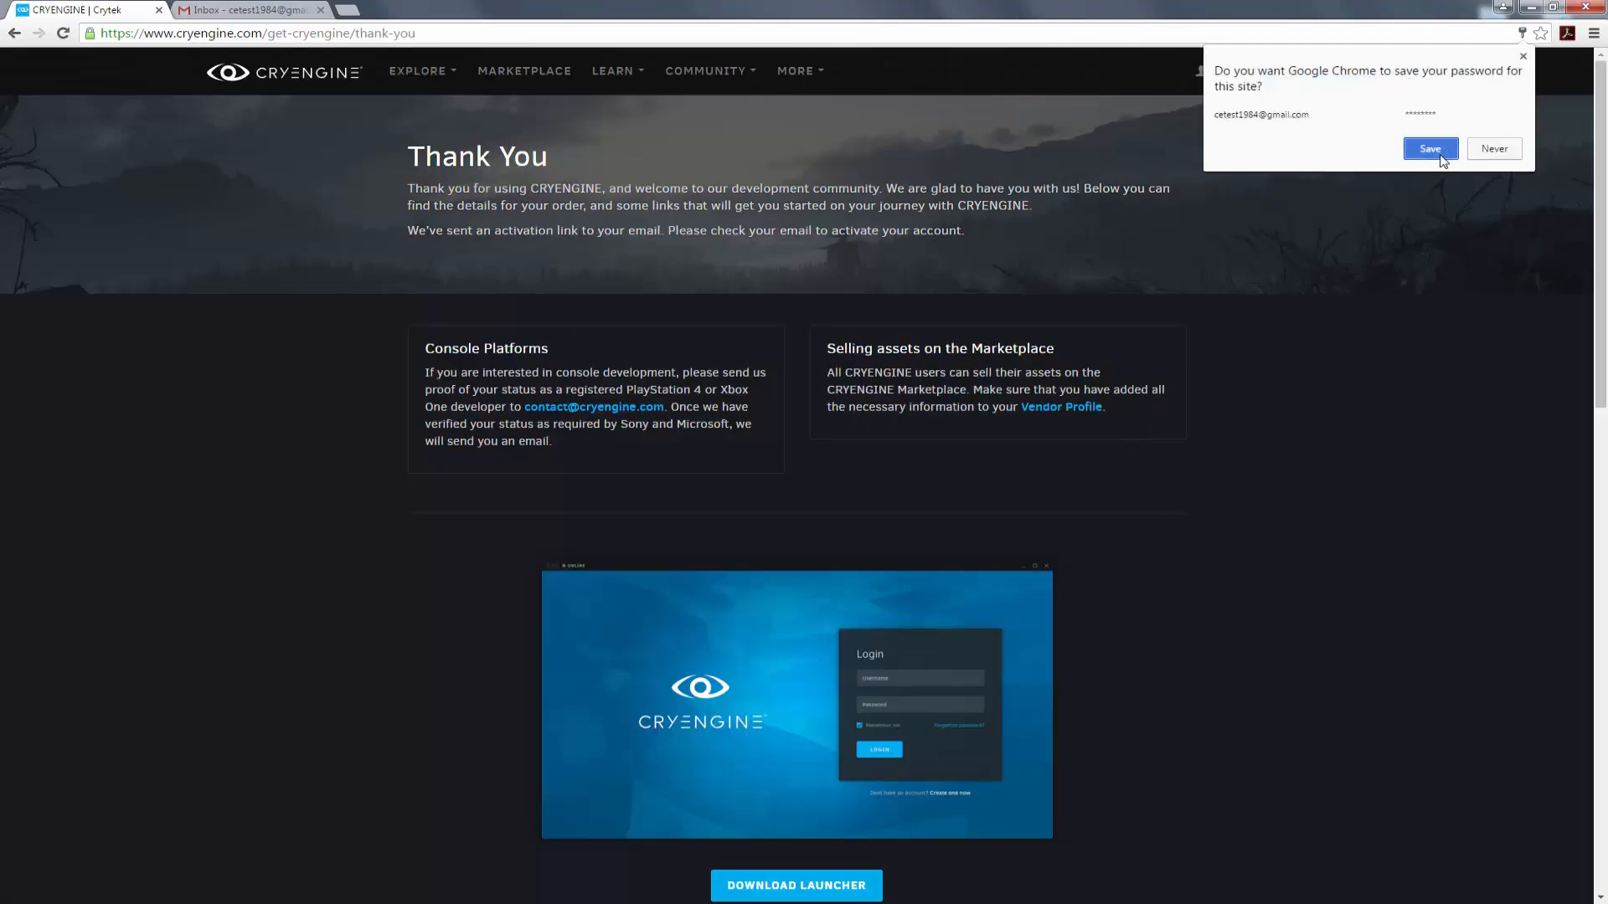
- Start downloading the ce-launcher.exe installer from the Thank You page
click(1429, 149)
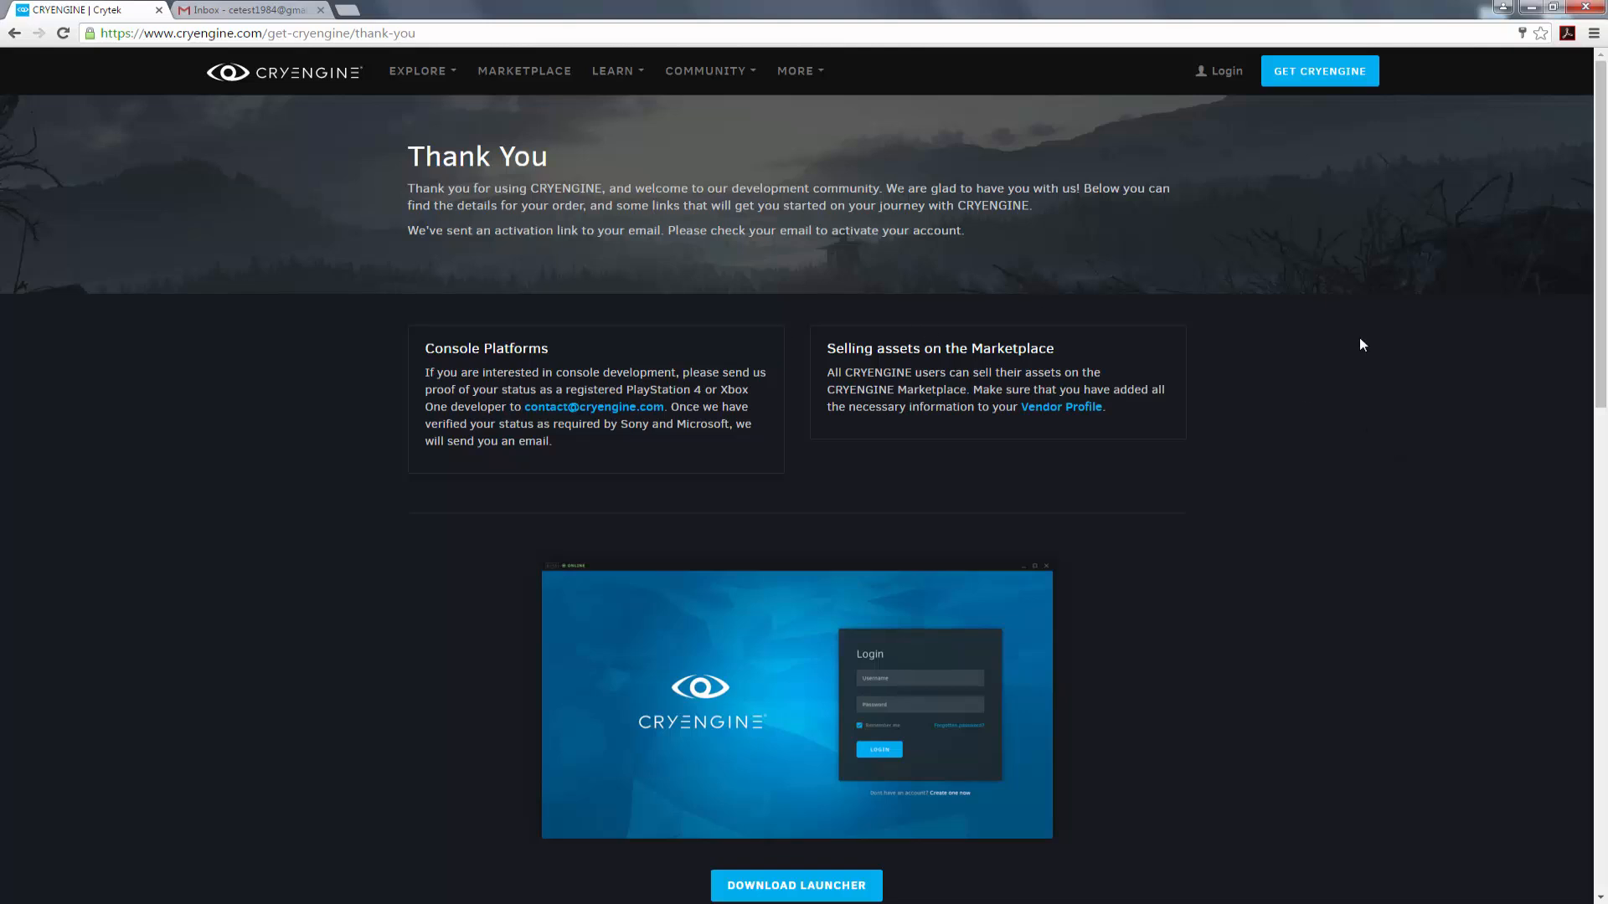
mouse_move(1384, 366)
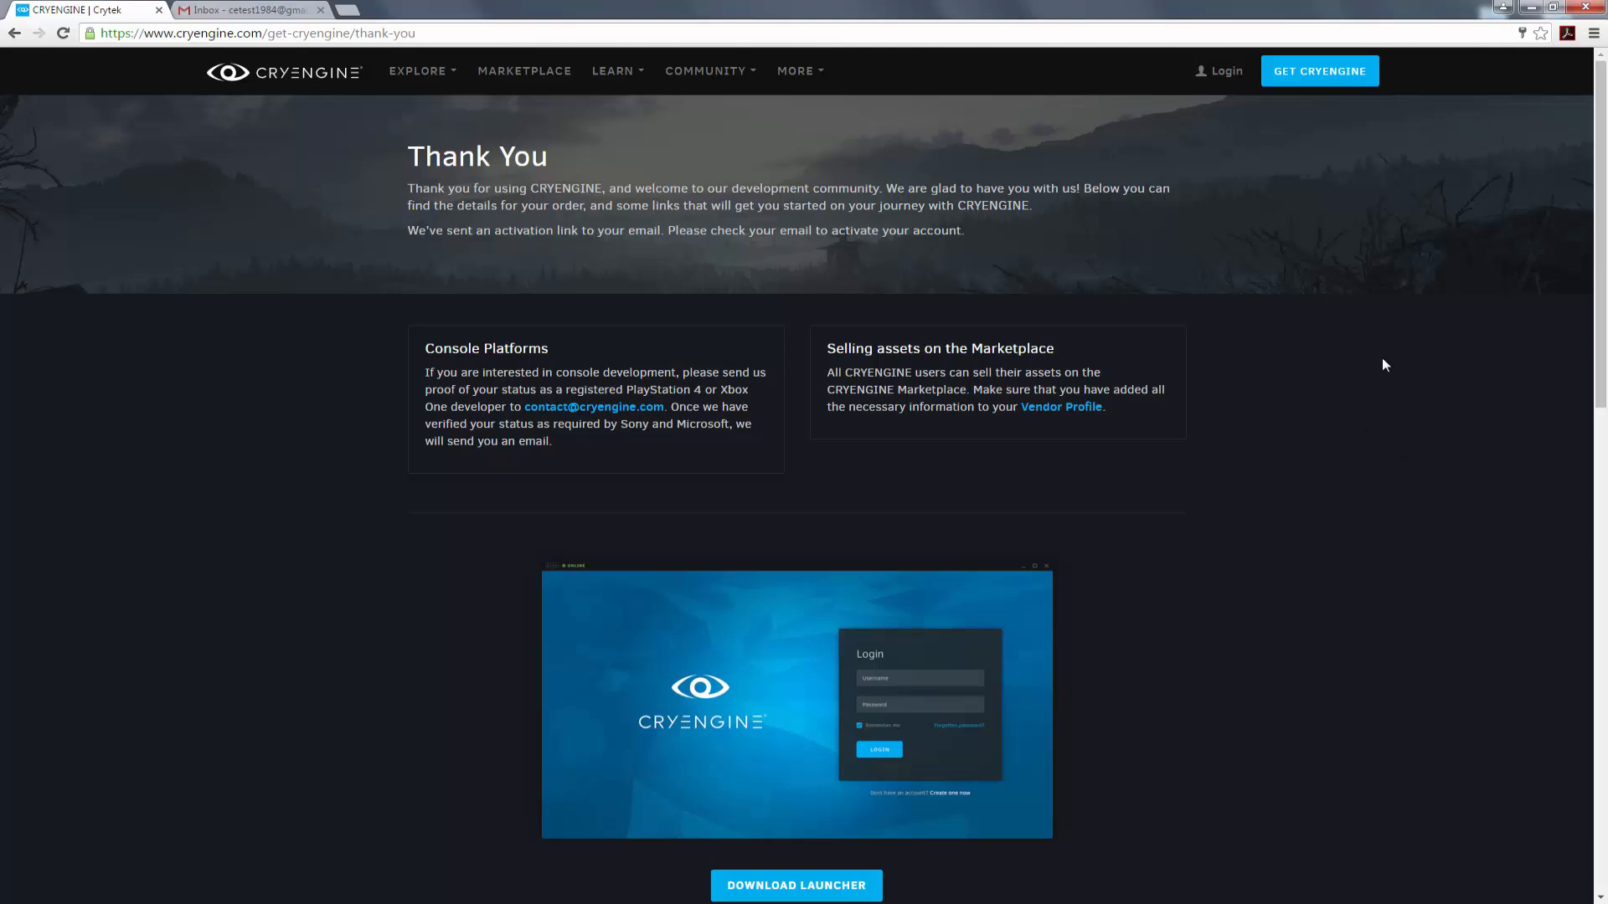
mouse_move(1364, 357)
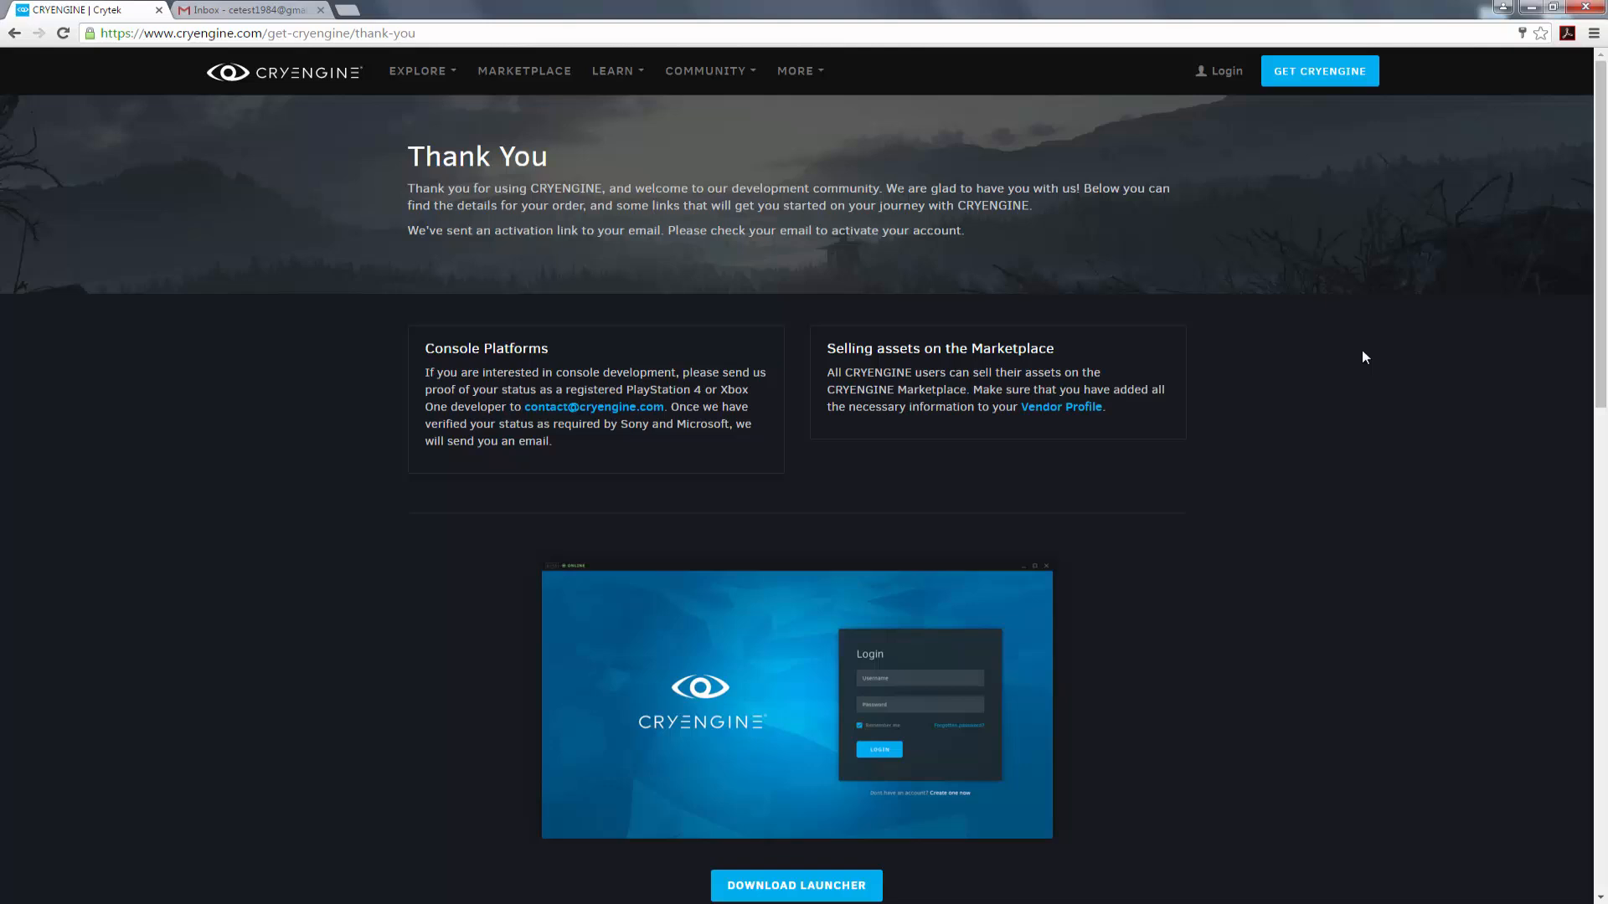
scroll(down, 3)
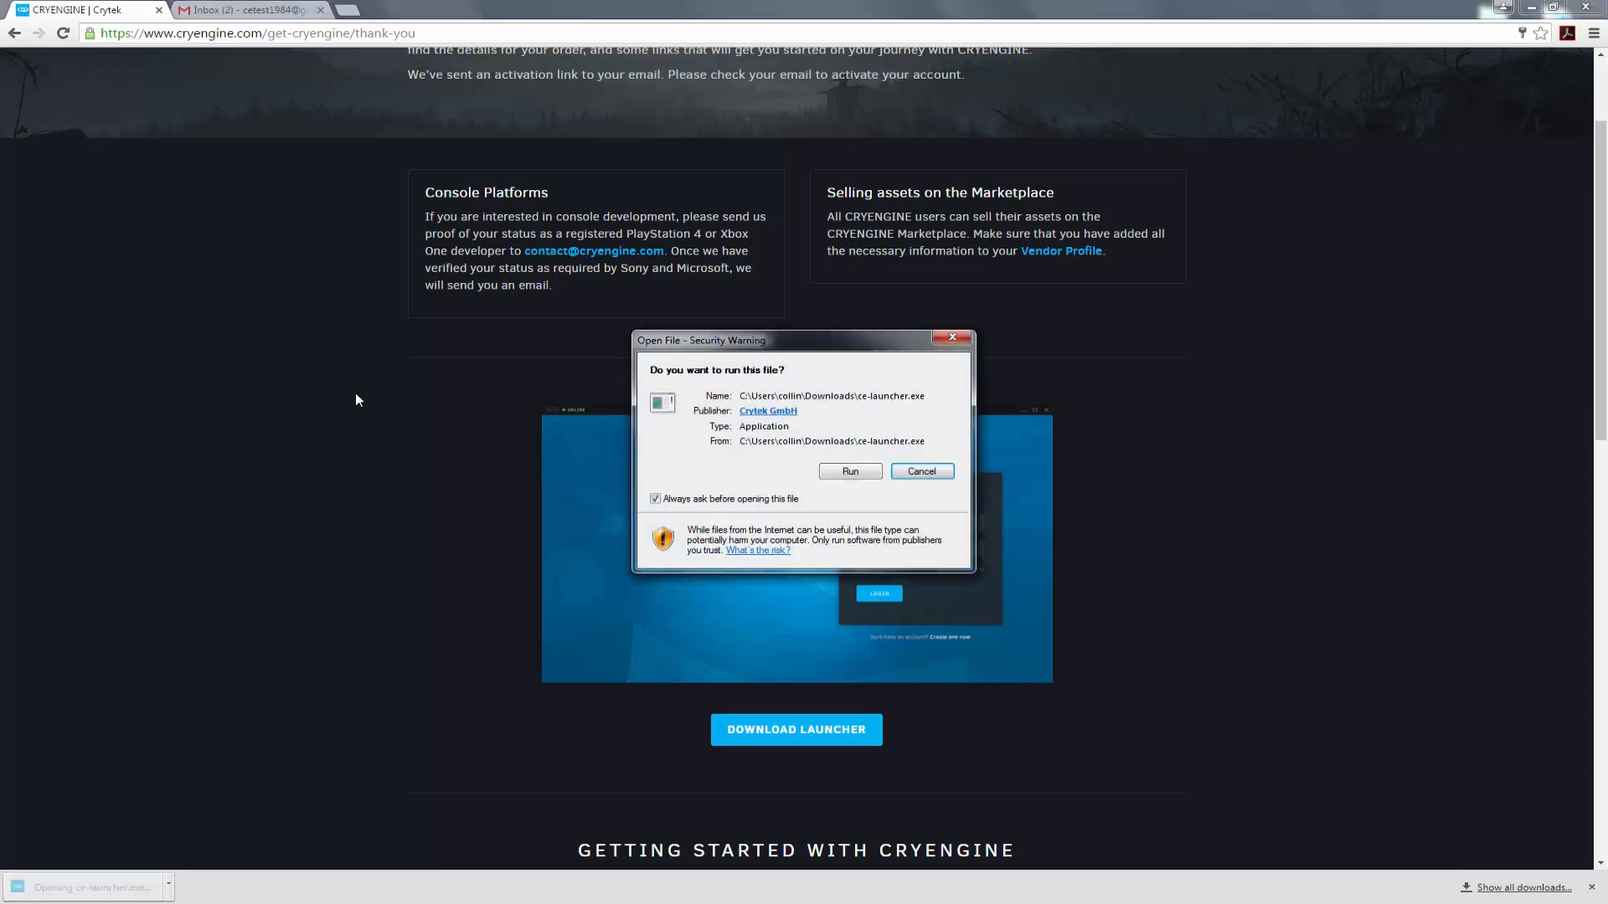
- Install the launcher to C:\CRYENGINE Launcher\ and switch to the Gmail inbox
click(849, 471)
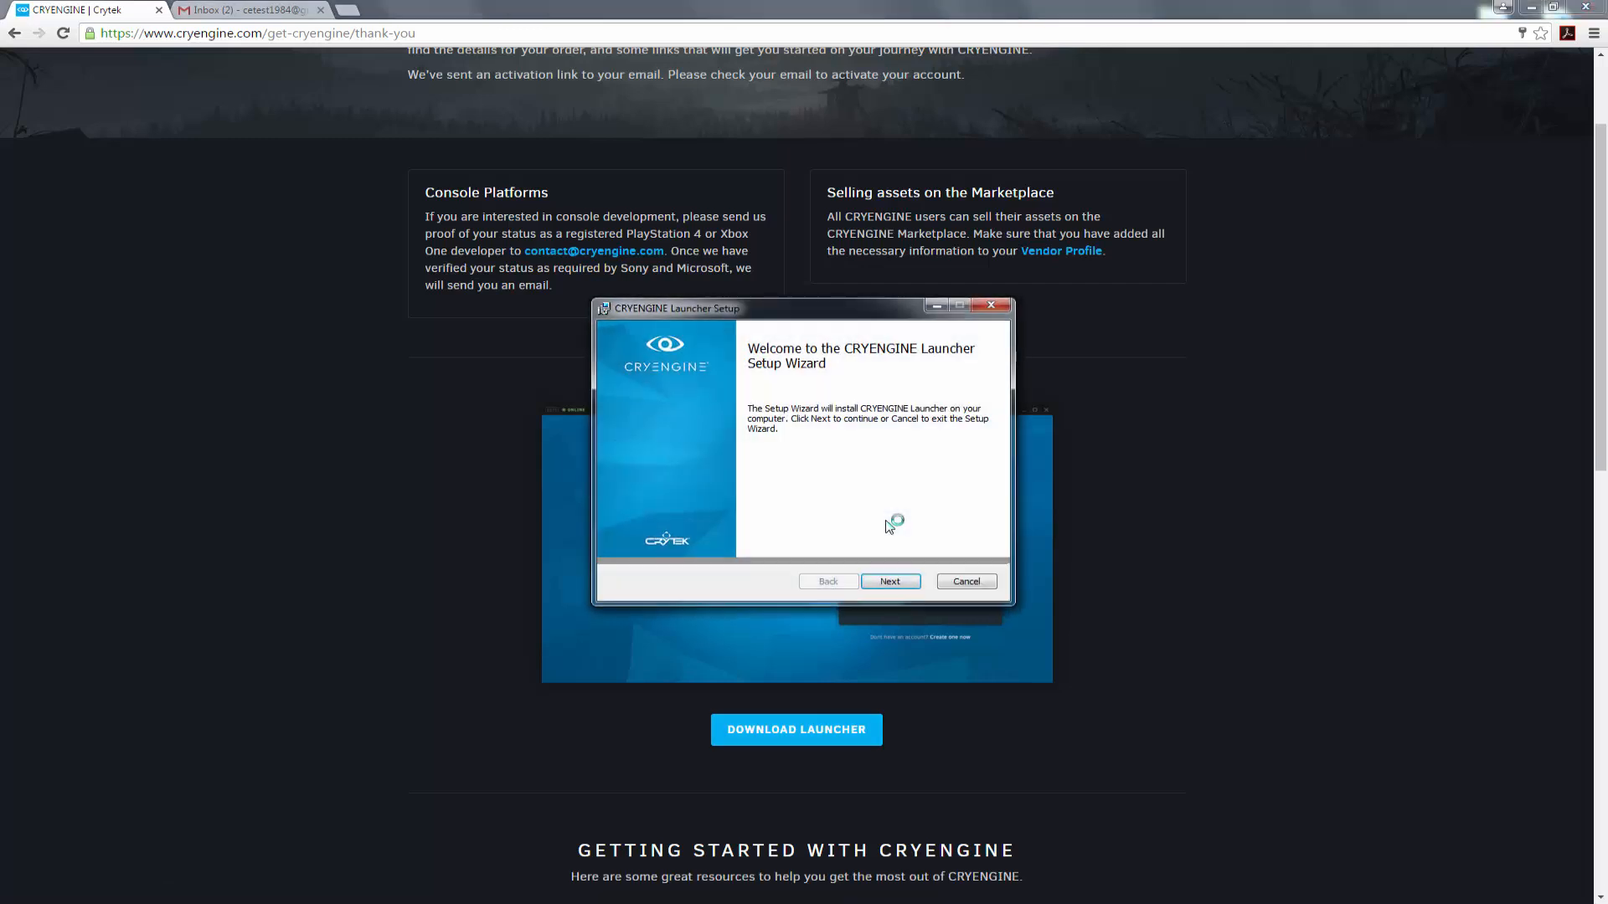
click(889, 581)
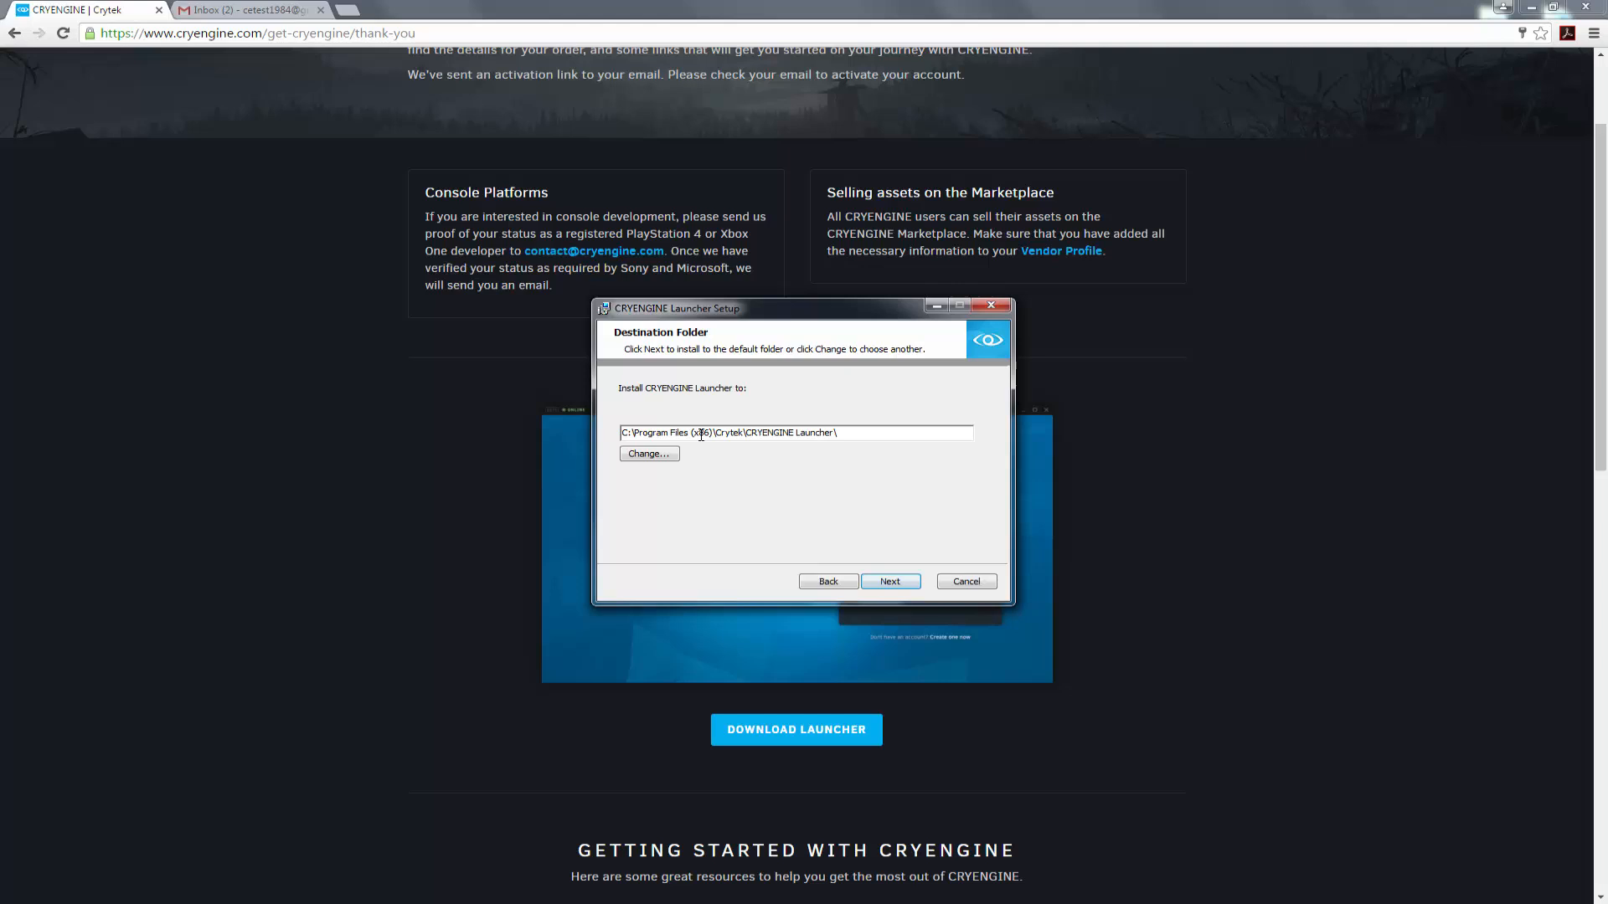
click(649, 454)
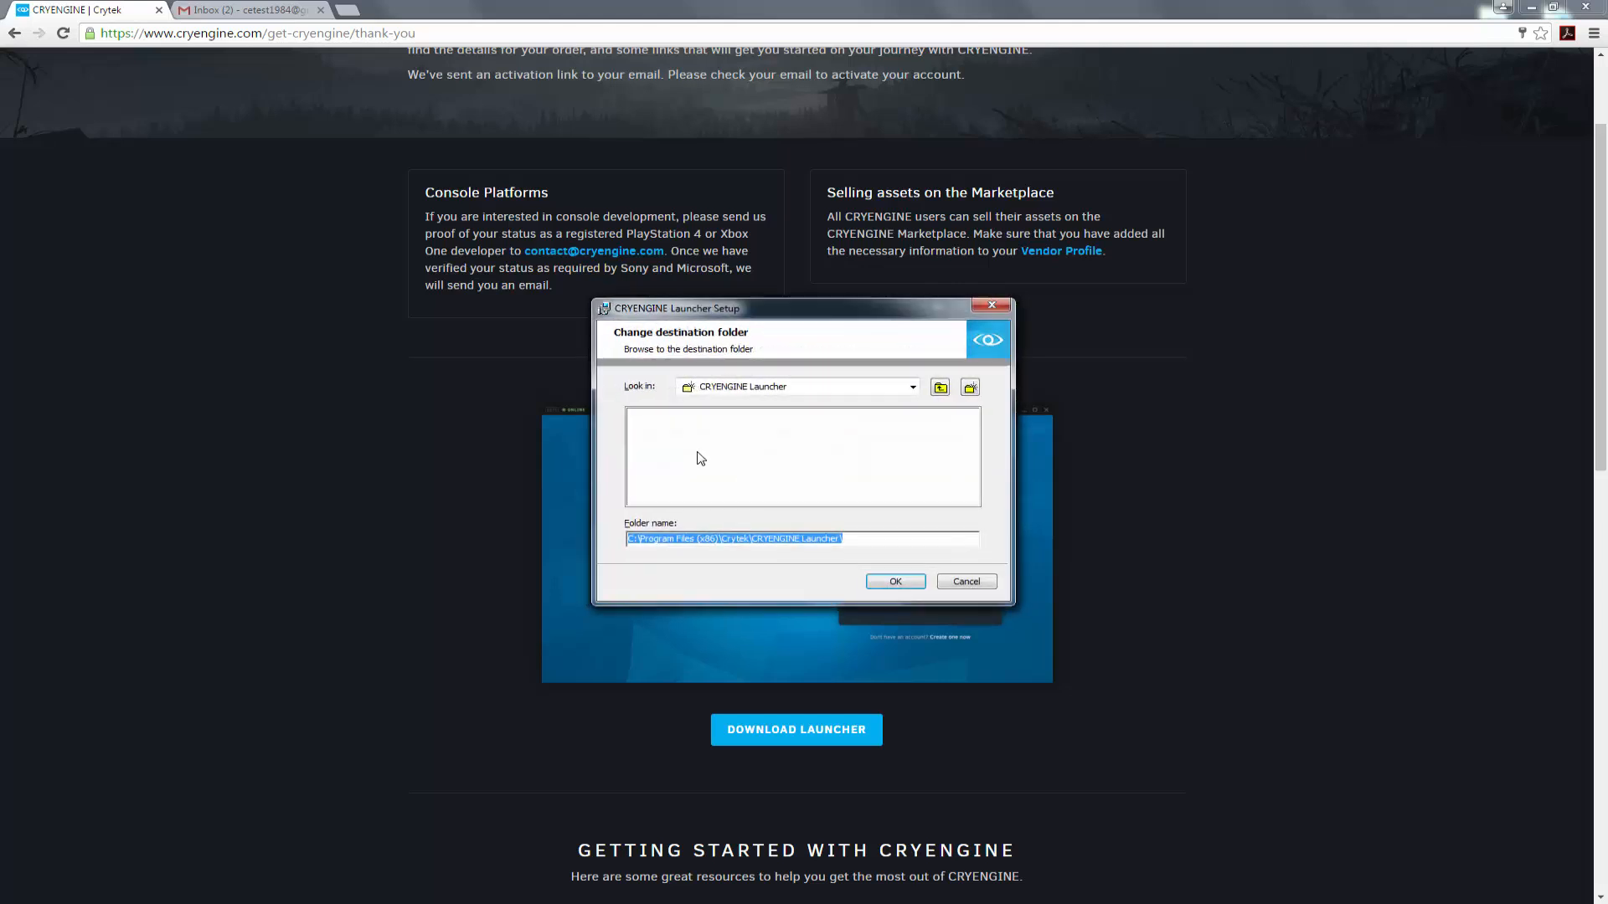
click(910, 387)
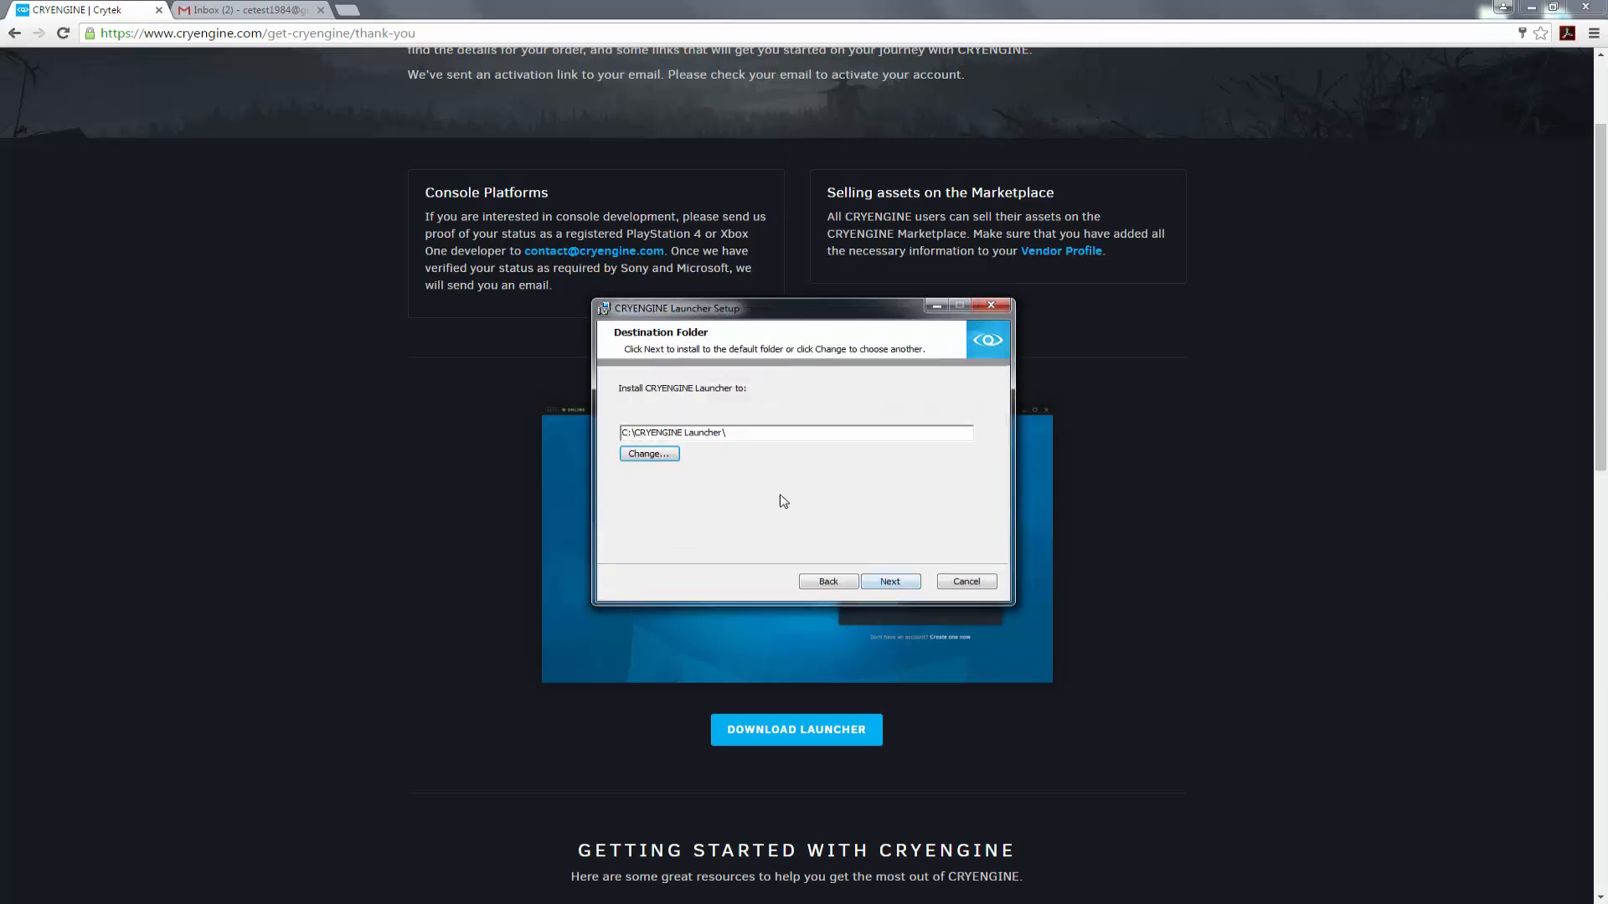
click(889, 581)
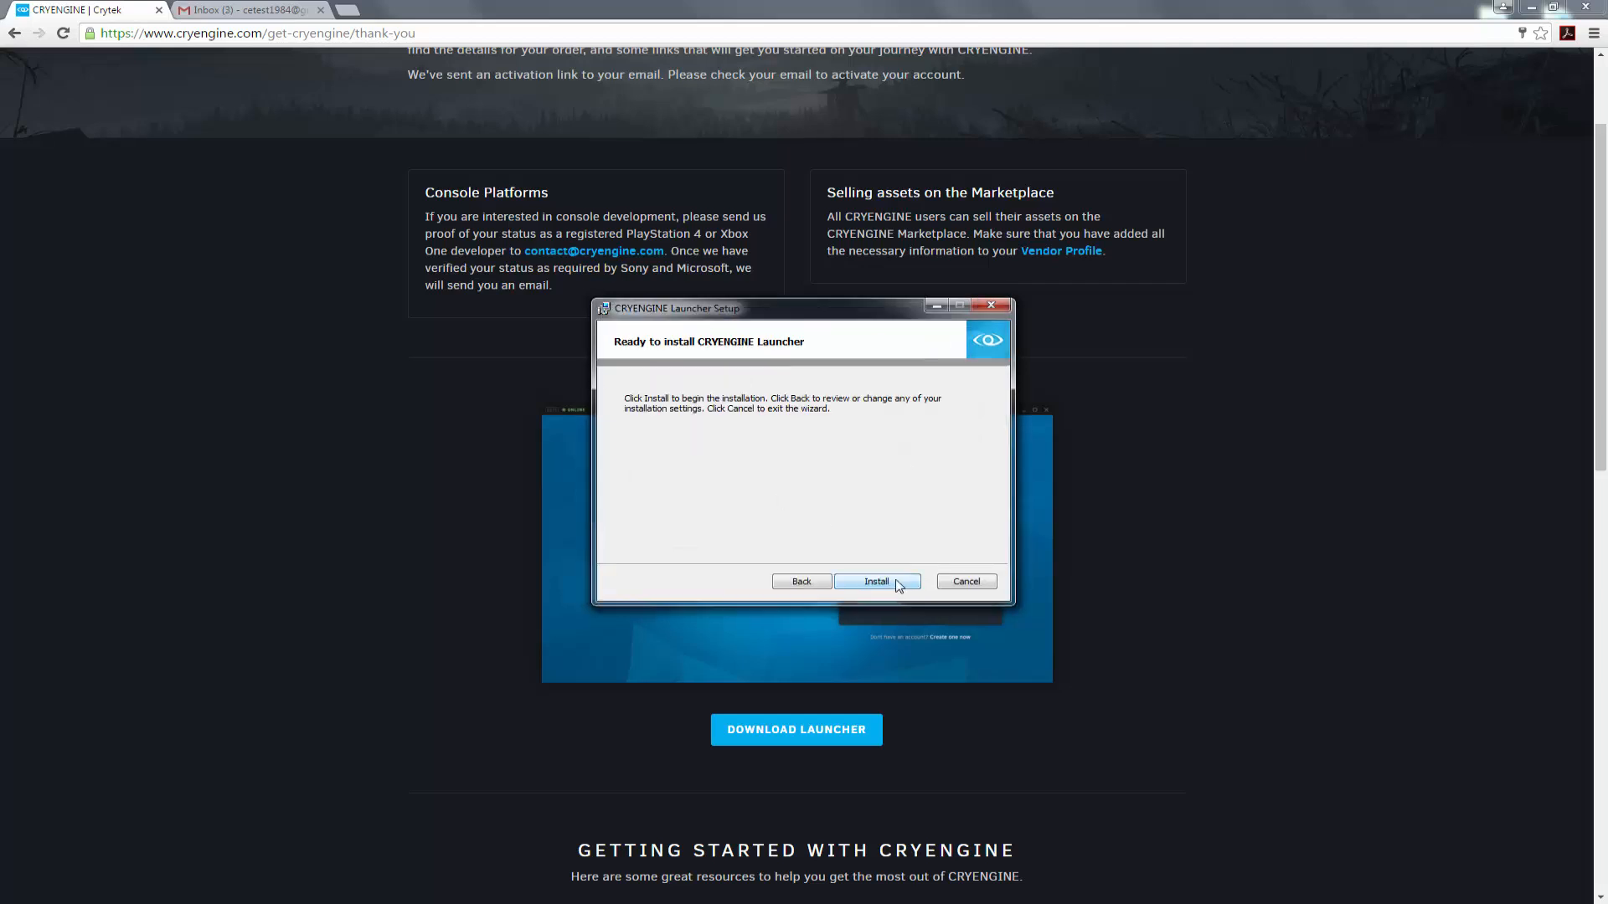
click(876, 581)
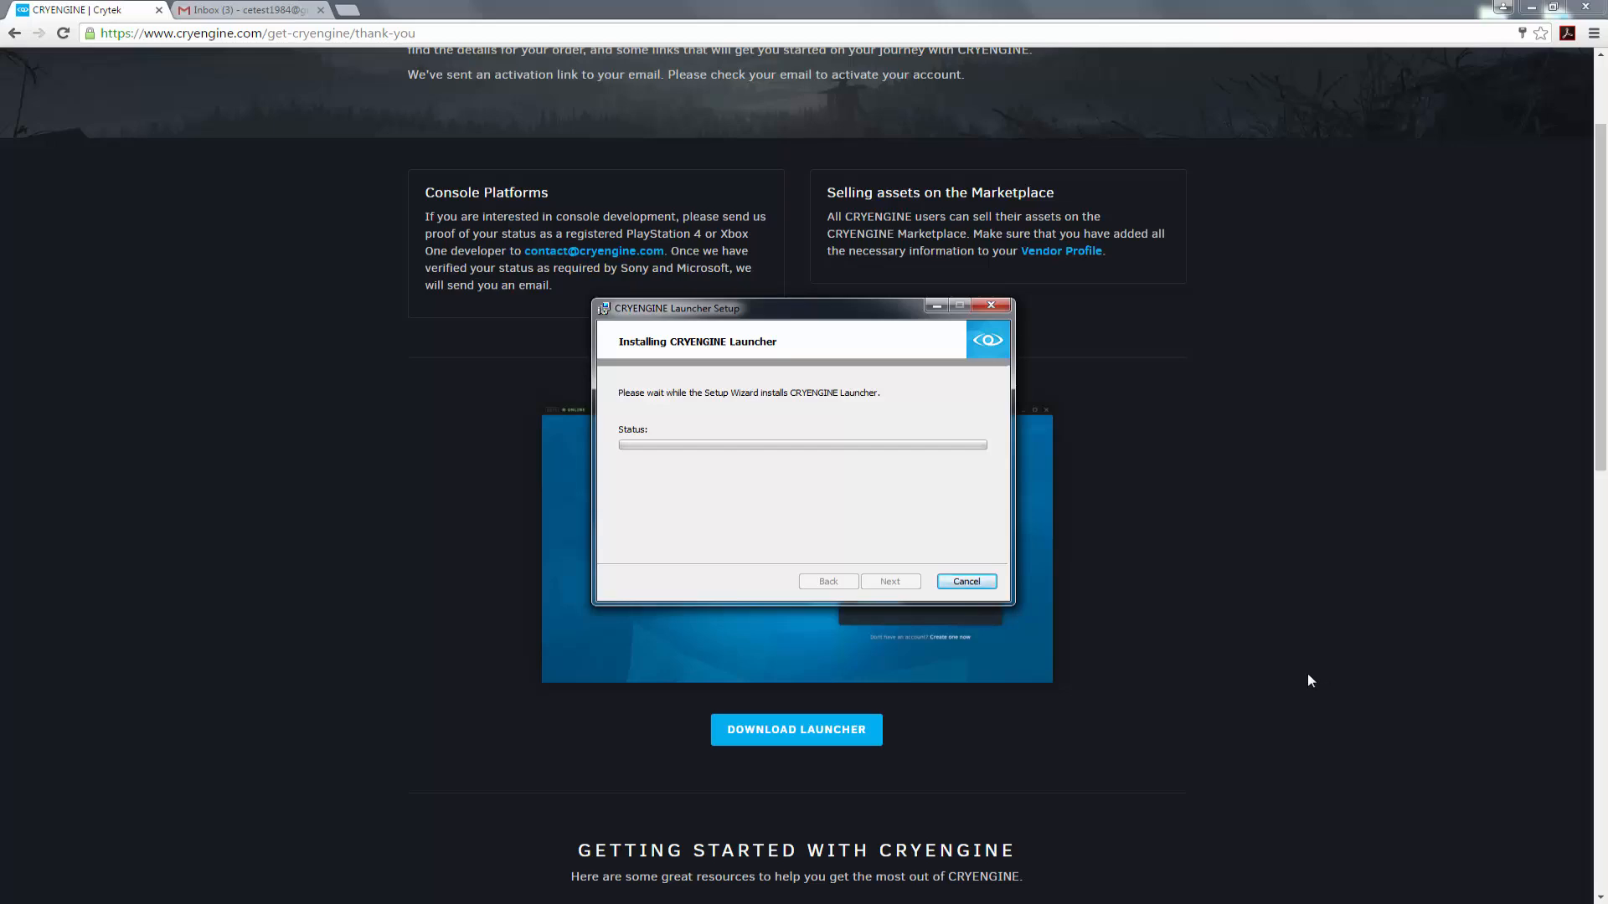
click(246, 9)
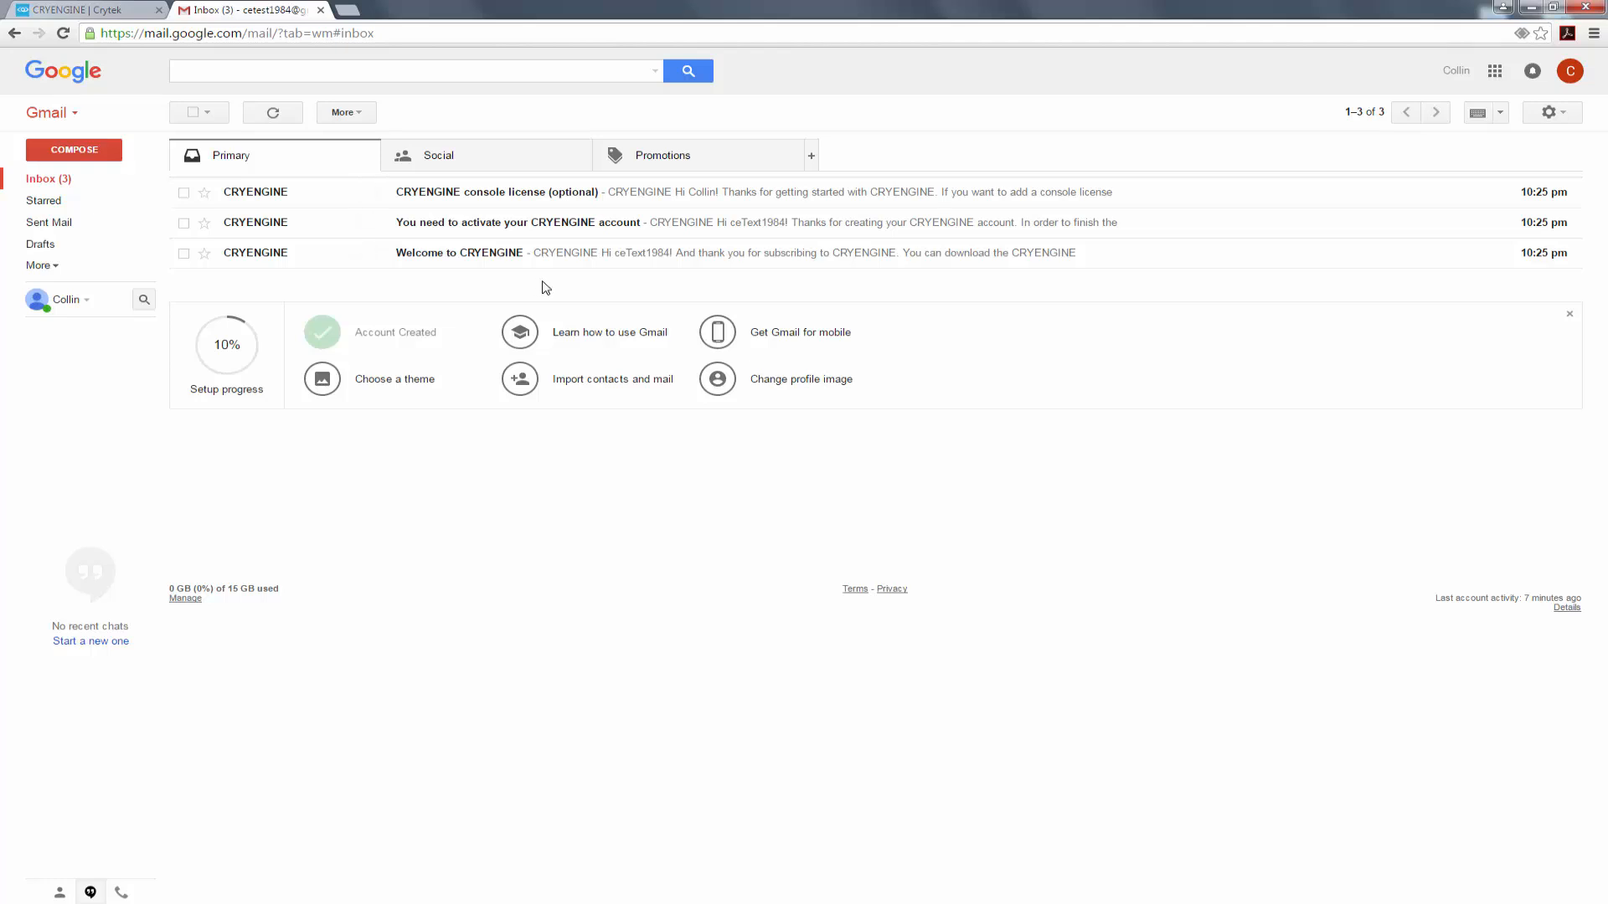
mouse_move(664, 230)
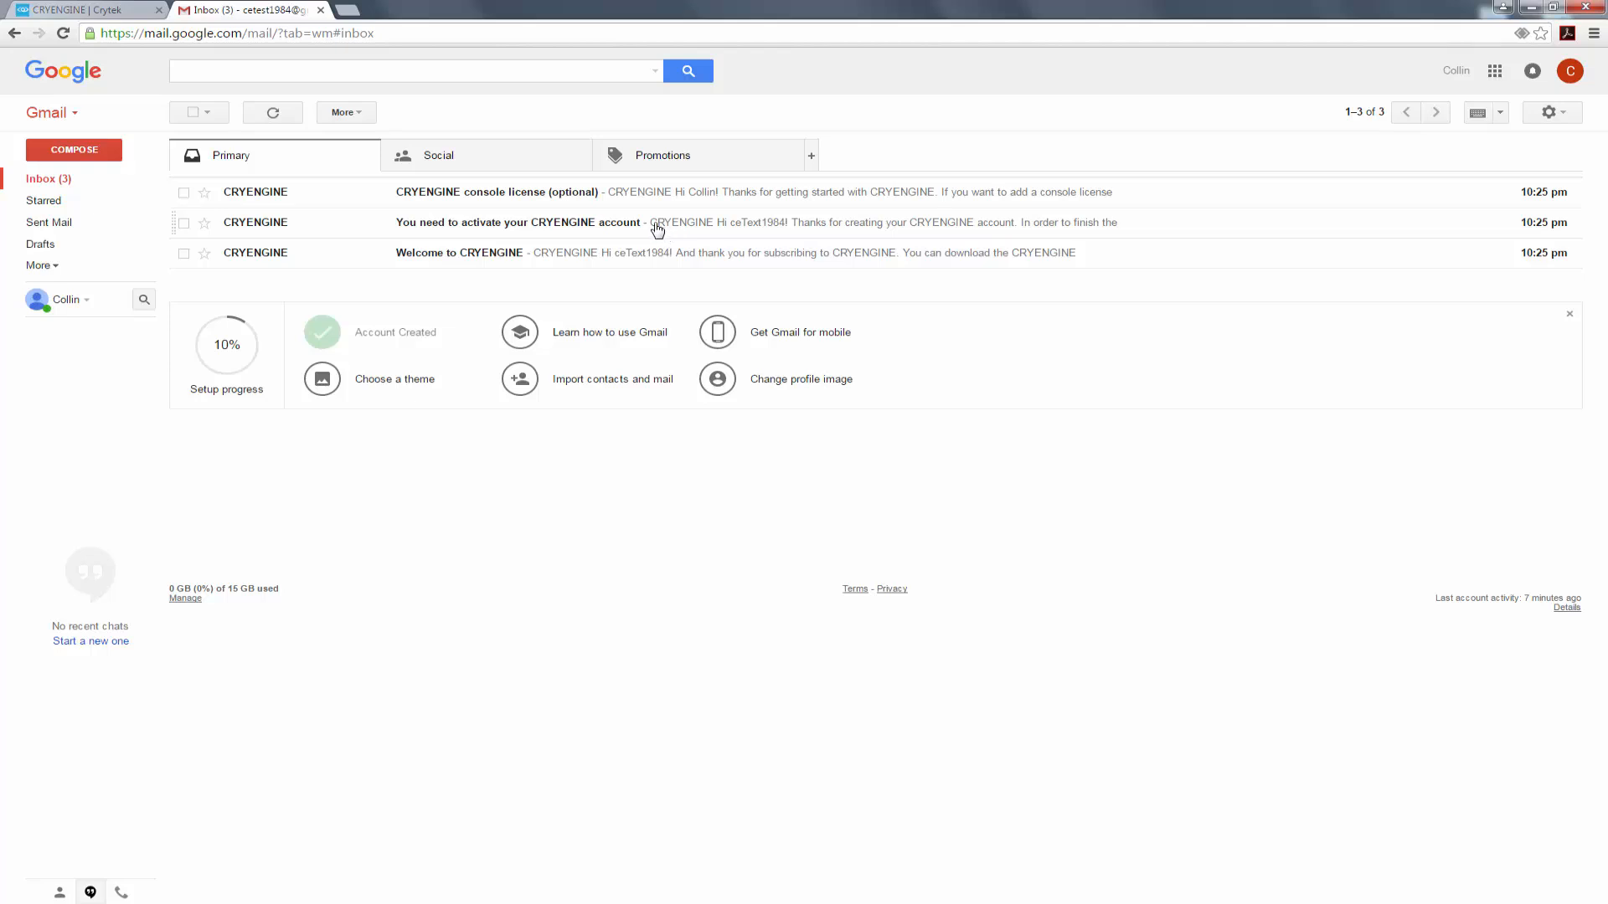
- Open the CRYENGINE activation email, activate the account, and choose Login on the opened page
click(518, 223)
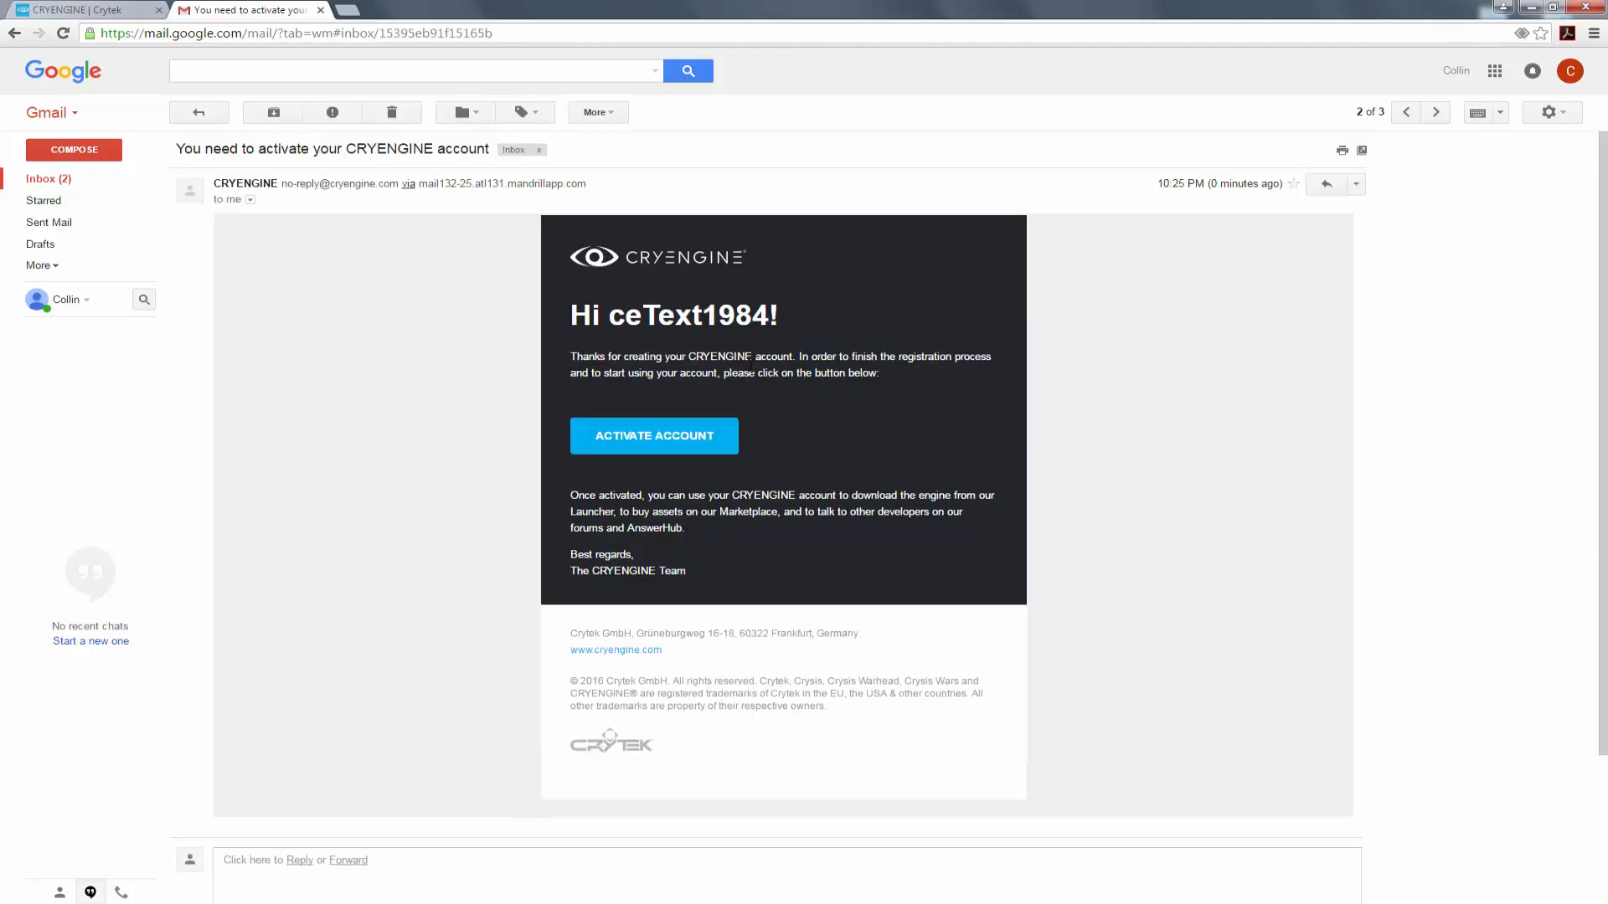
click(653, 435)
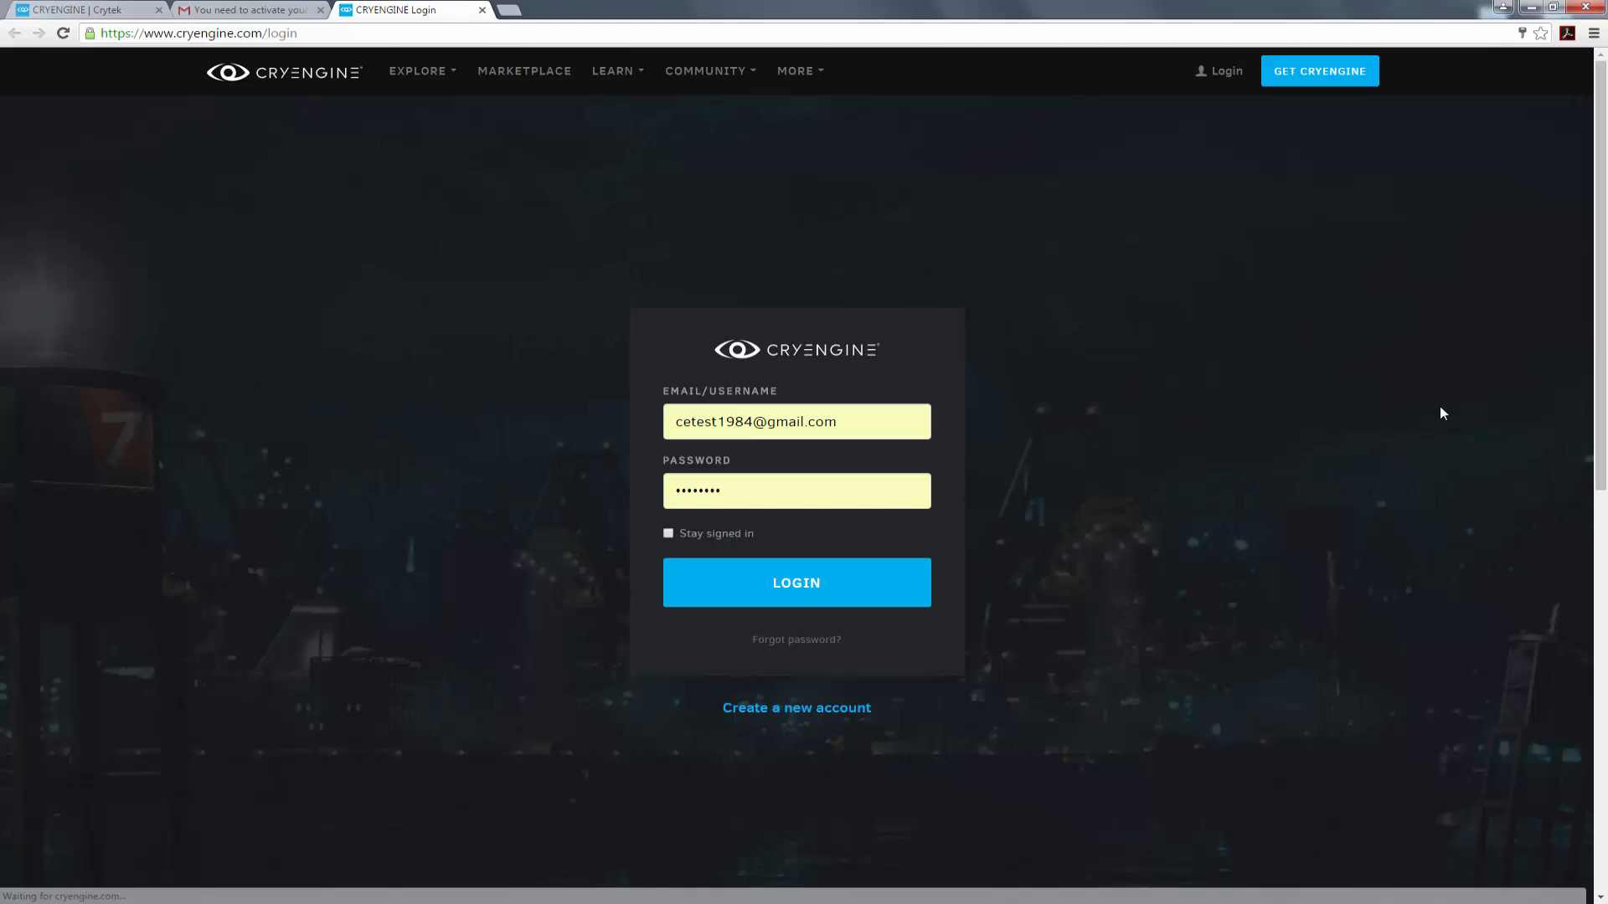
click(795, 582)
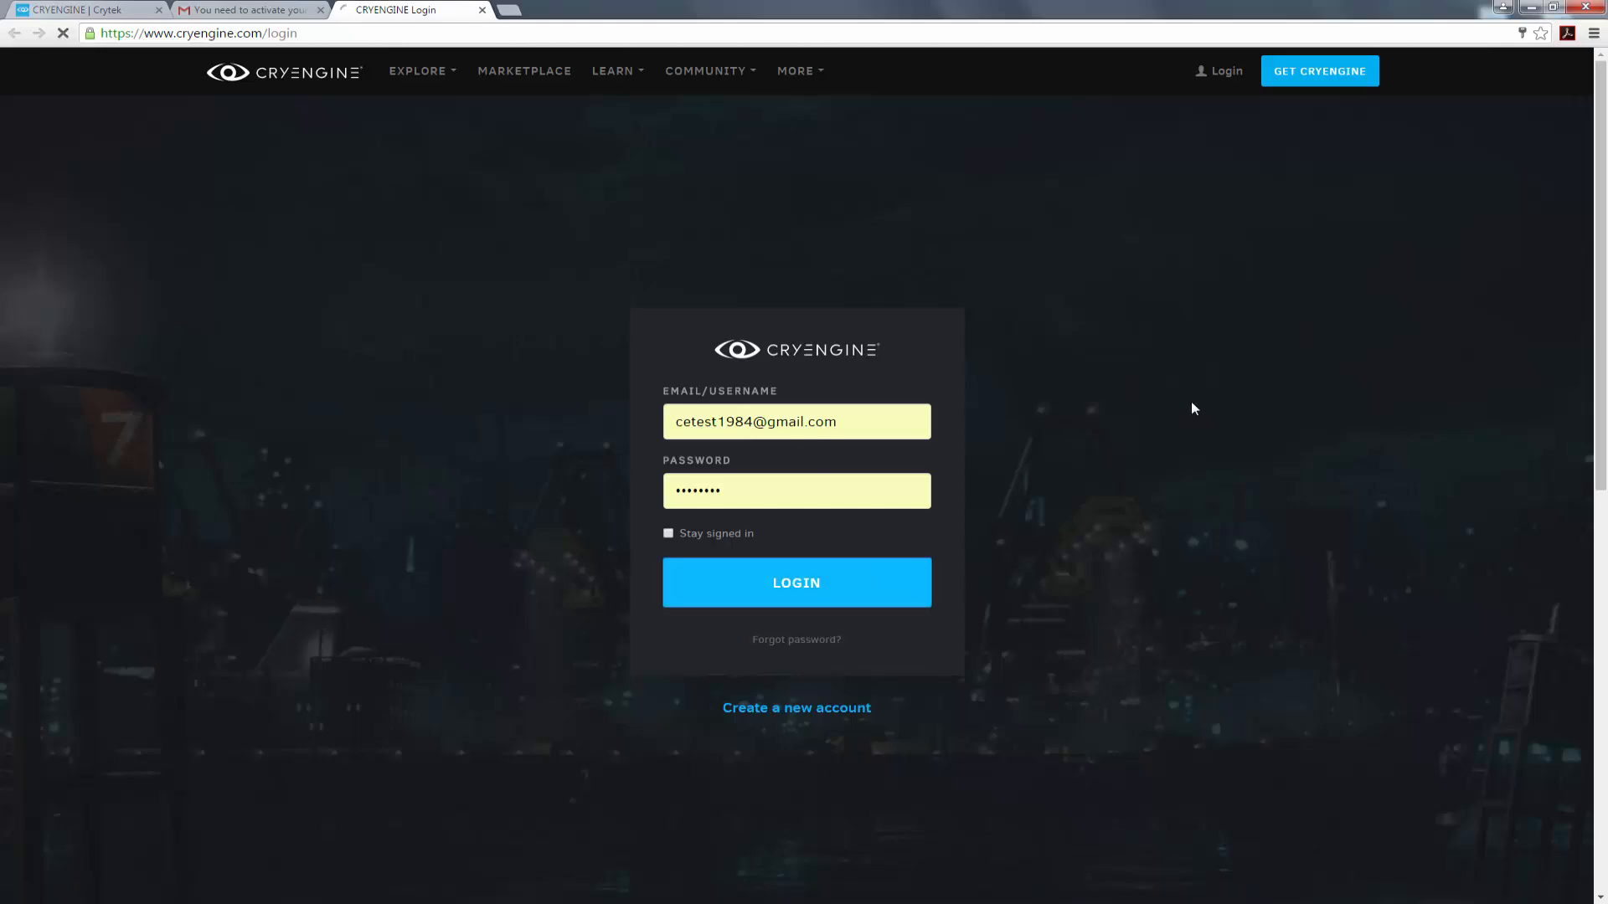
click(796, 583)
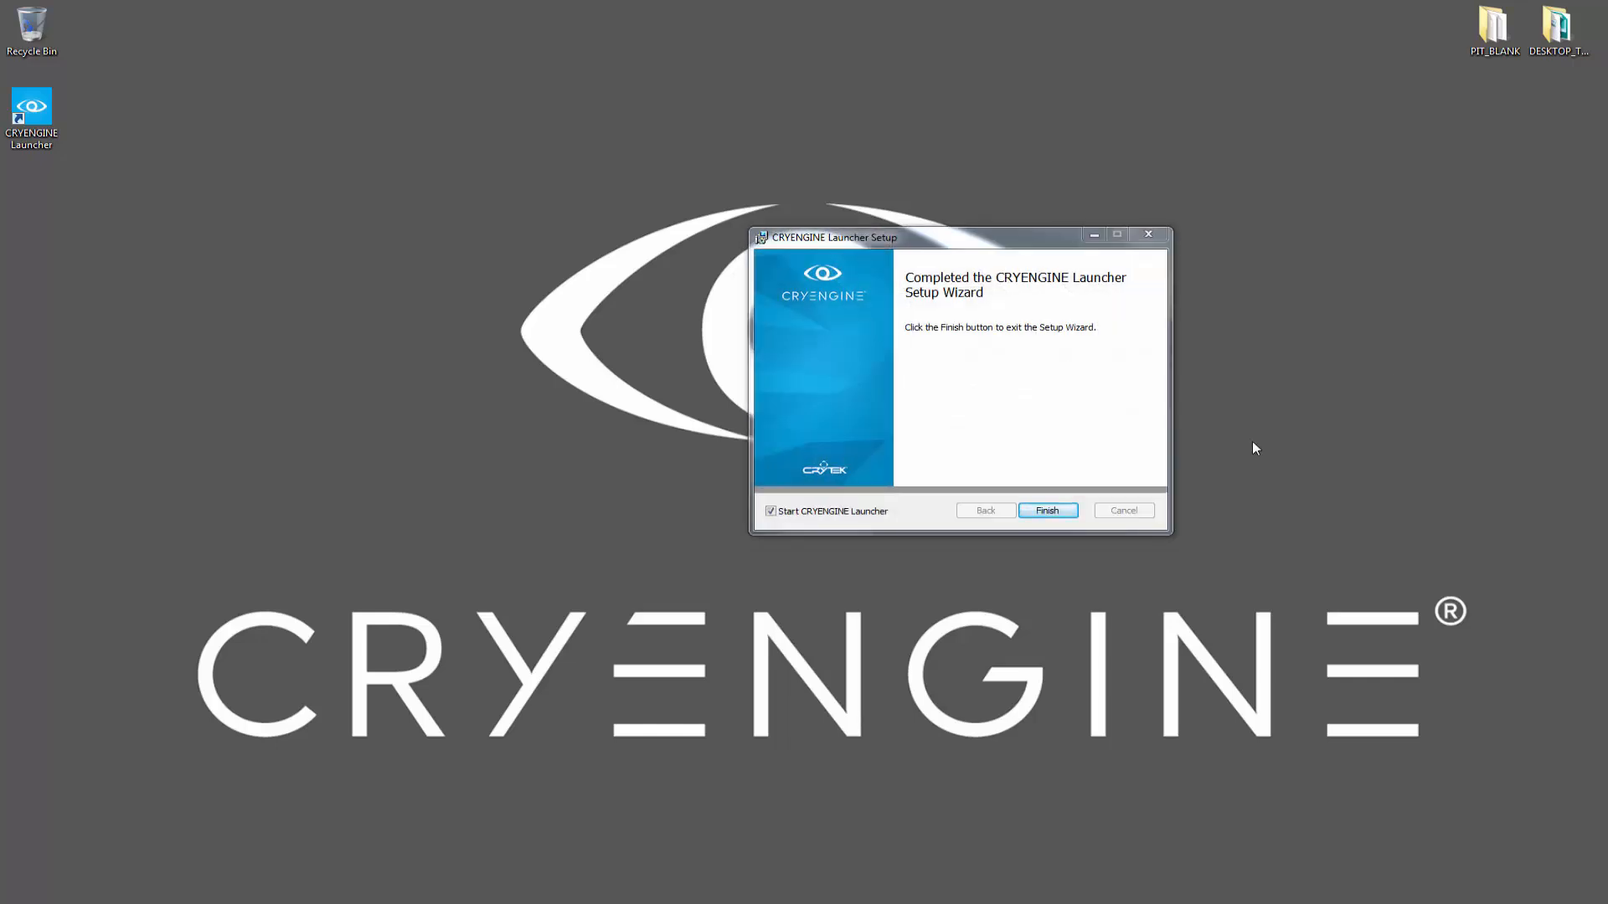
- Finish setup so the launcher starts, then bring the activation email back into view
click(1046, 511)
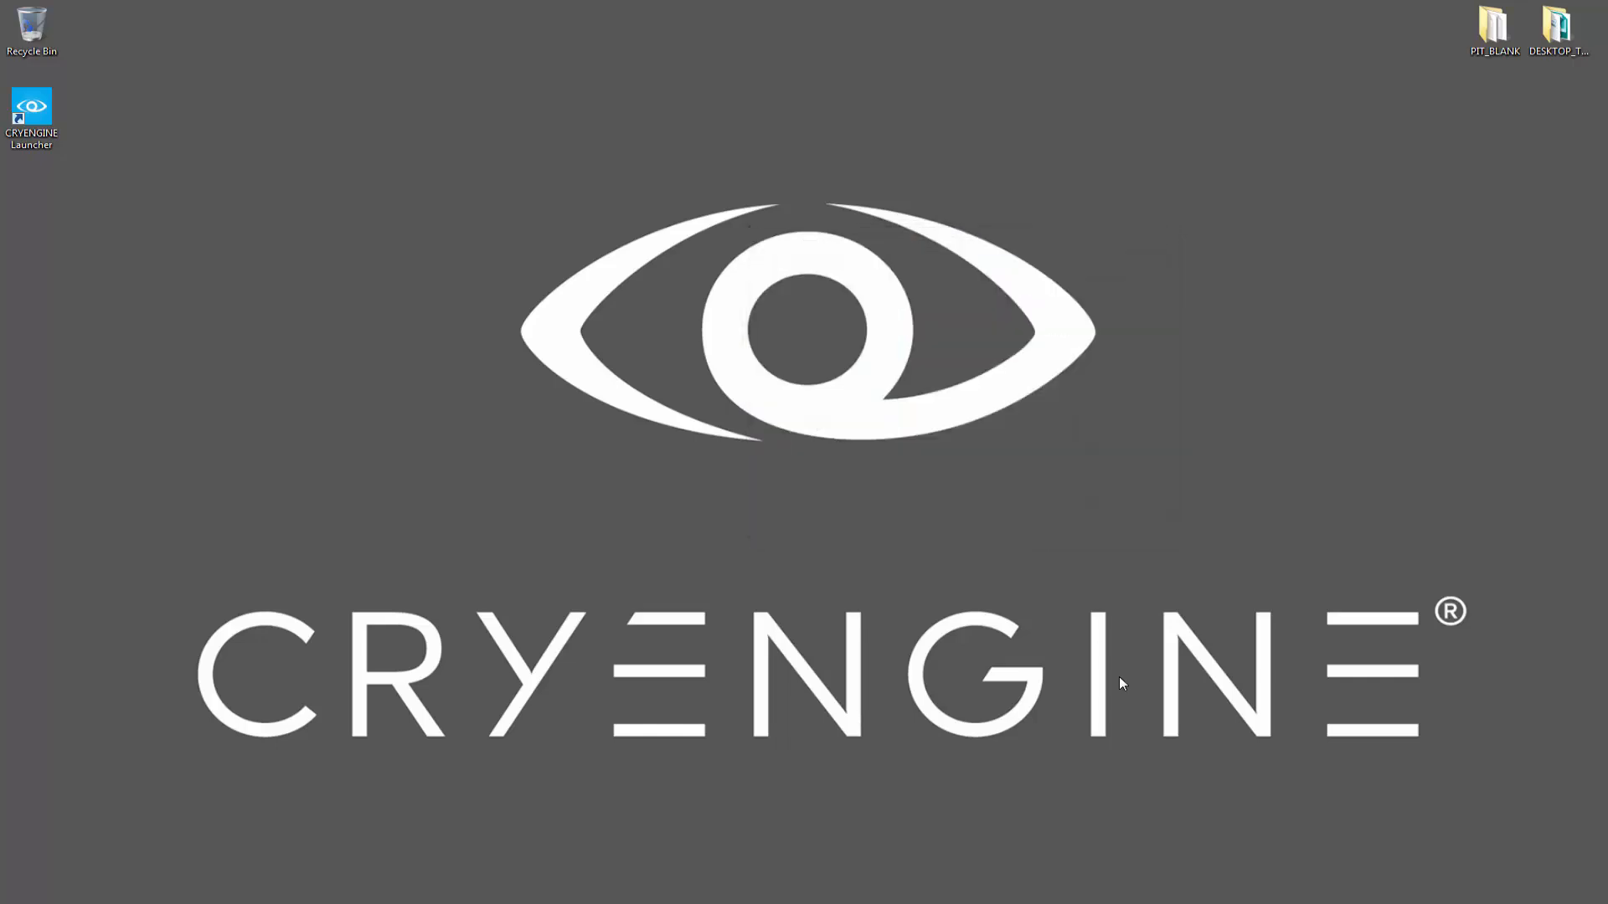
mouse_move(1112, 581)
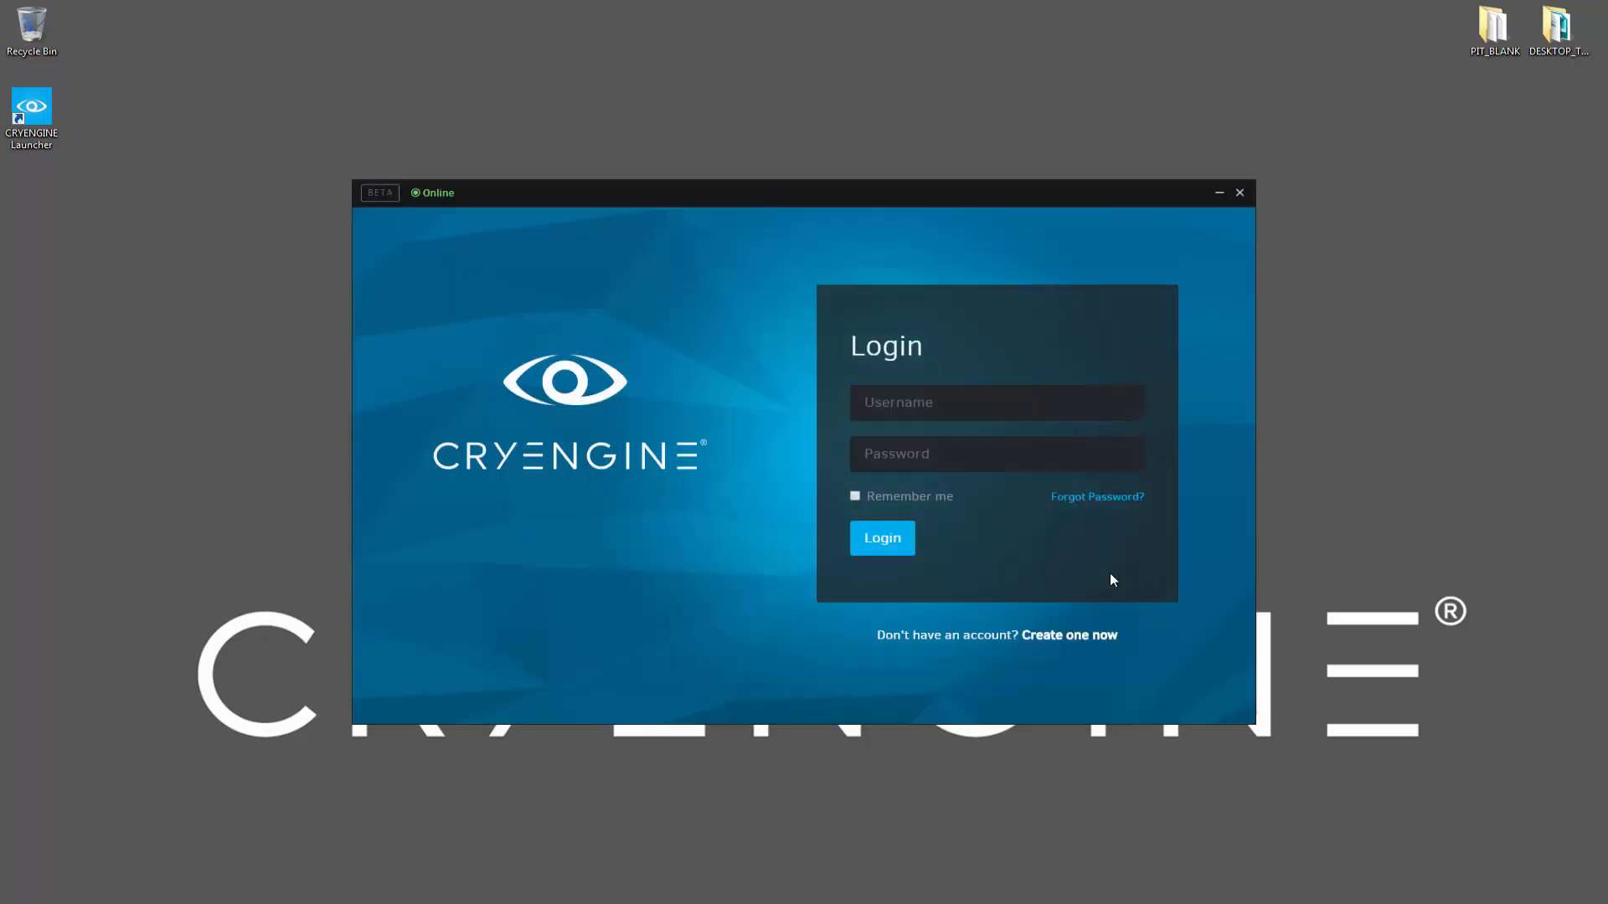
click(995, 402)
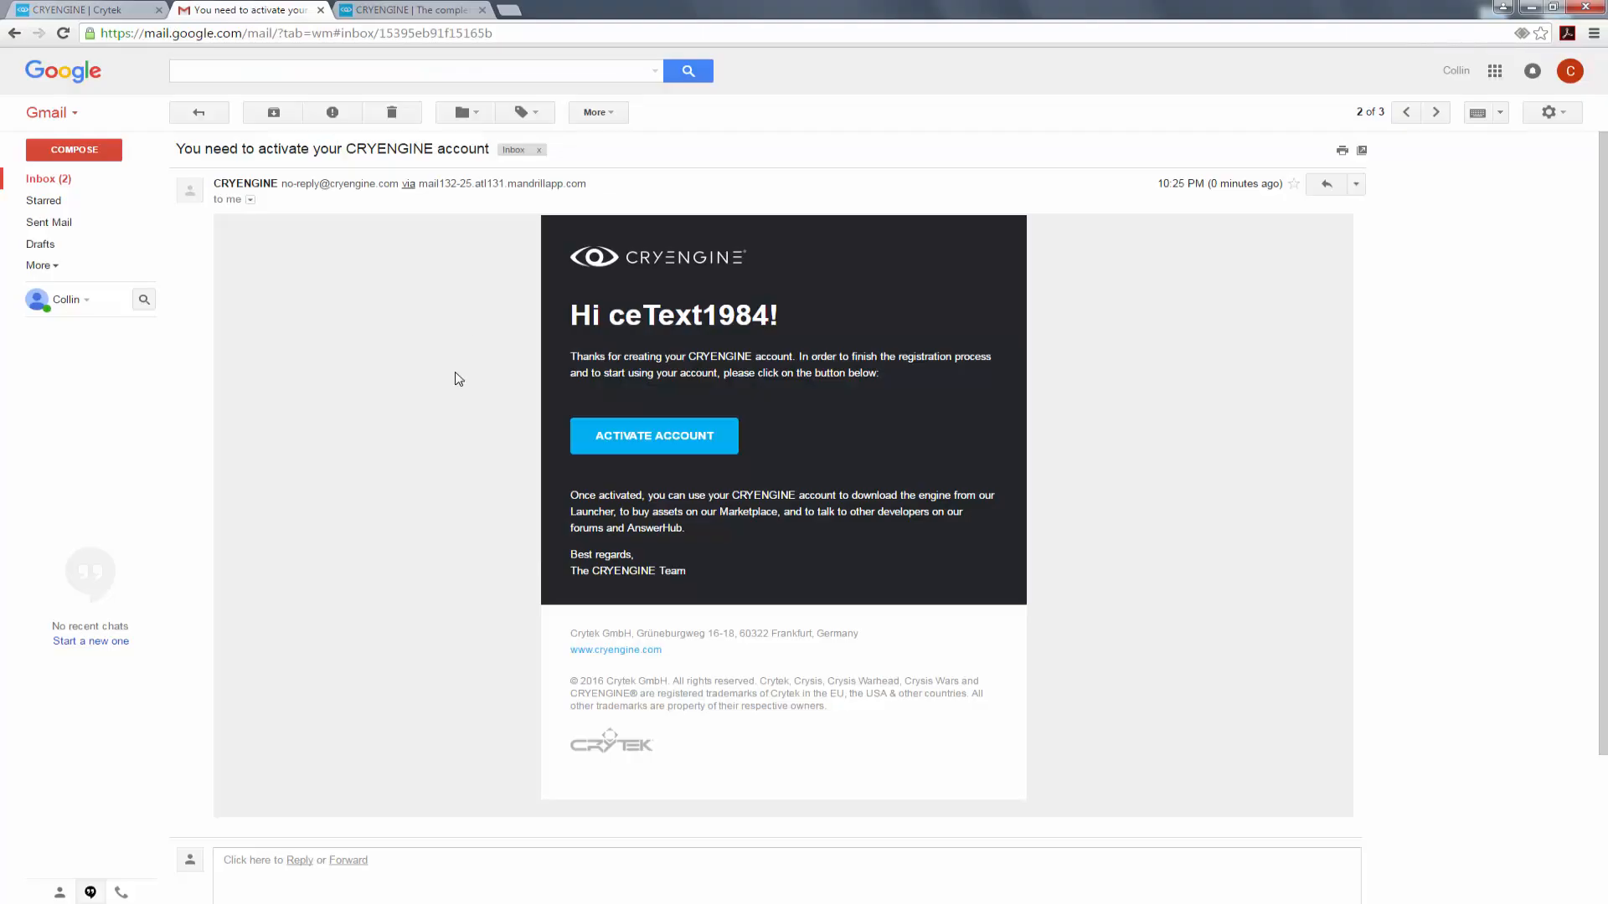
double_click(690, 316)
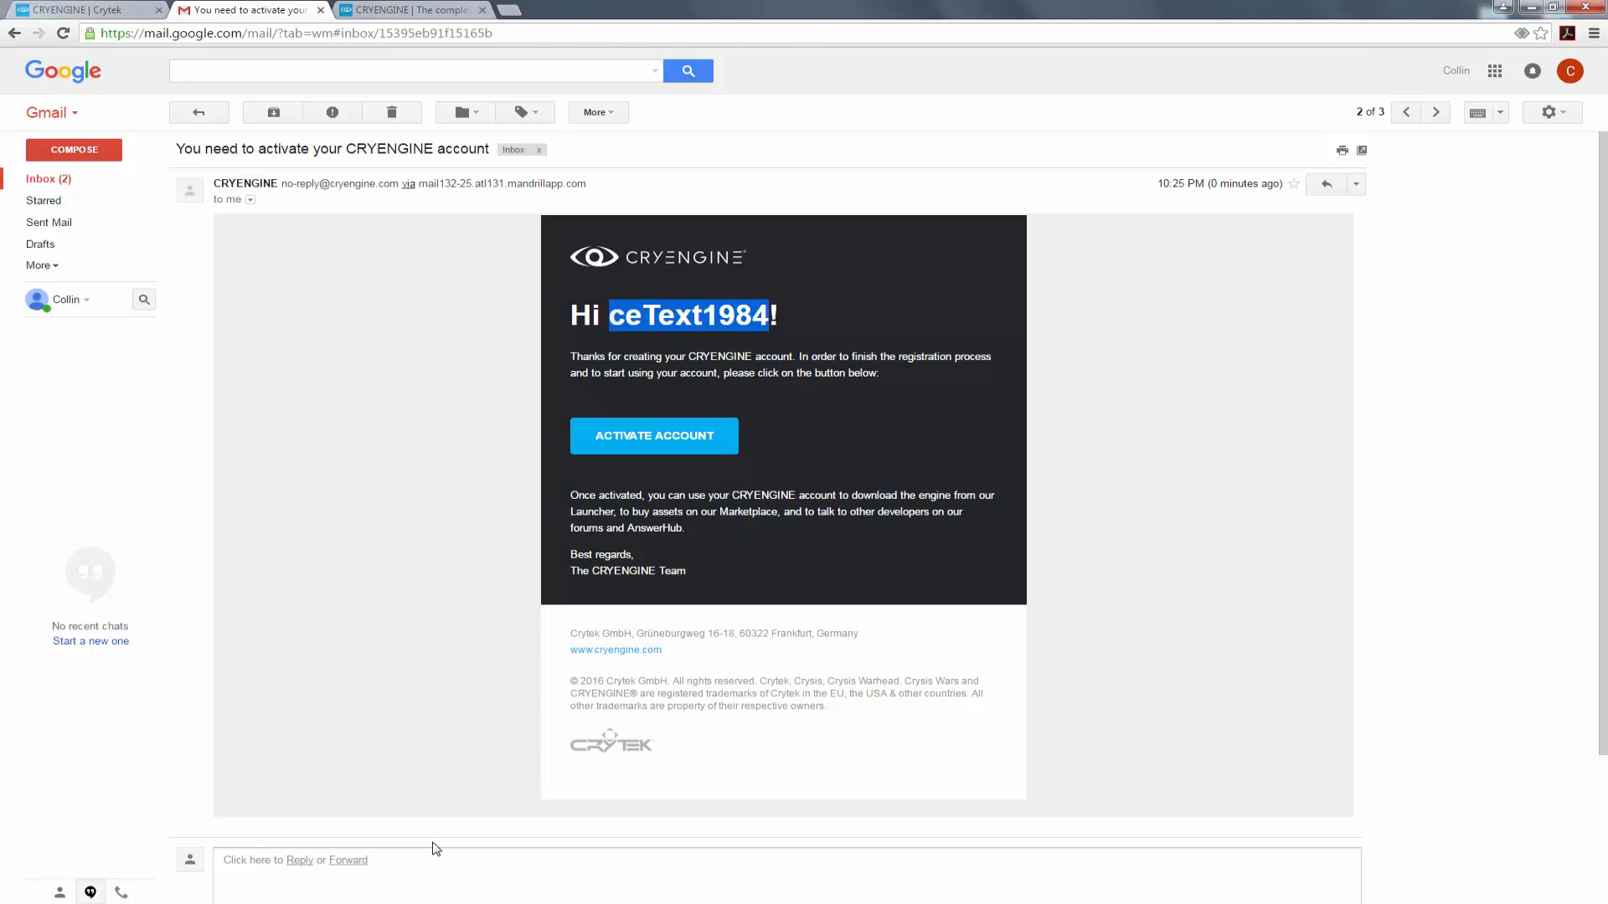
click(653, 434)
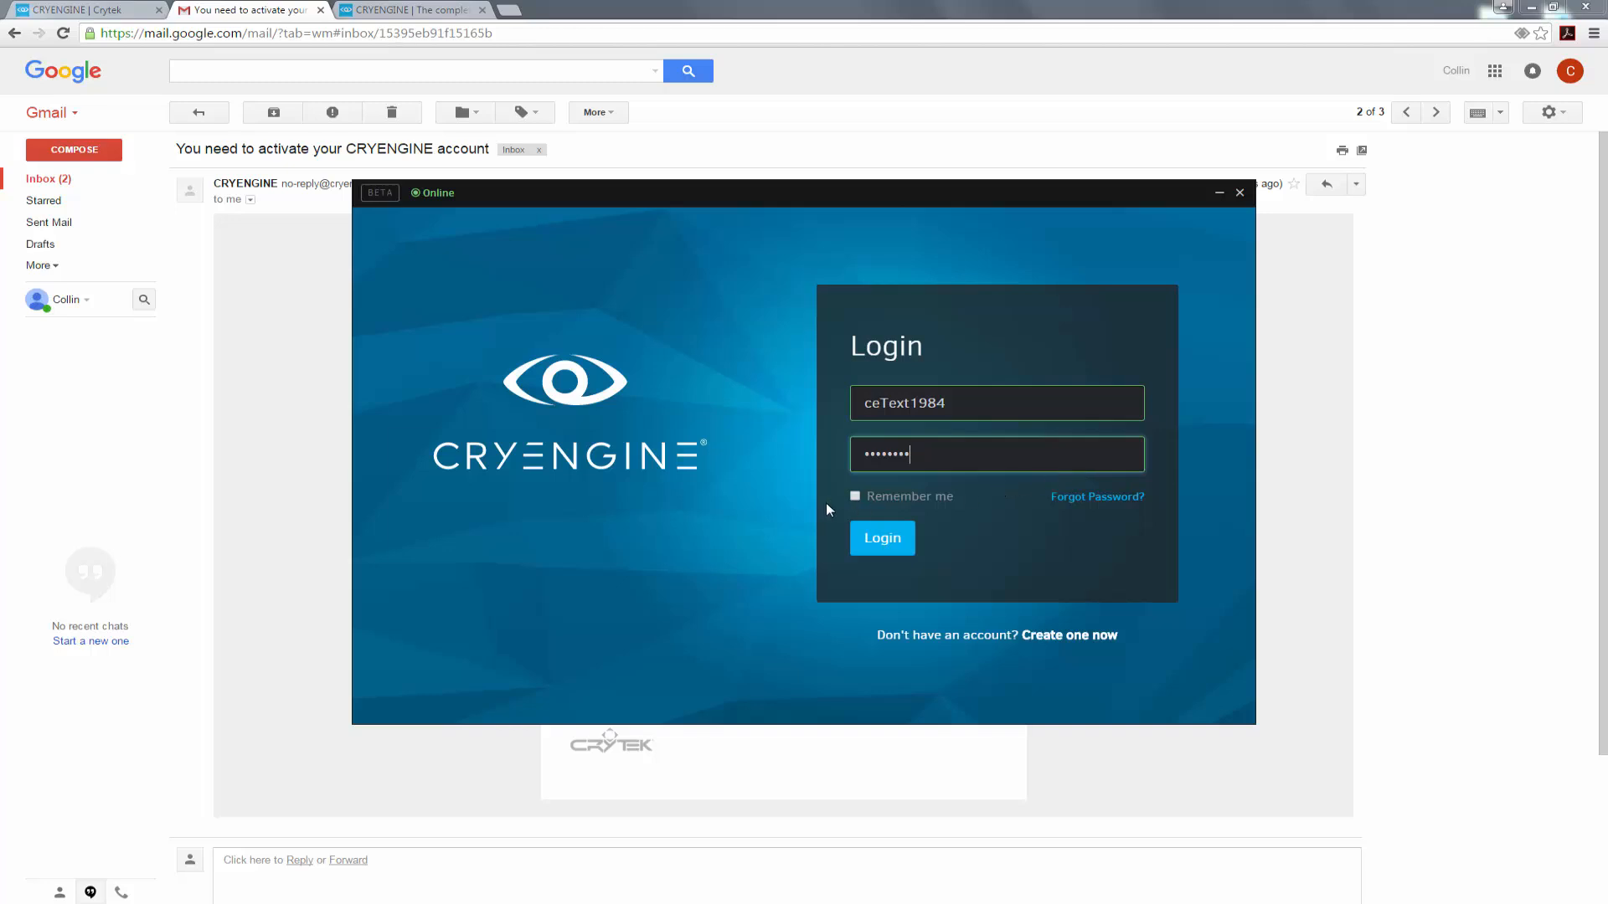
- Log in to the launcher as CETEXT1984 and move its window further left
click(880, 538)
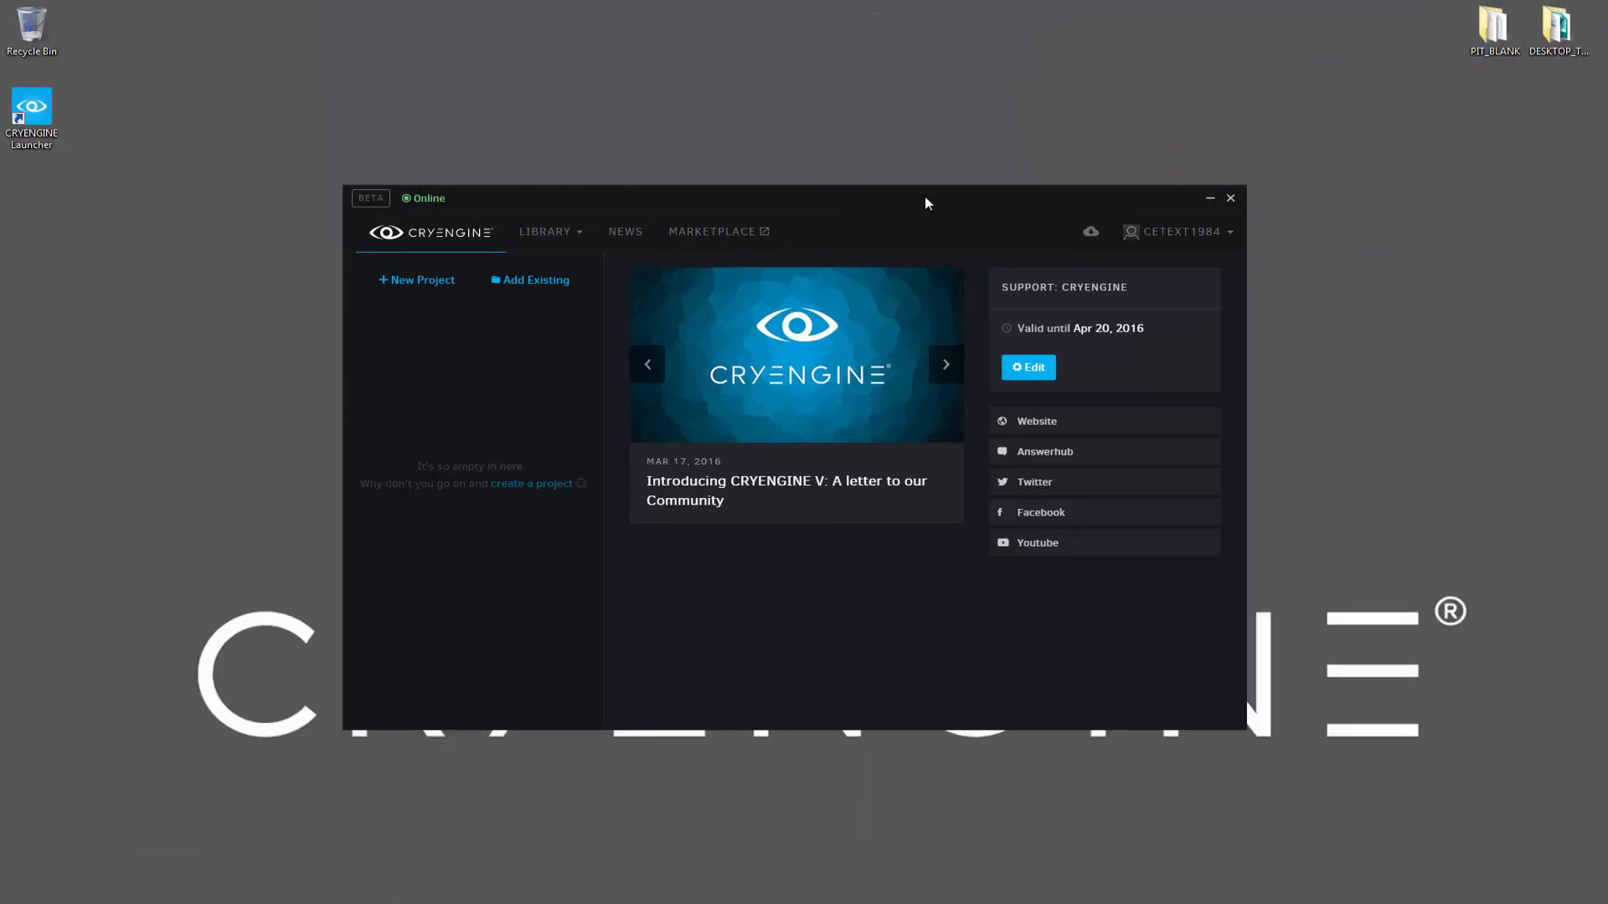
drag(926, 198, 626, 223)
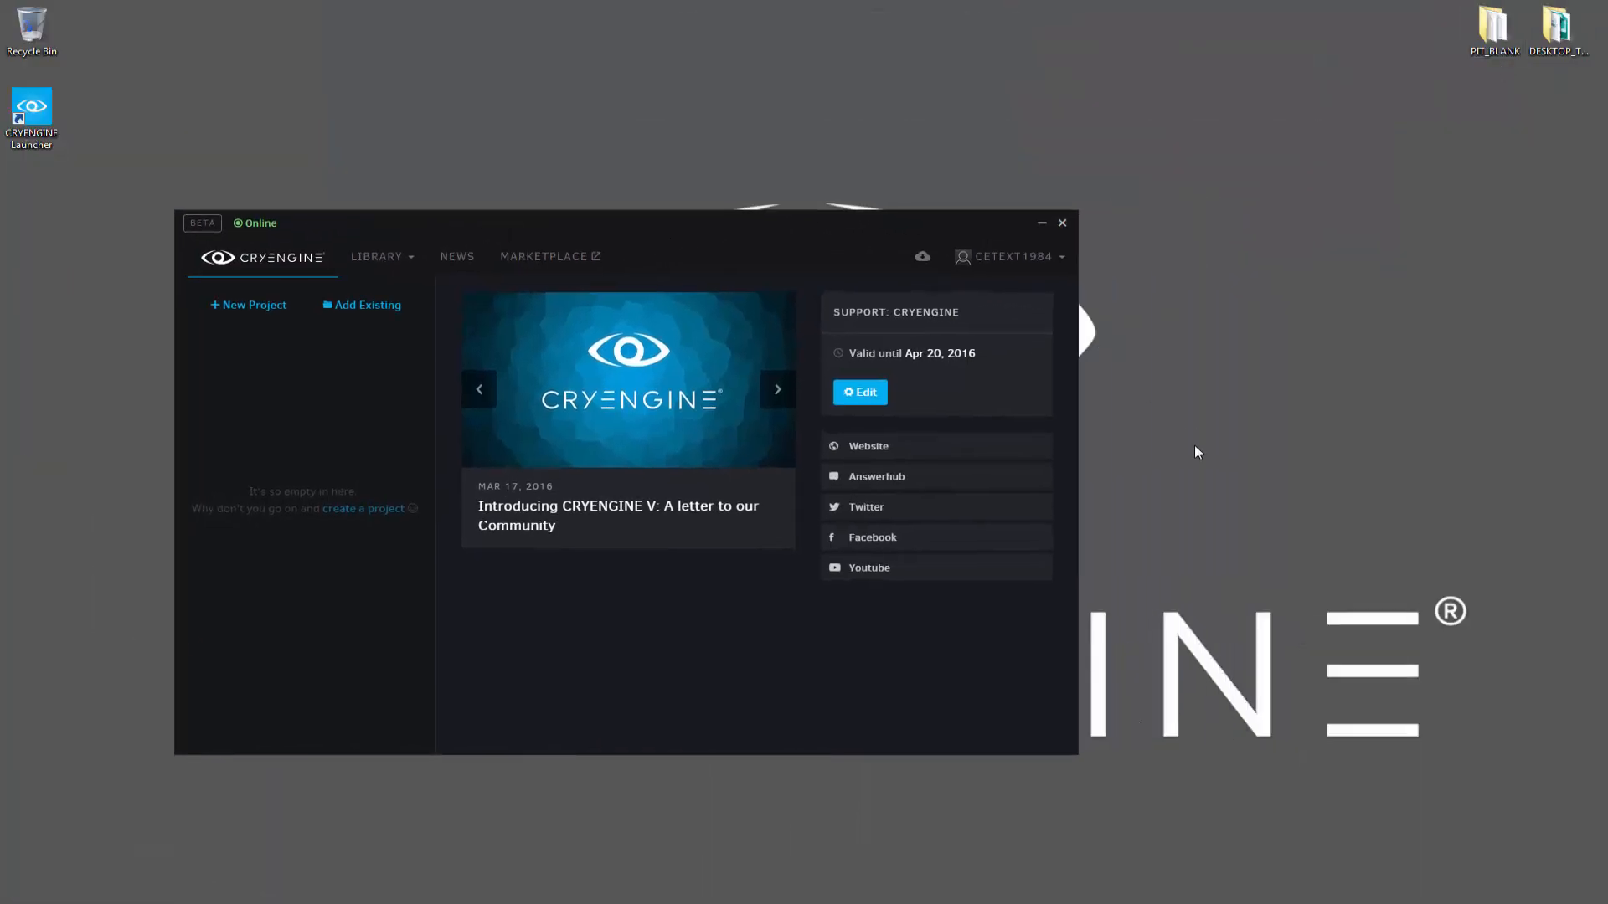